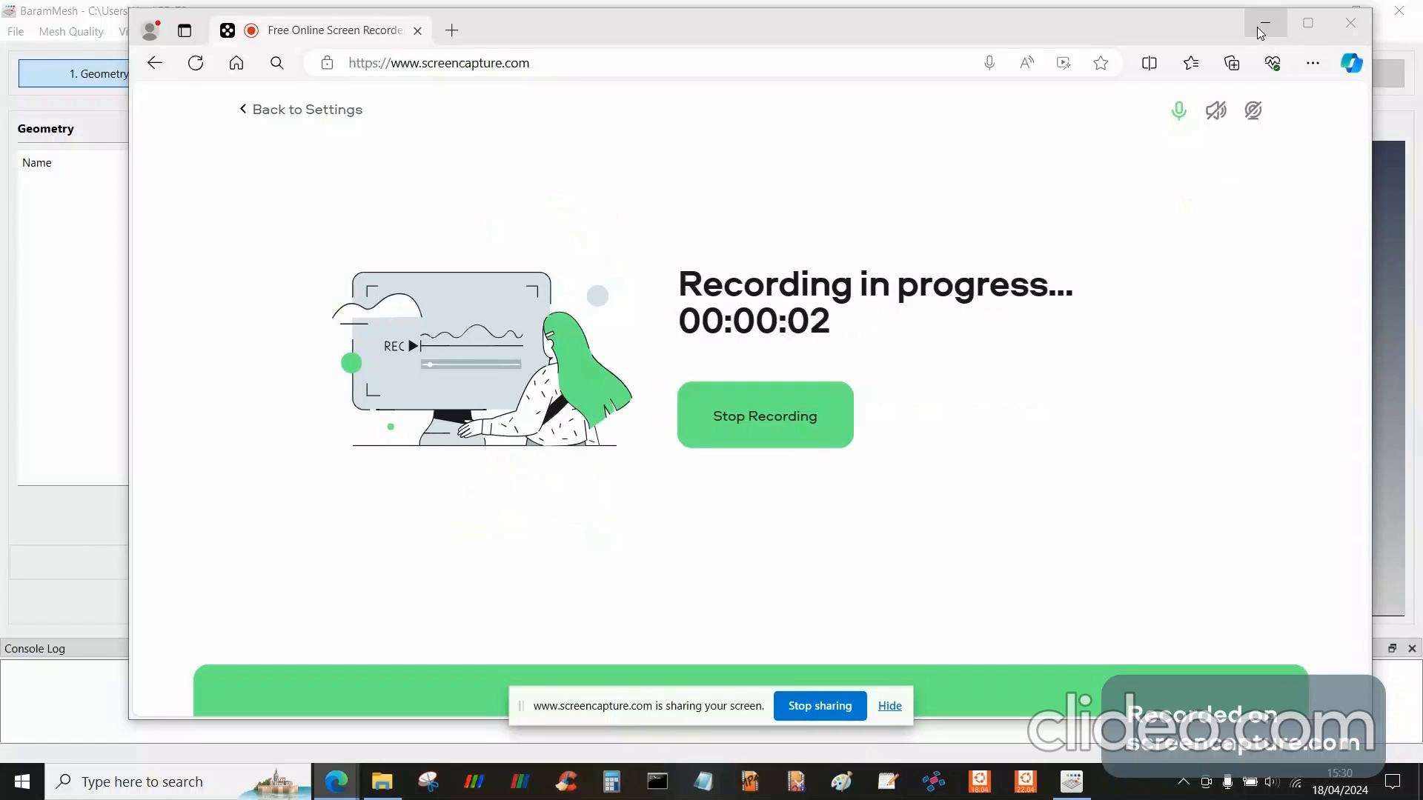
- Minimize the browser window so the empty SR-72 BaramMesh project comes to the front
{"action": "left_click", "coordinate": [1264, 23]}
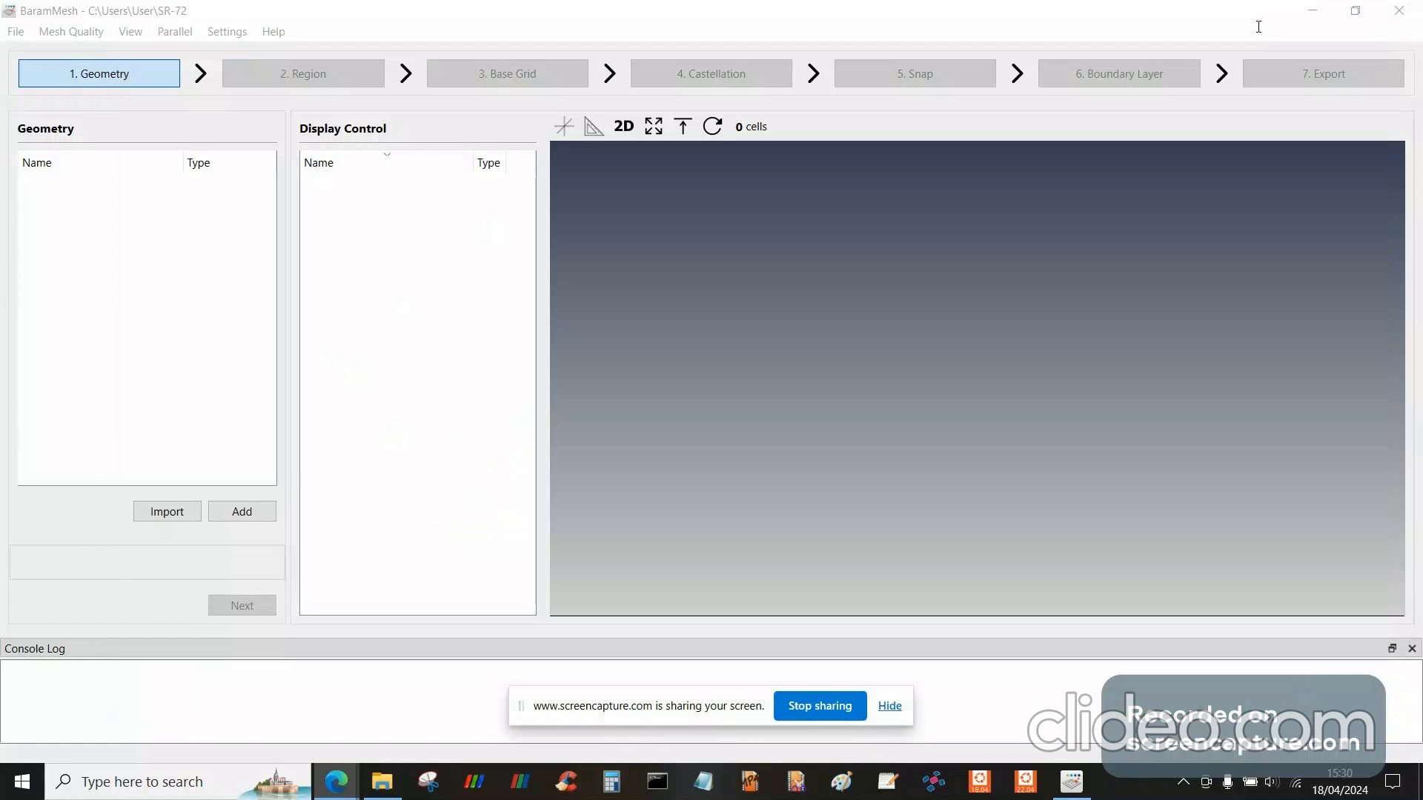
{"action": "mouse_move", "coordinate": [894, 331]}
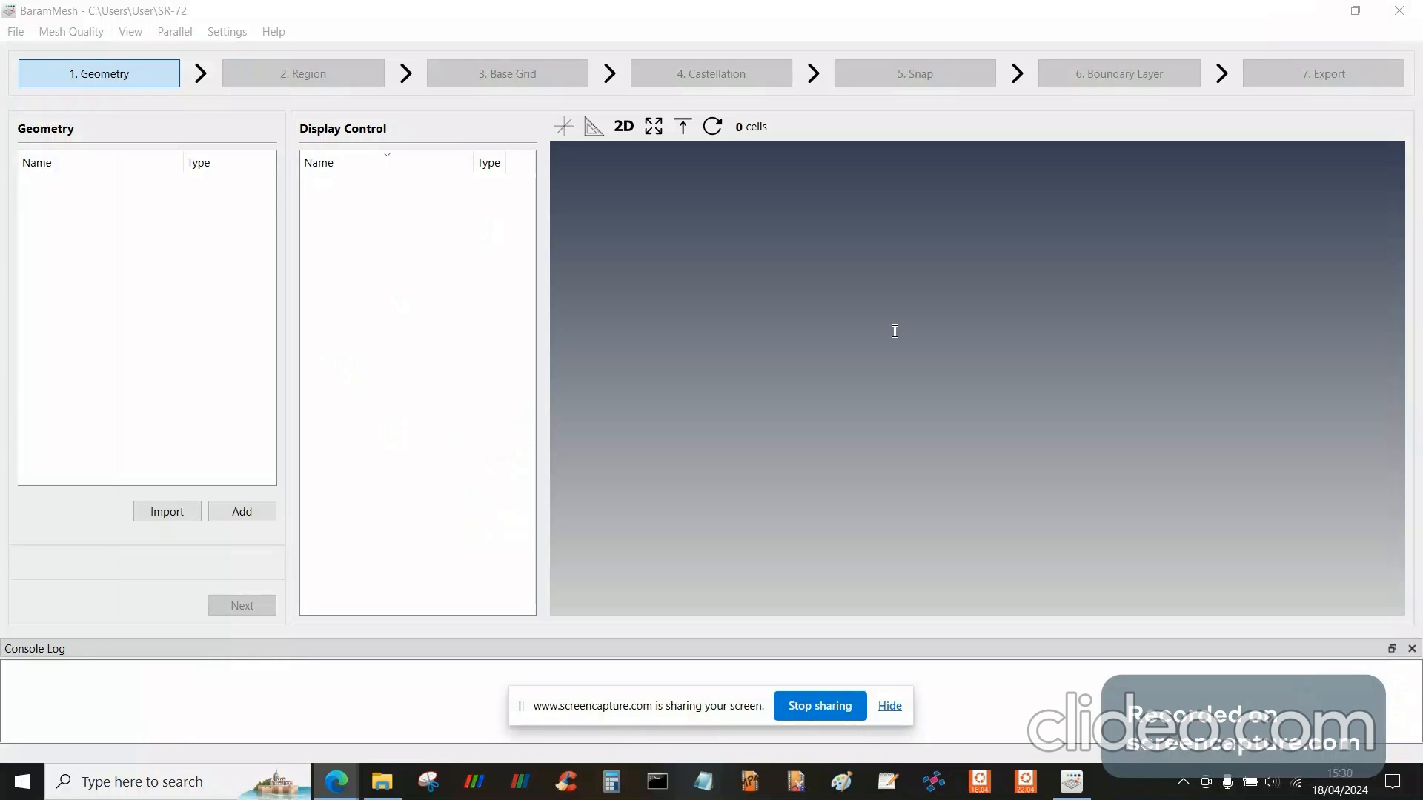
{"action": "mouse_move", "coordinate": [90, 318]}
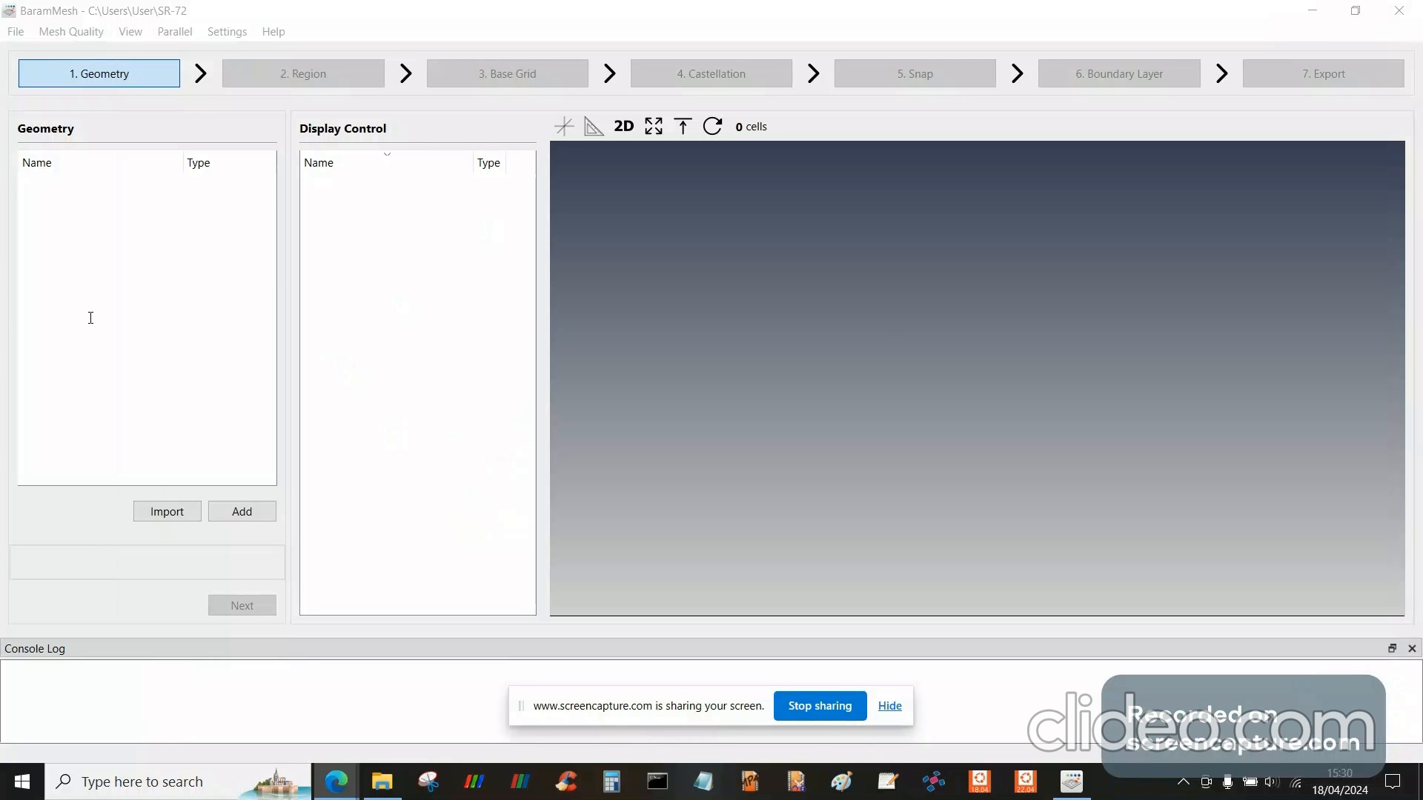
{"action": "mouse_move", "coordinate": [177, 397]}
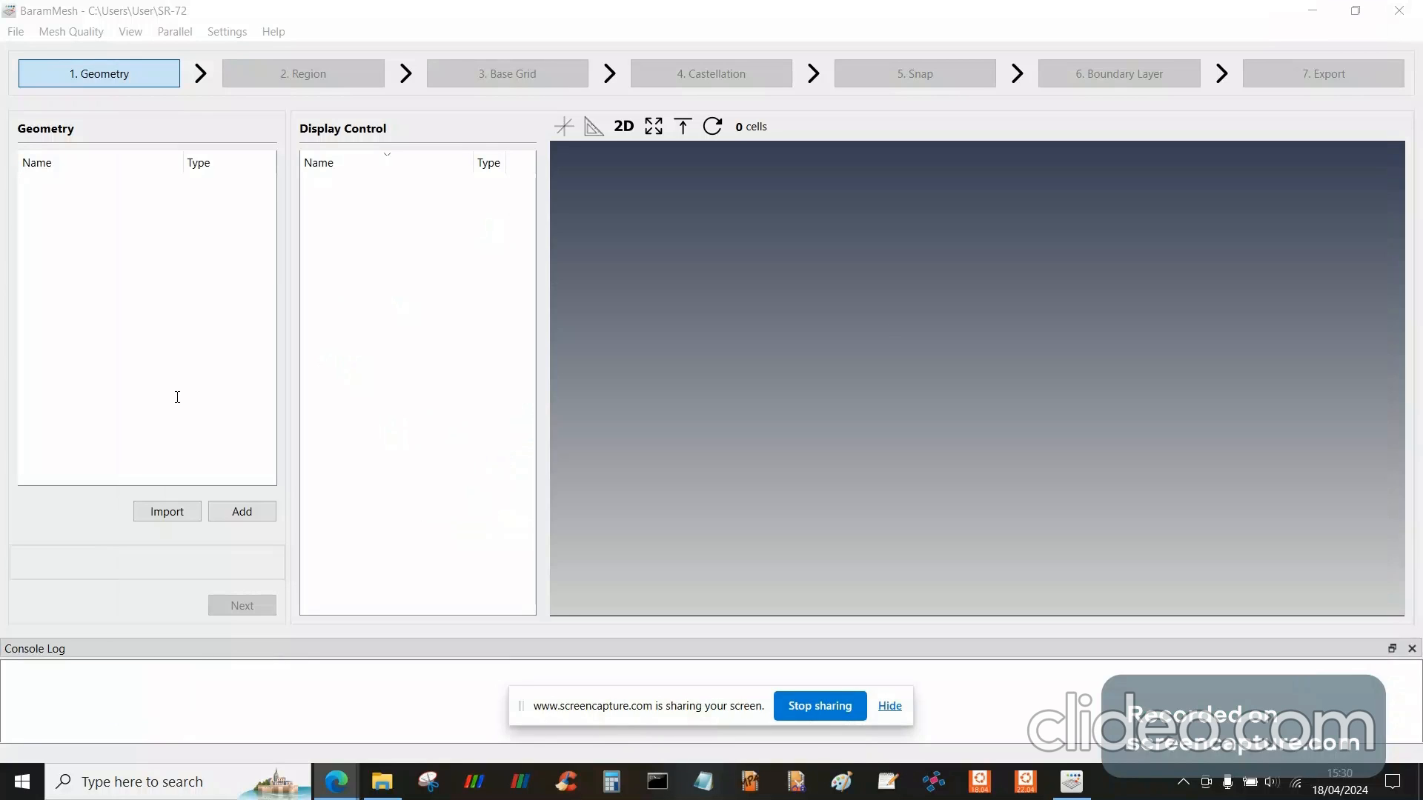
{"action": "mouse_move", "coordinate": [218, 401]}
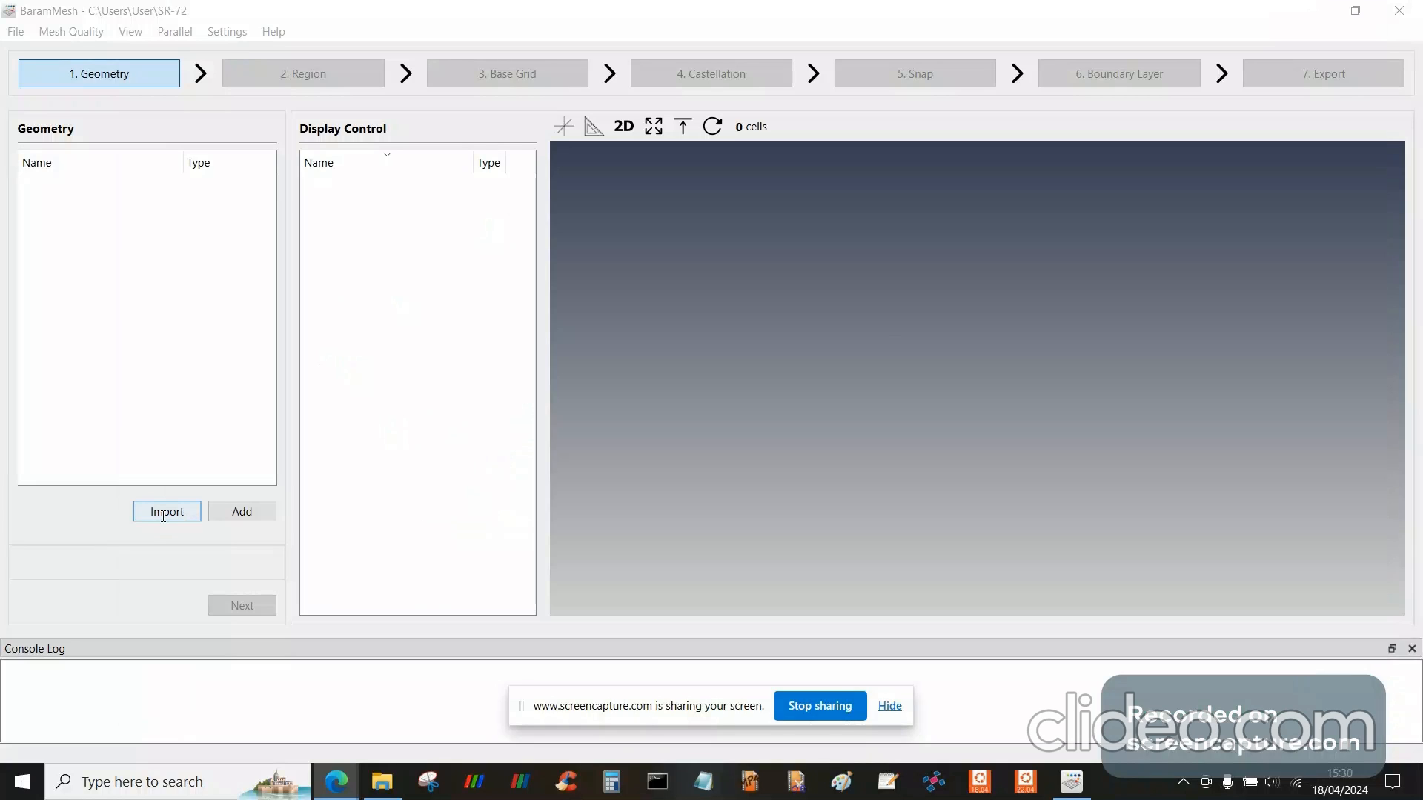
- Import SR72.stl as the aircraft surface geometry
{"action": "left_click", "coordinate": [167, 510]}
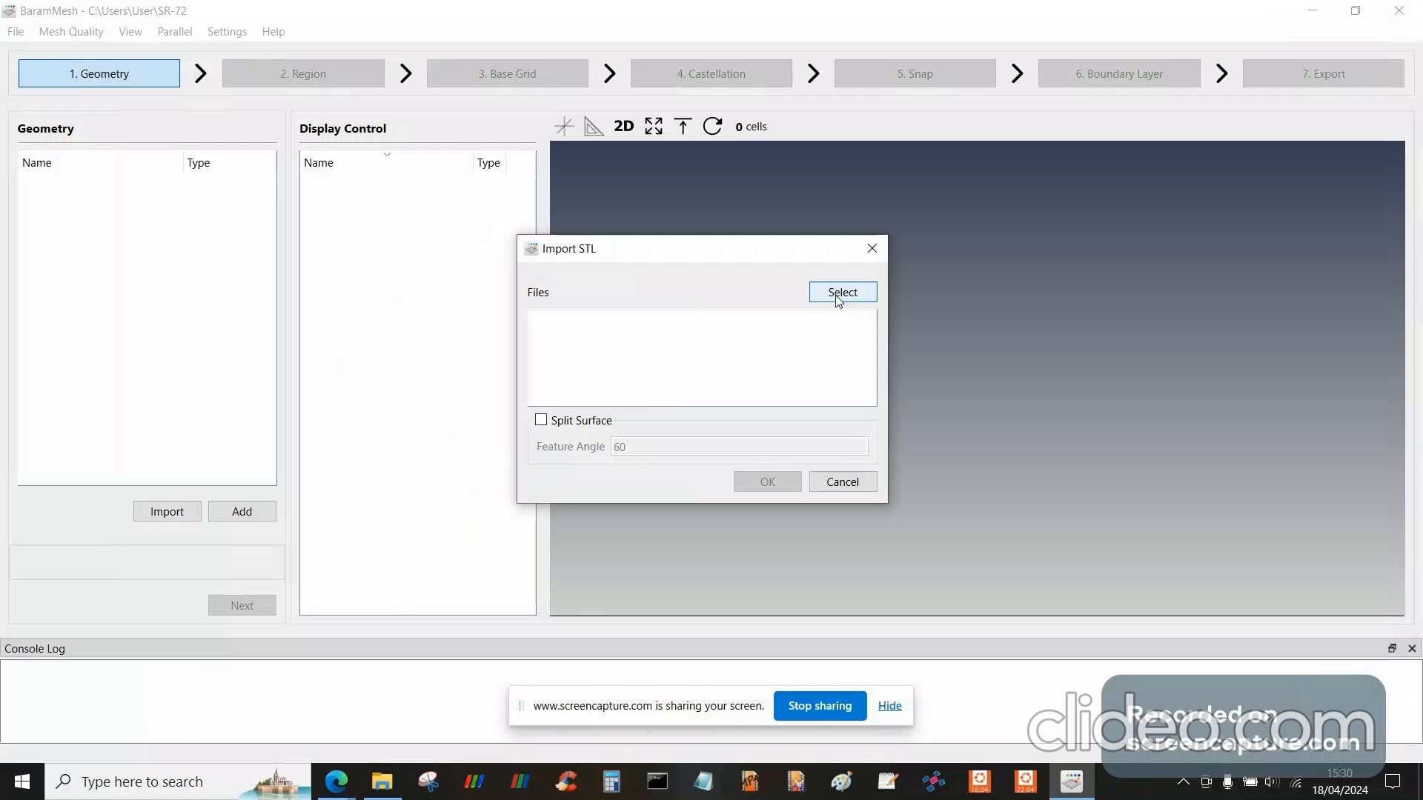
{"action": "left_click", "coordinate": [841, 292]}
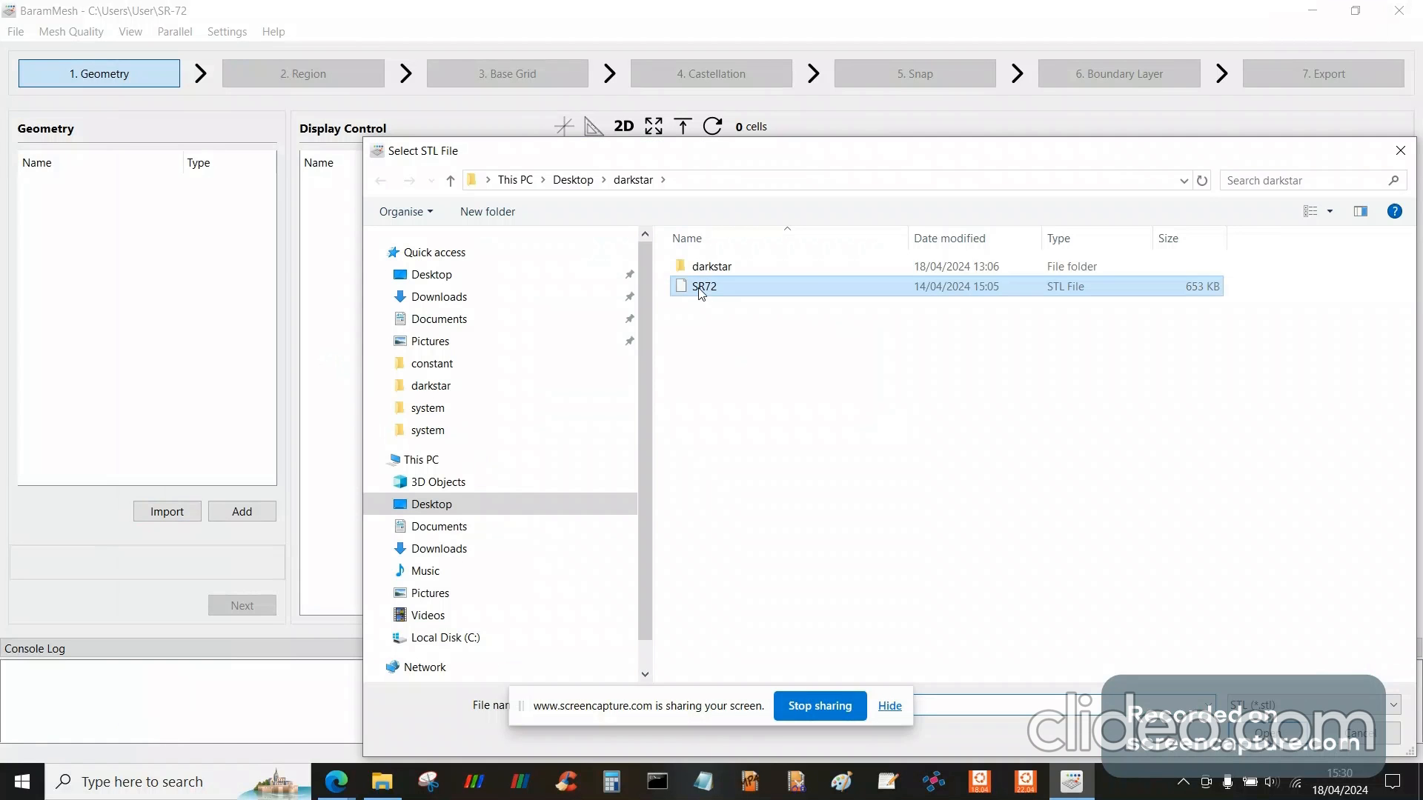
{"action": "double_click", "coordinate": [706, 286]}
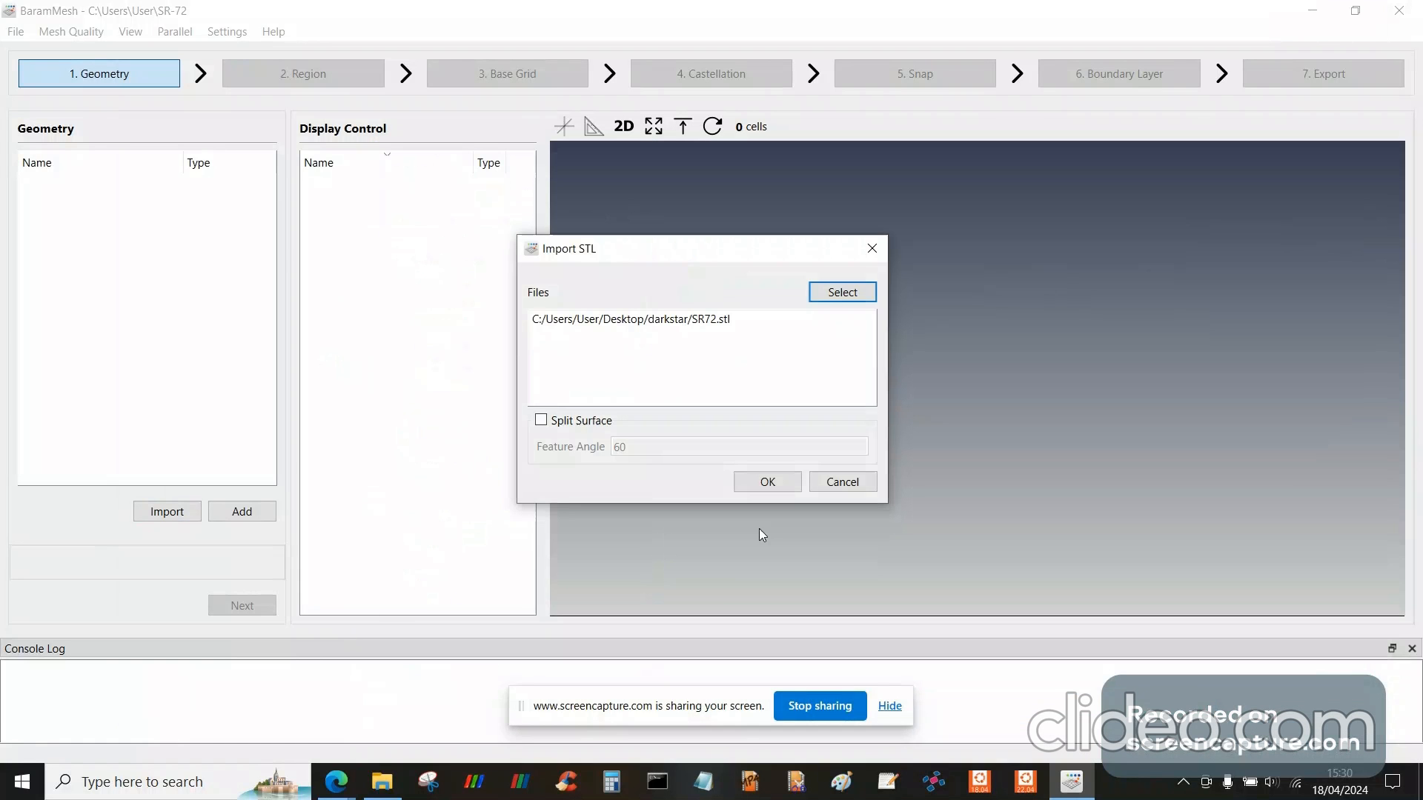
{"action": "left_click", "coordinate": [765, 481]}
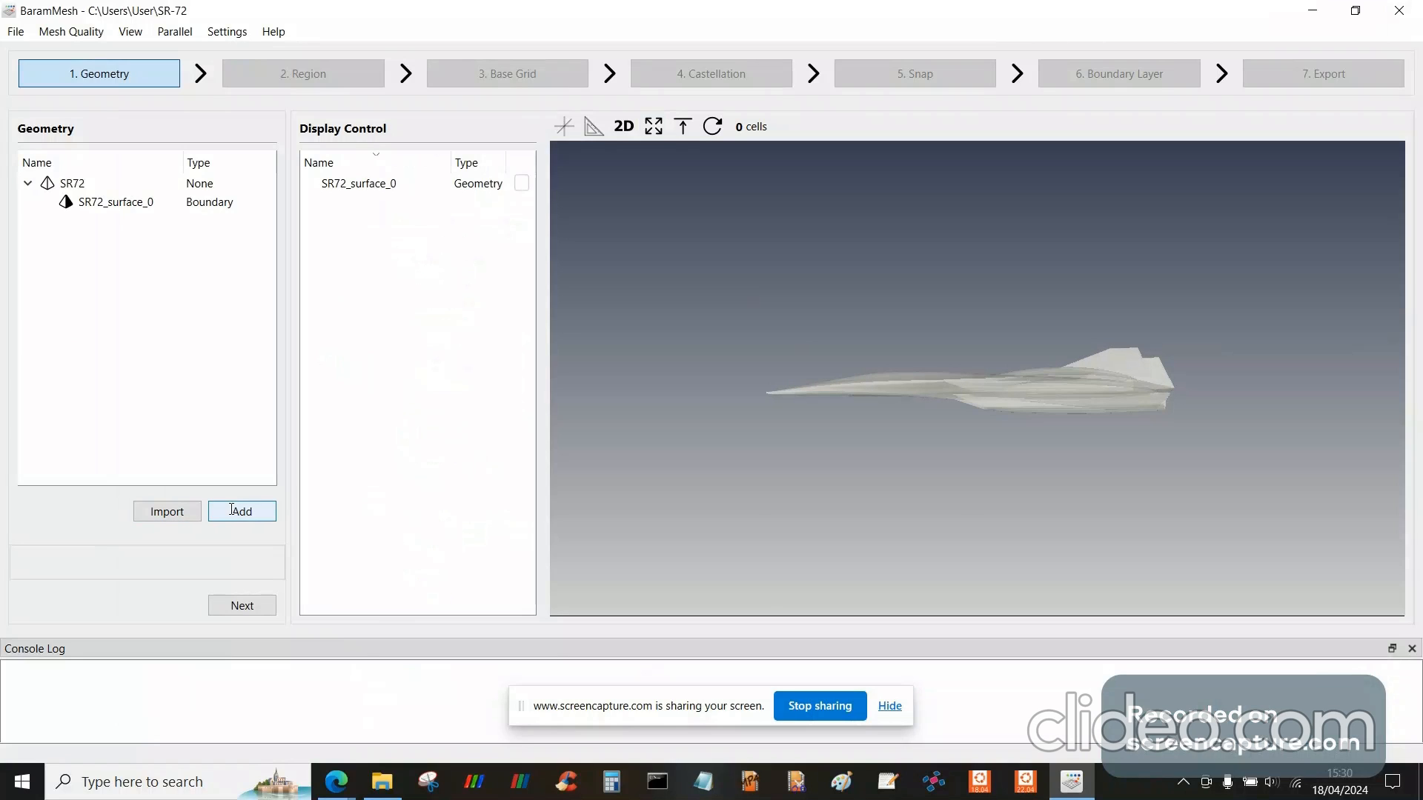
- Add a Hex6 box spanning -32 to 32 on X, Y and Z around the aircraft
{"action": "left_click", "coordinate": [242, 510]}
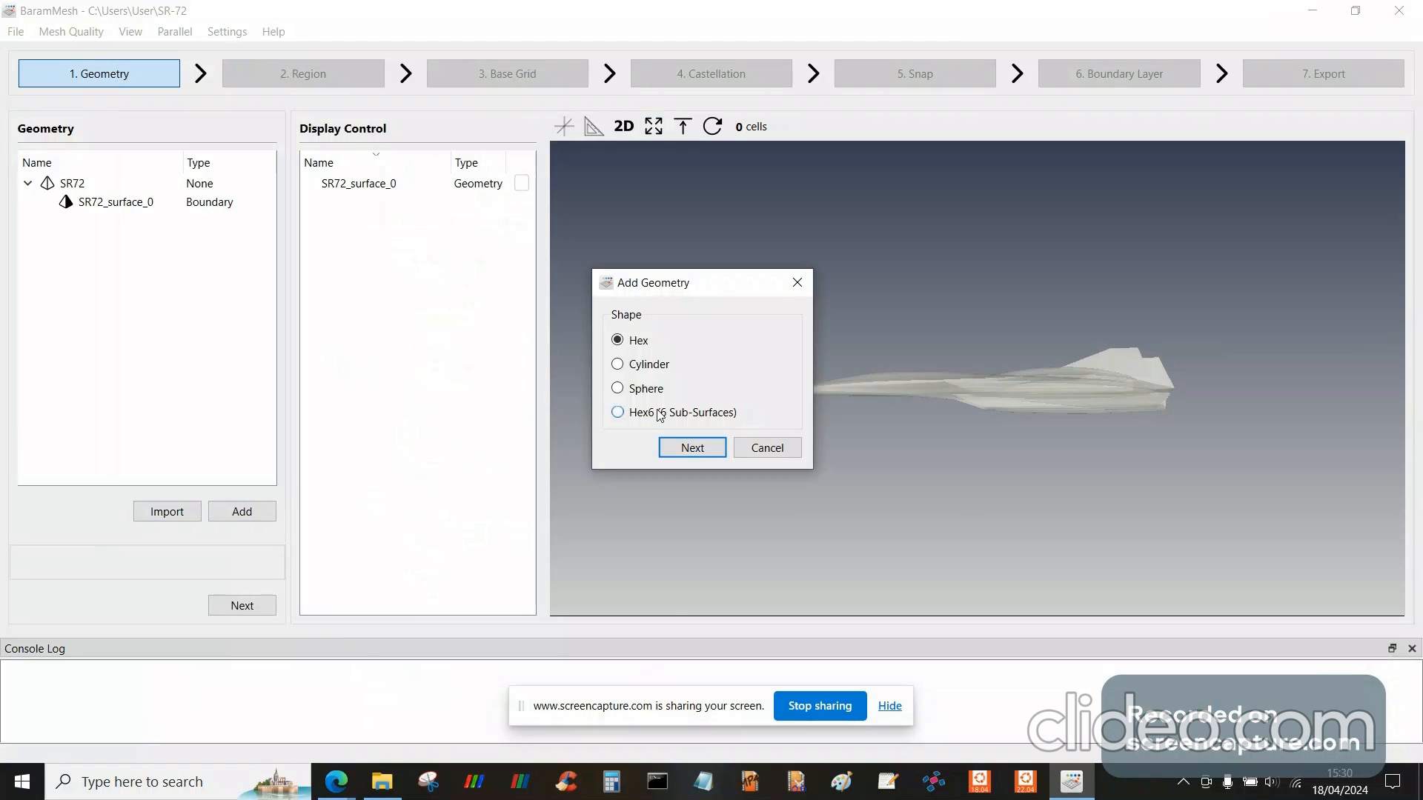
{"action": "left_click", "coordinate": [617, 412]}
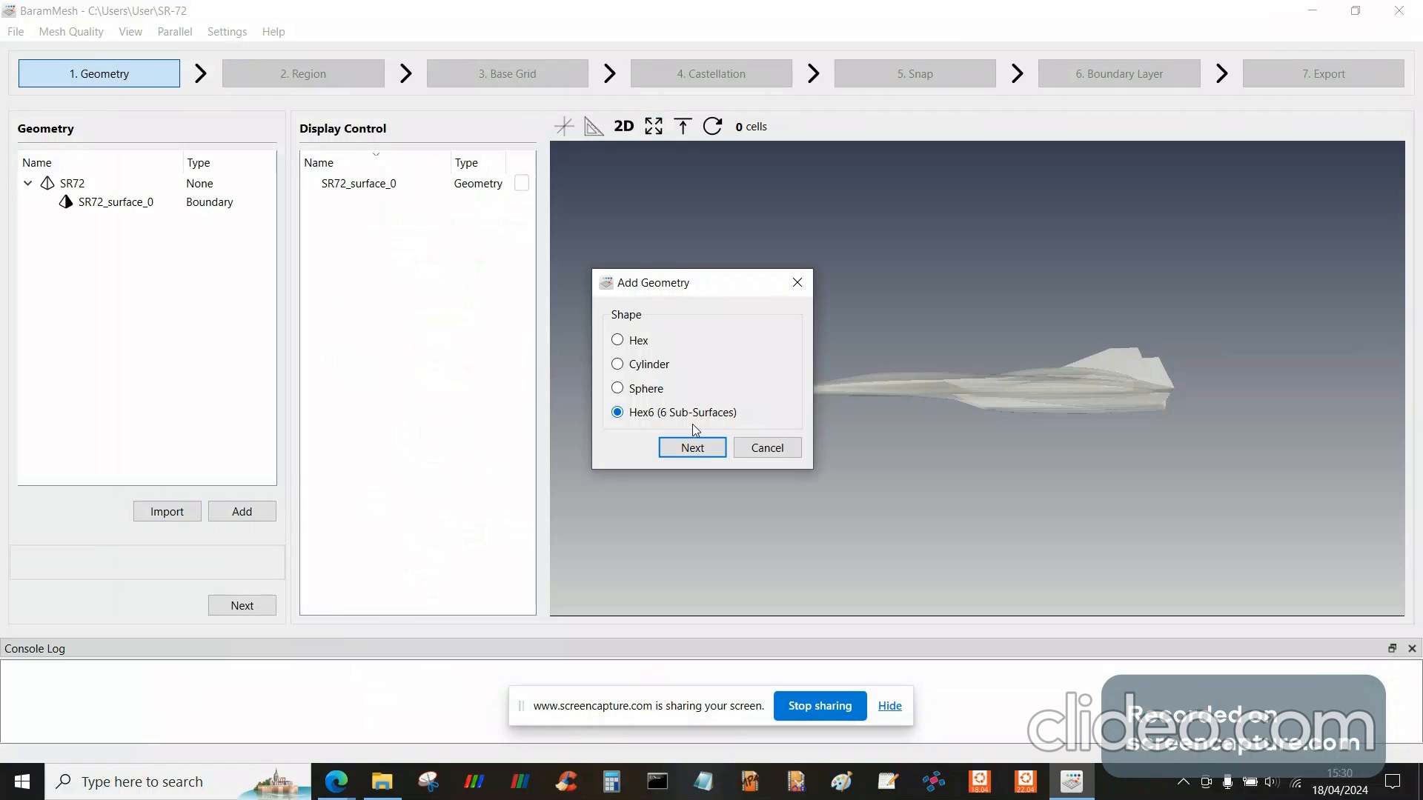
{"action": "left_click", "coordinate": [691, 448]}
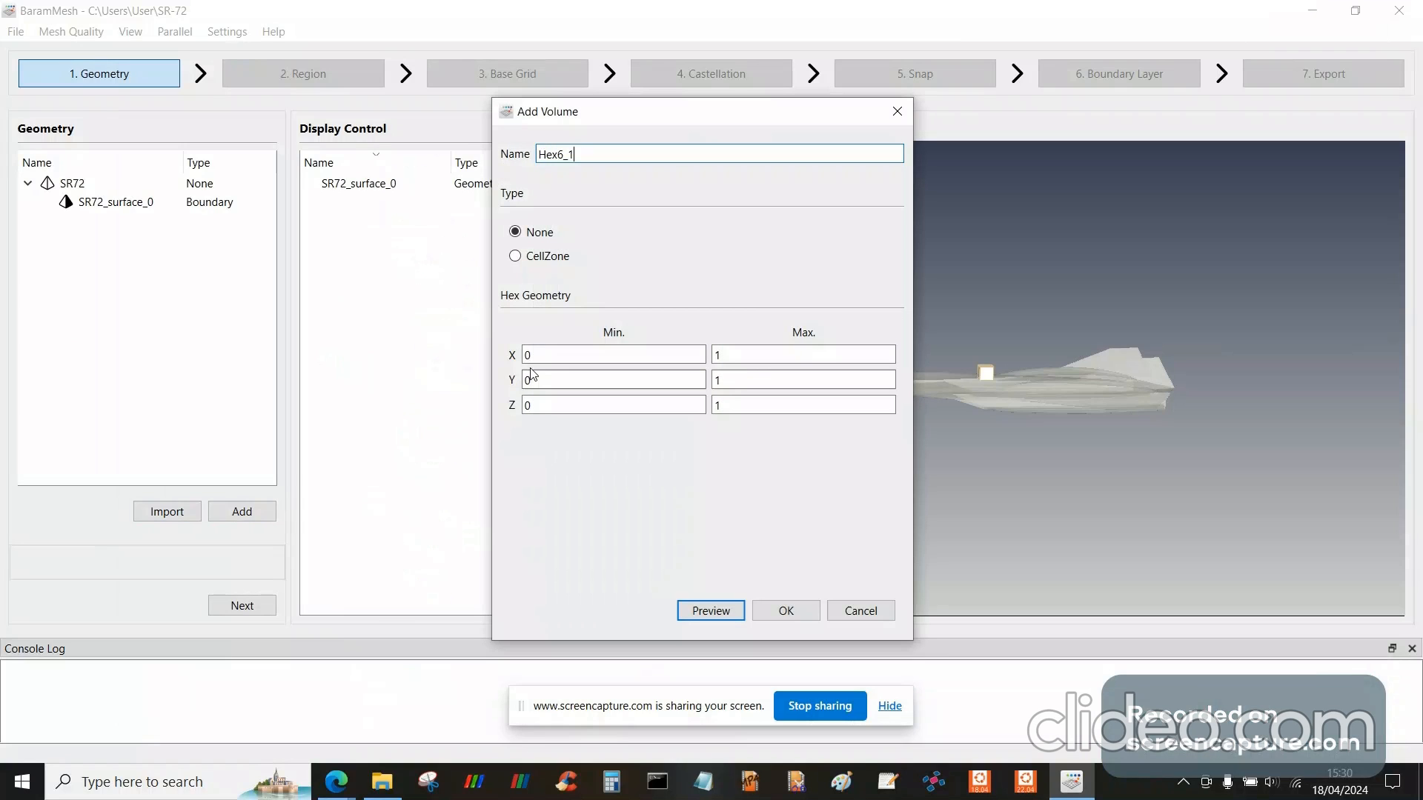
{"action": "type", "text": "32"}
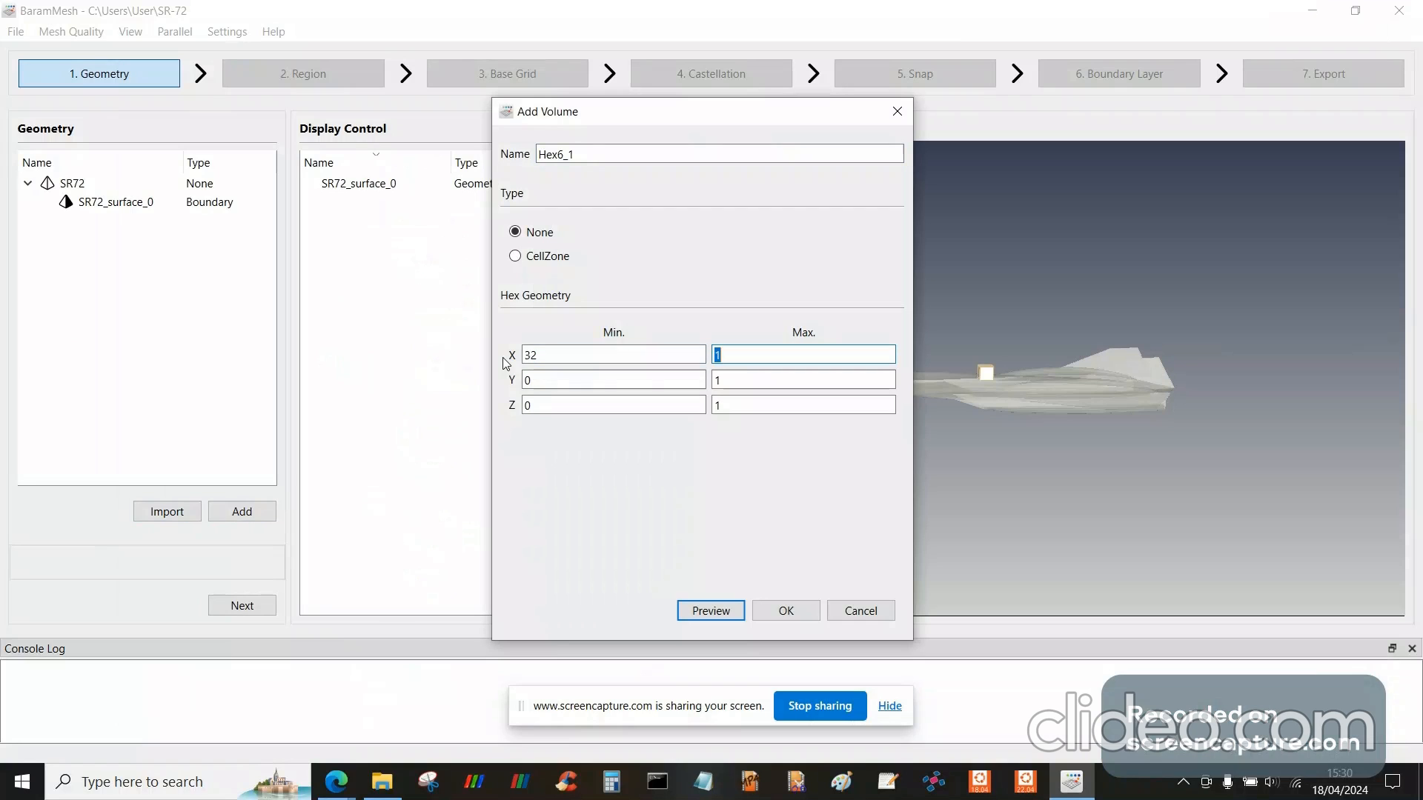
{"action": "type", "text": "32"}
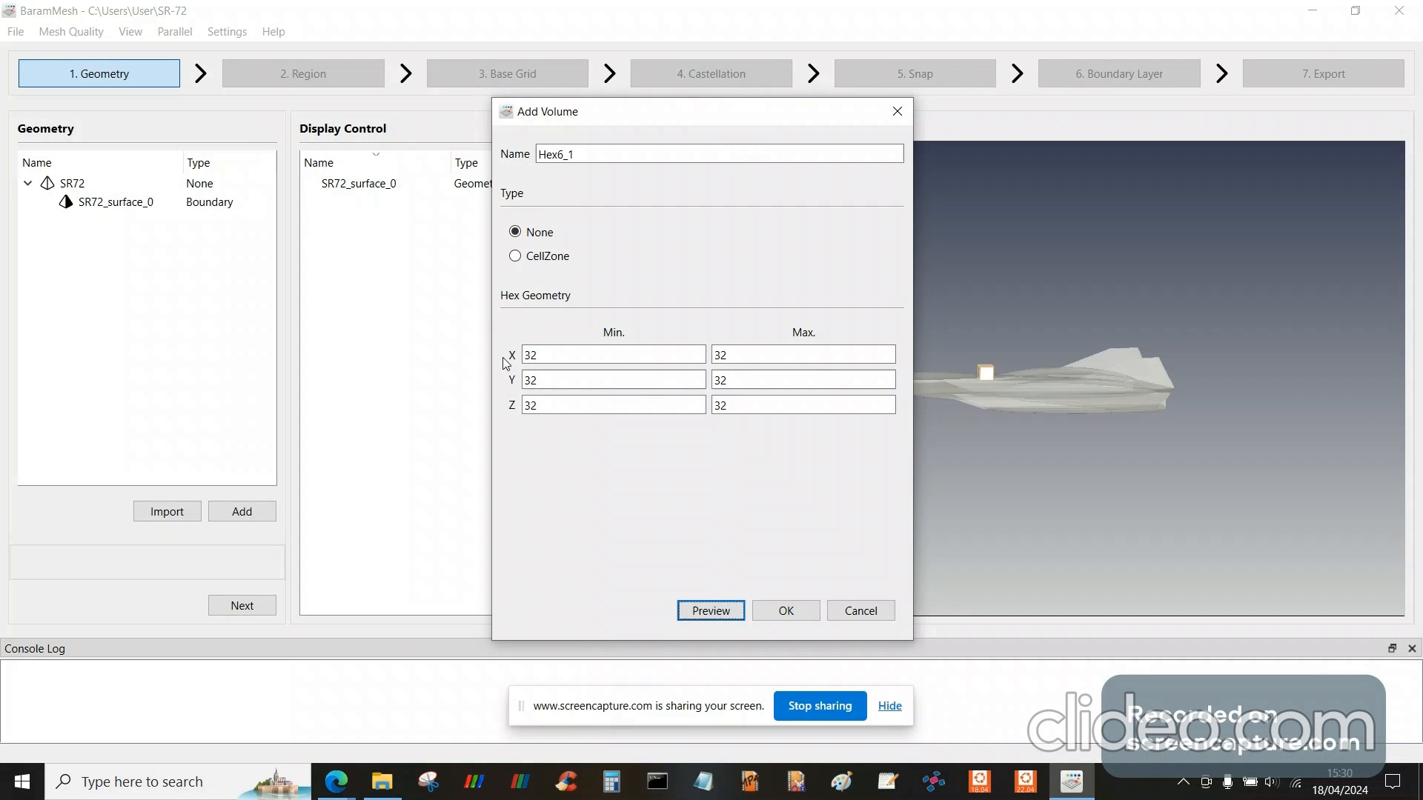
{"action": "left_click", "coordinate": [612, 354]}
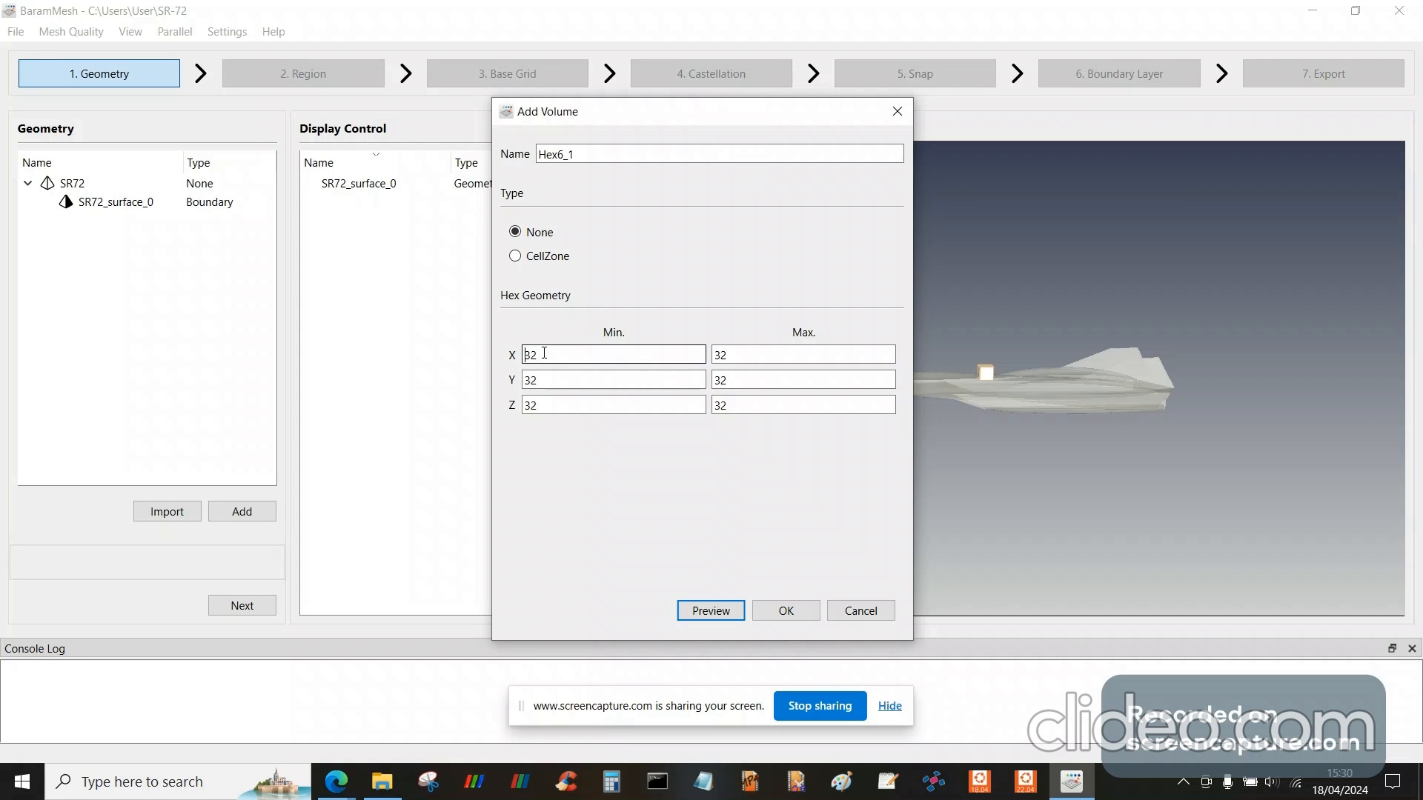
{"action": "type", "text": "-32"}
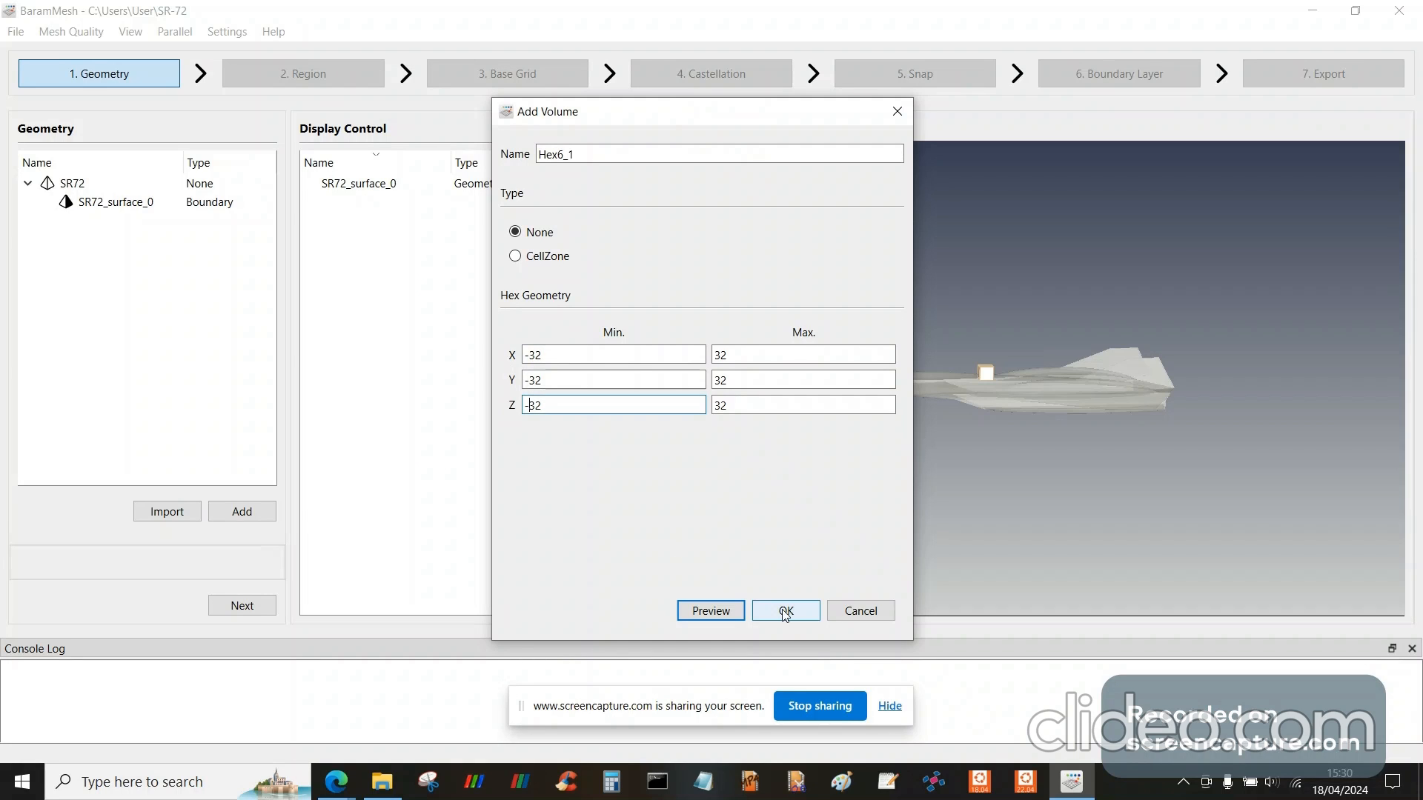
{"action": "left_click", "coordinate": [785, 610]}
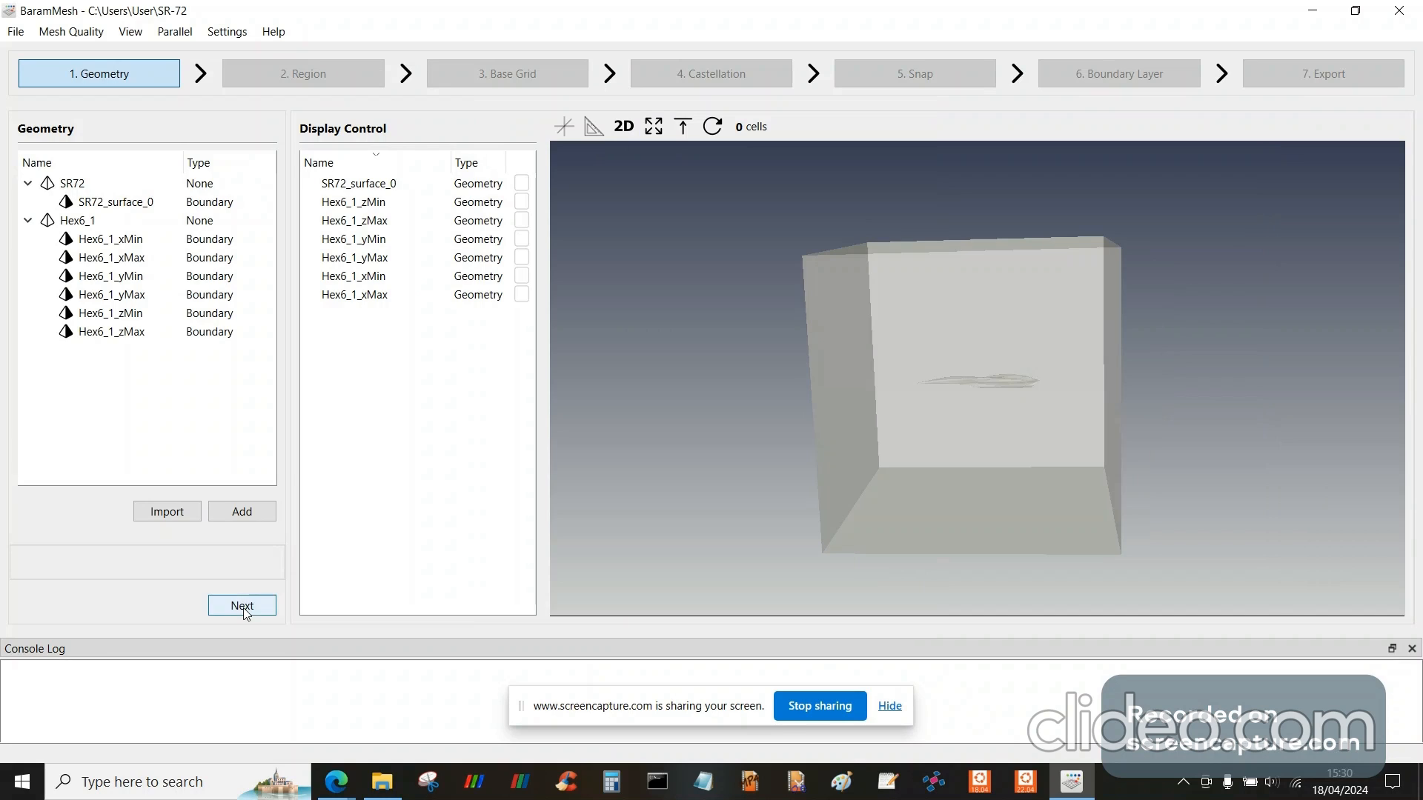
- Add fluid Region_1 at point (0, 4, 0) on the Region step
{"action": "left_click", "coordinate": [242, 605]}
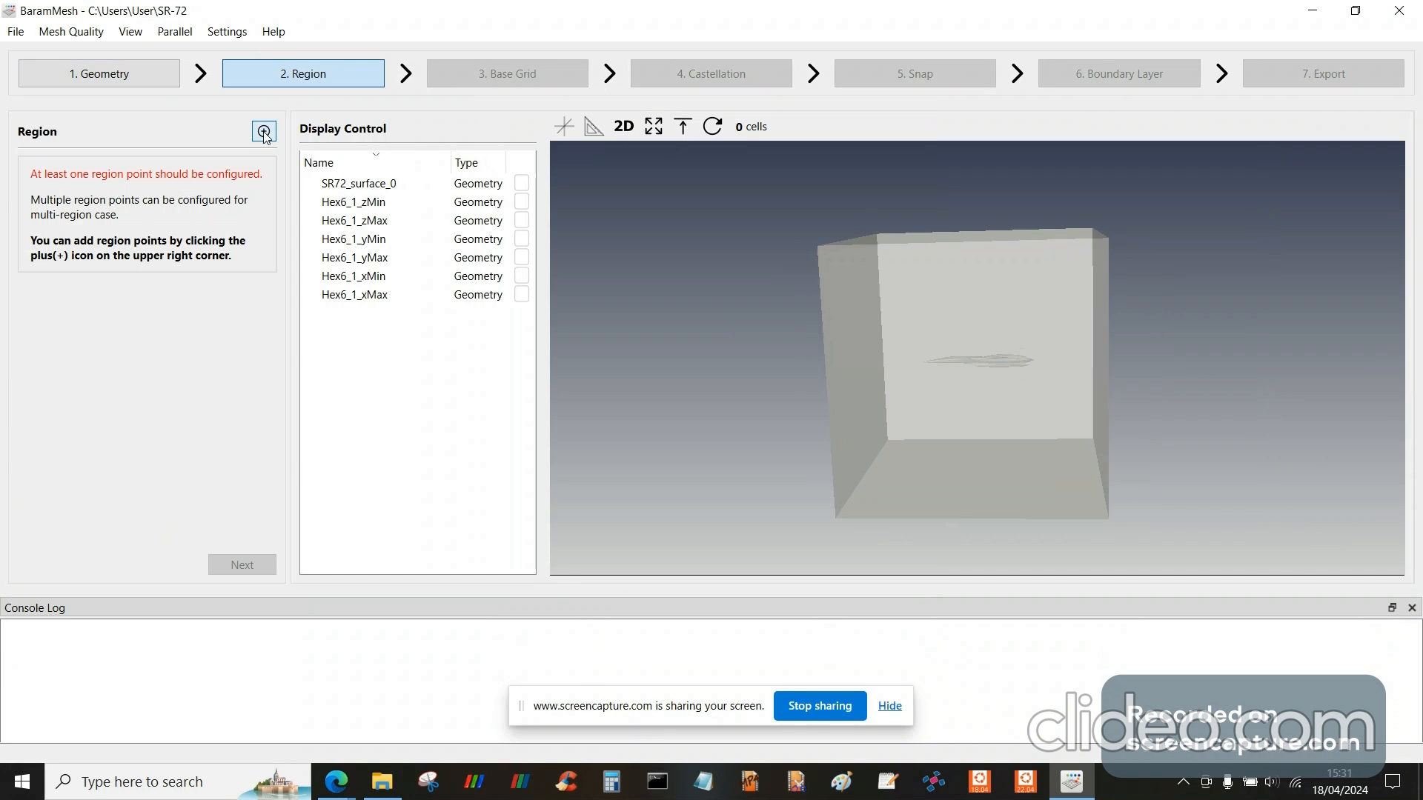
{"action": "left_click", "coordinate": [263, 130]}
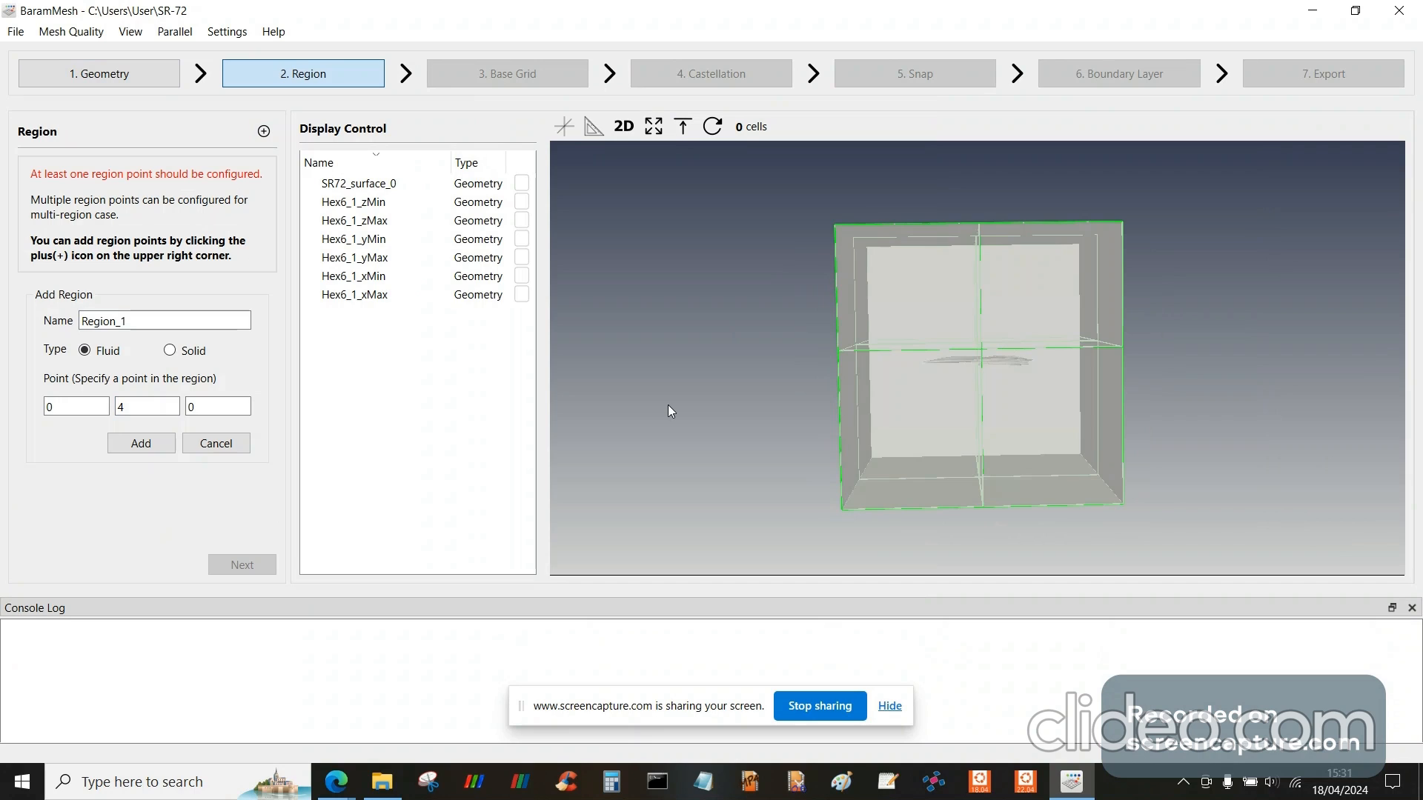
{"action": "left_click", "coordinate": [140, 444]}
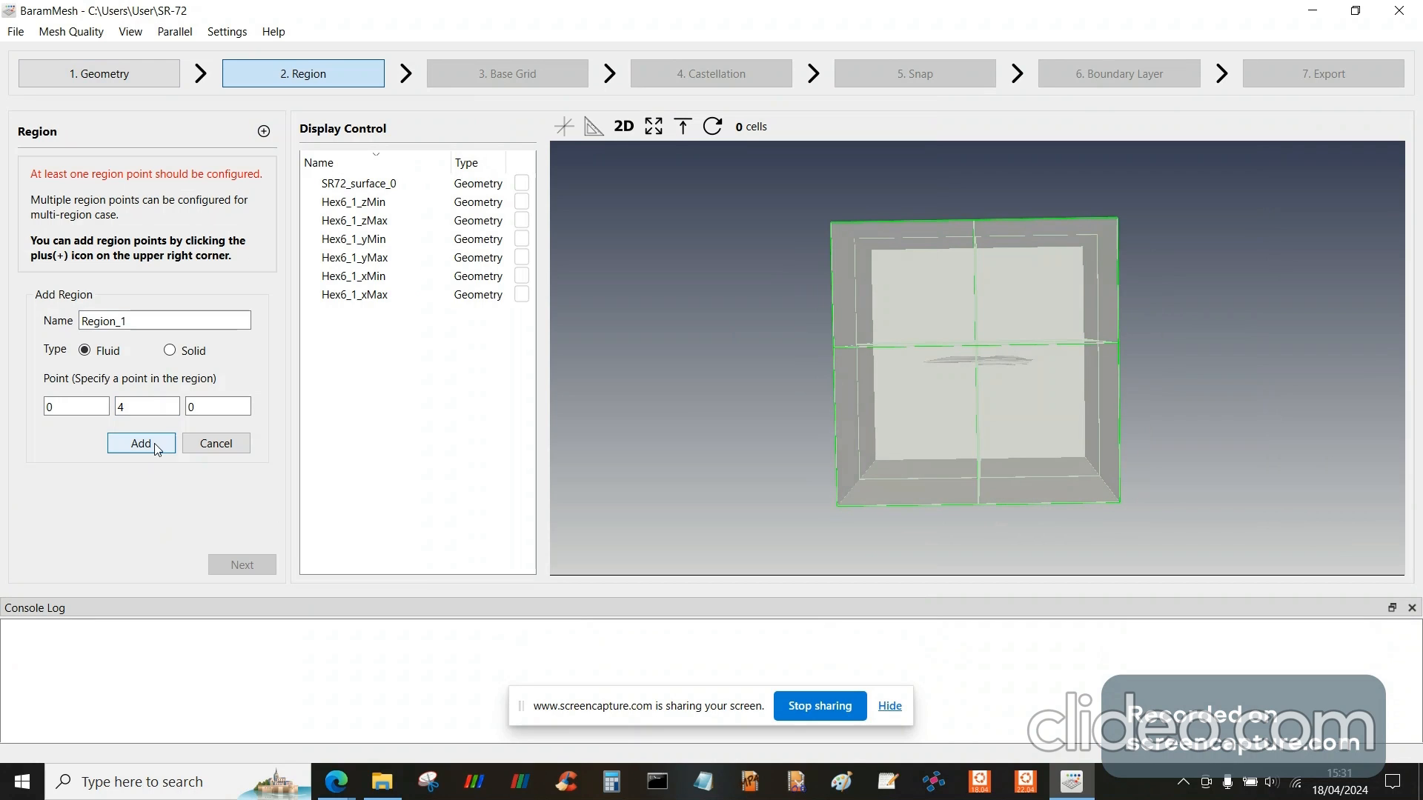
{"action": "left_click", "coordinate": [141, 444]}
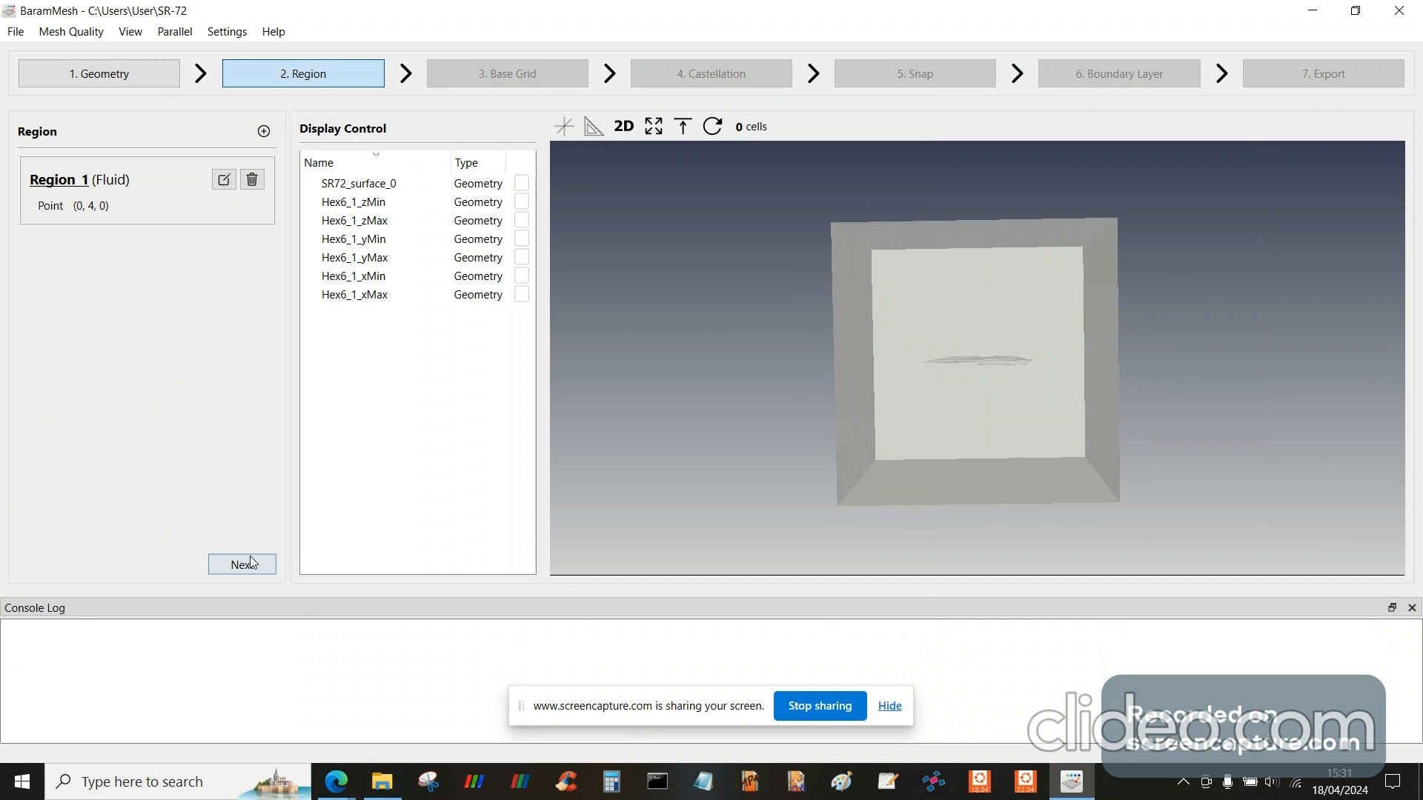
- Generate a 16×16×16 base grid around the aircraft
{"action": "left_click", "coordinate": [241, 563]}
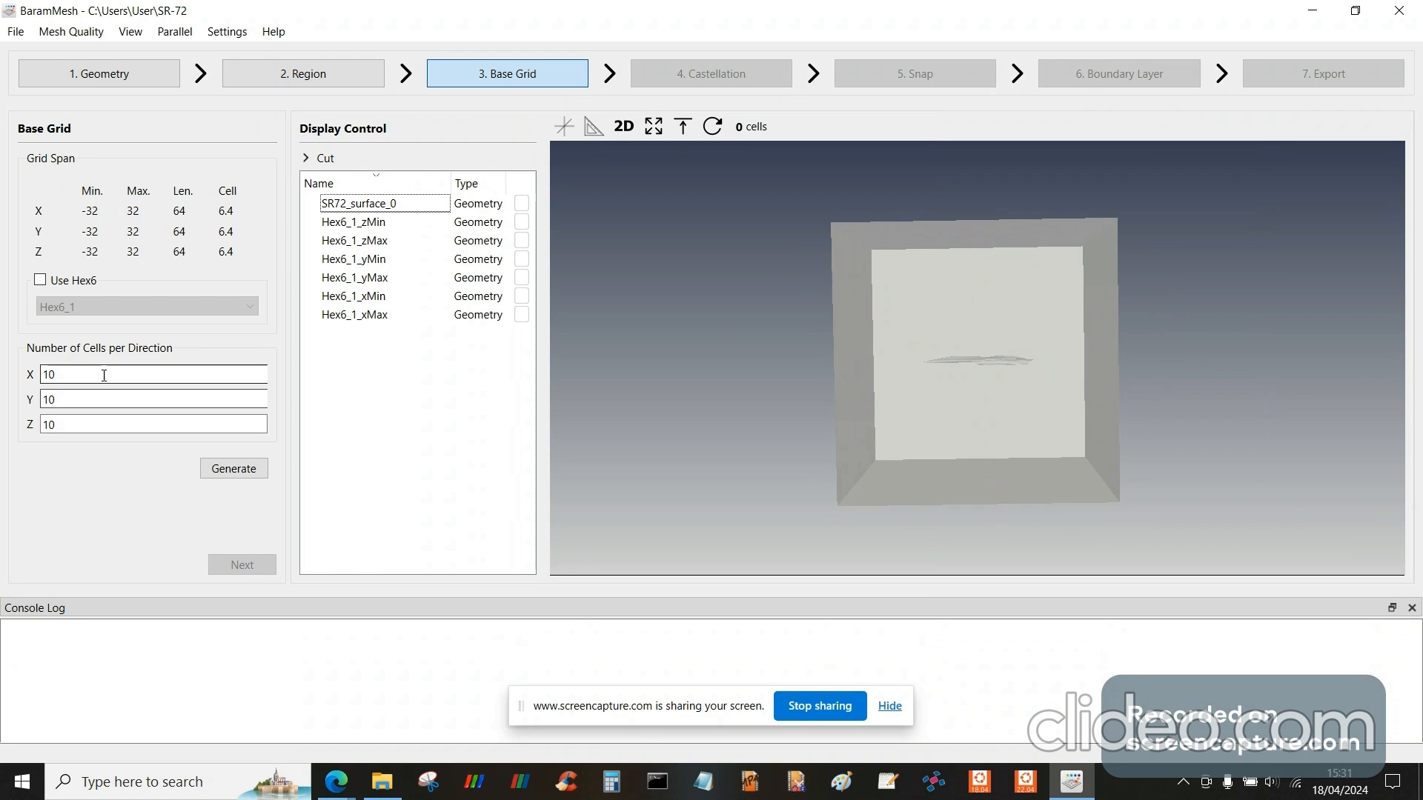
{"action": "type", "text": "16"}
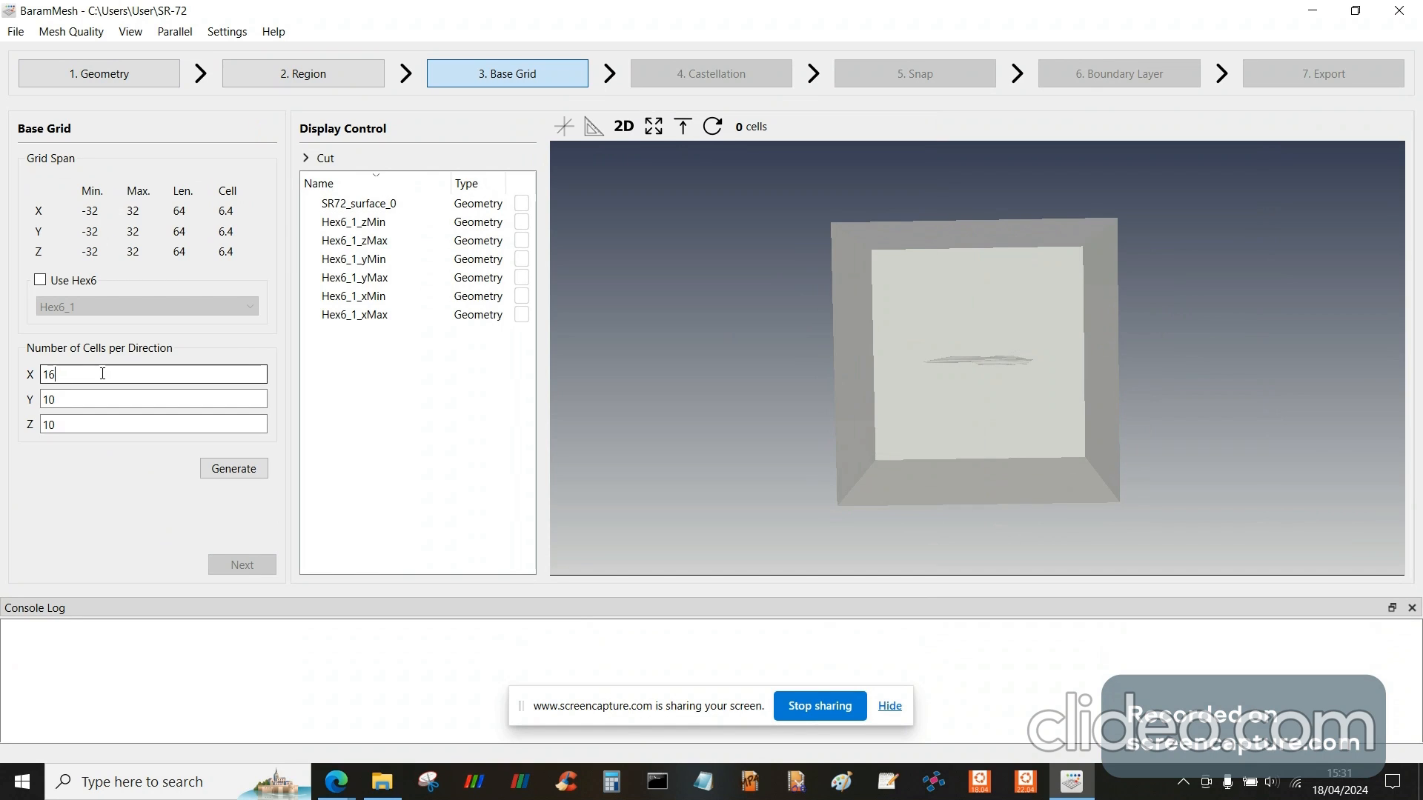
{"action": "type", "text": "16"}
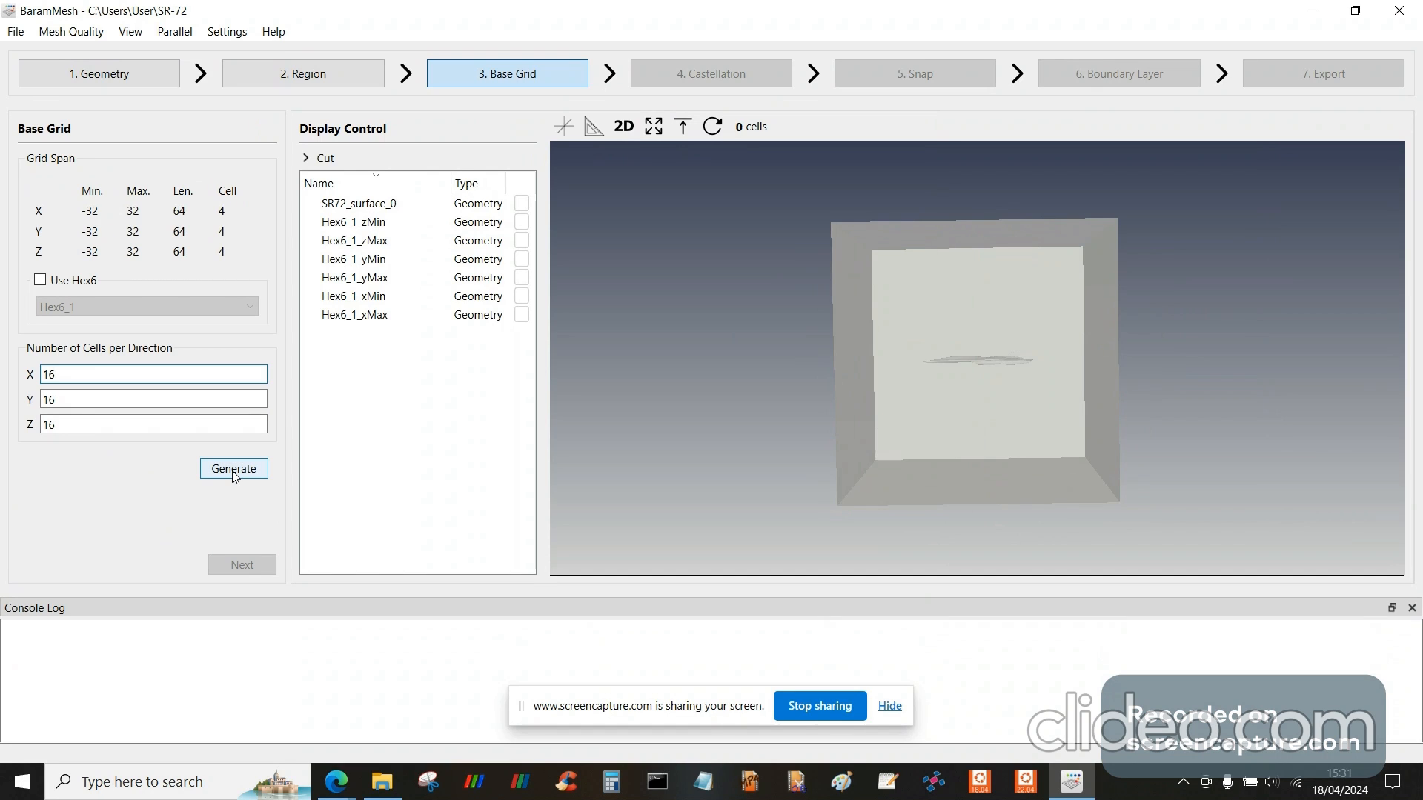
{"action": "left_click", "coordinate": [233, 468]}
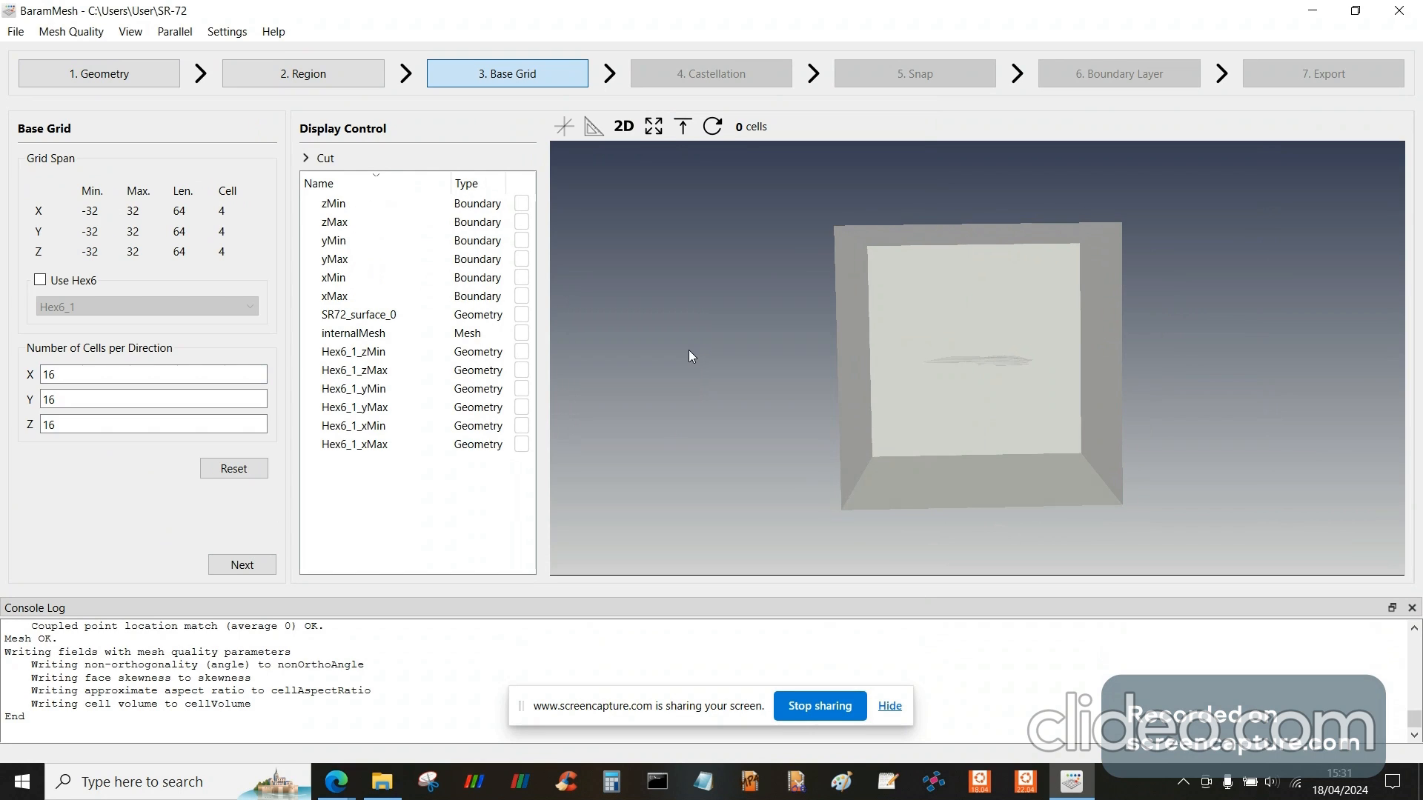
- Show the internalMesh as a flat 2D front view
{"action": "left_click", "coordinate": [352, 332]}
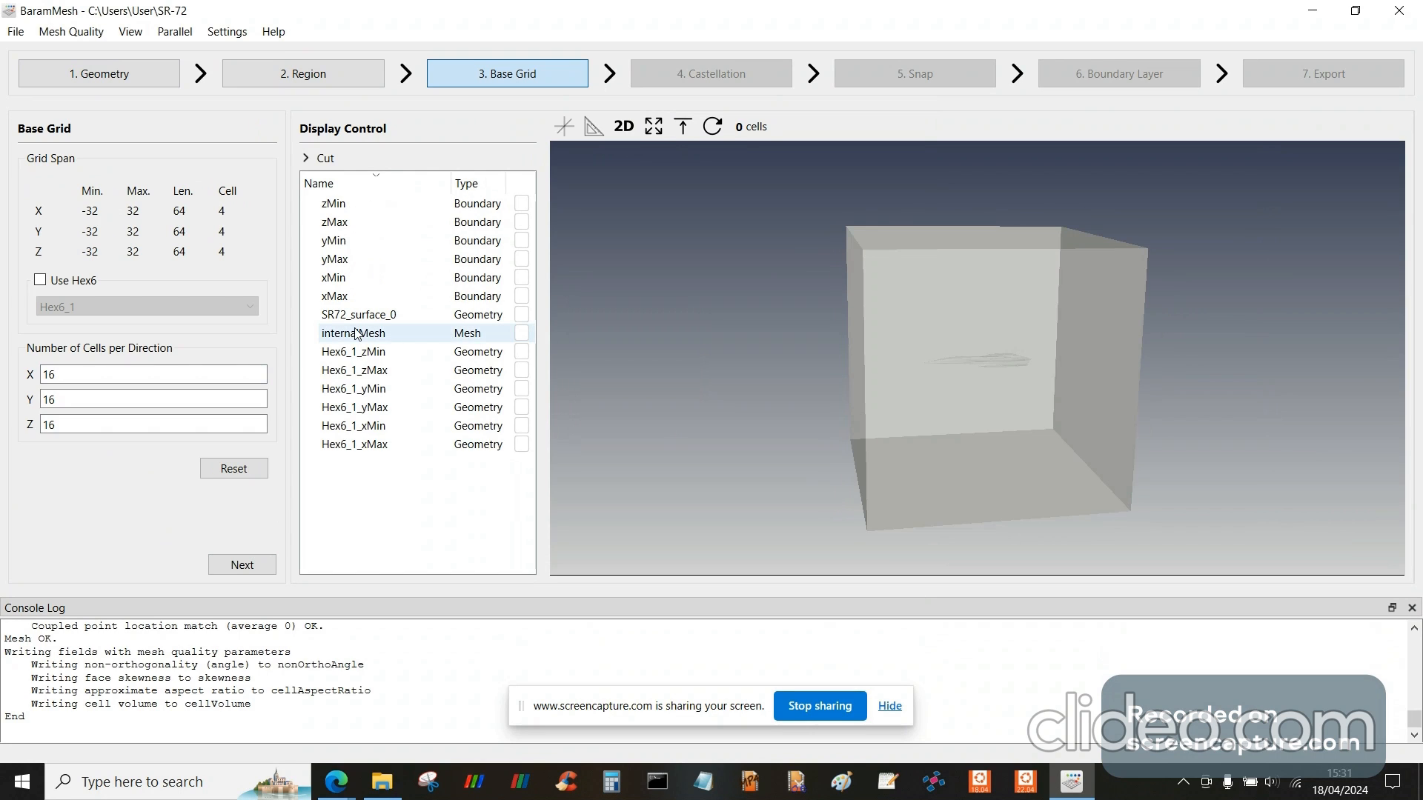
{"action": "left_click", "coordinate": [521, 333]}
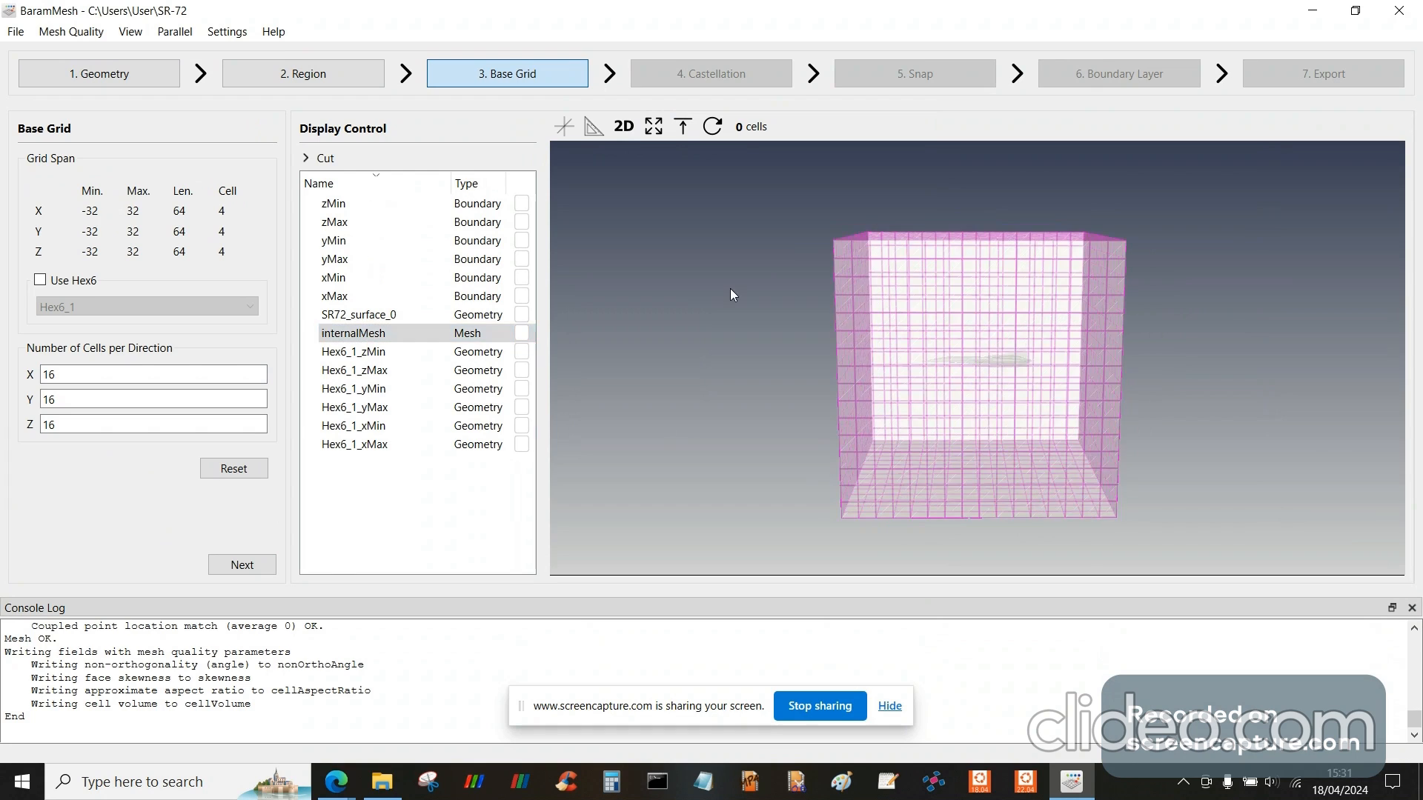
{"action": "left_click", "coordinate": [623, 126]}
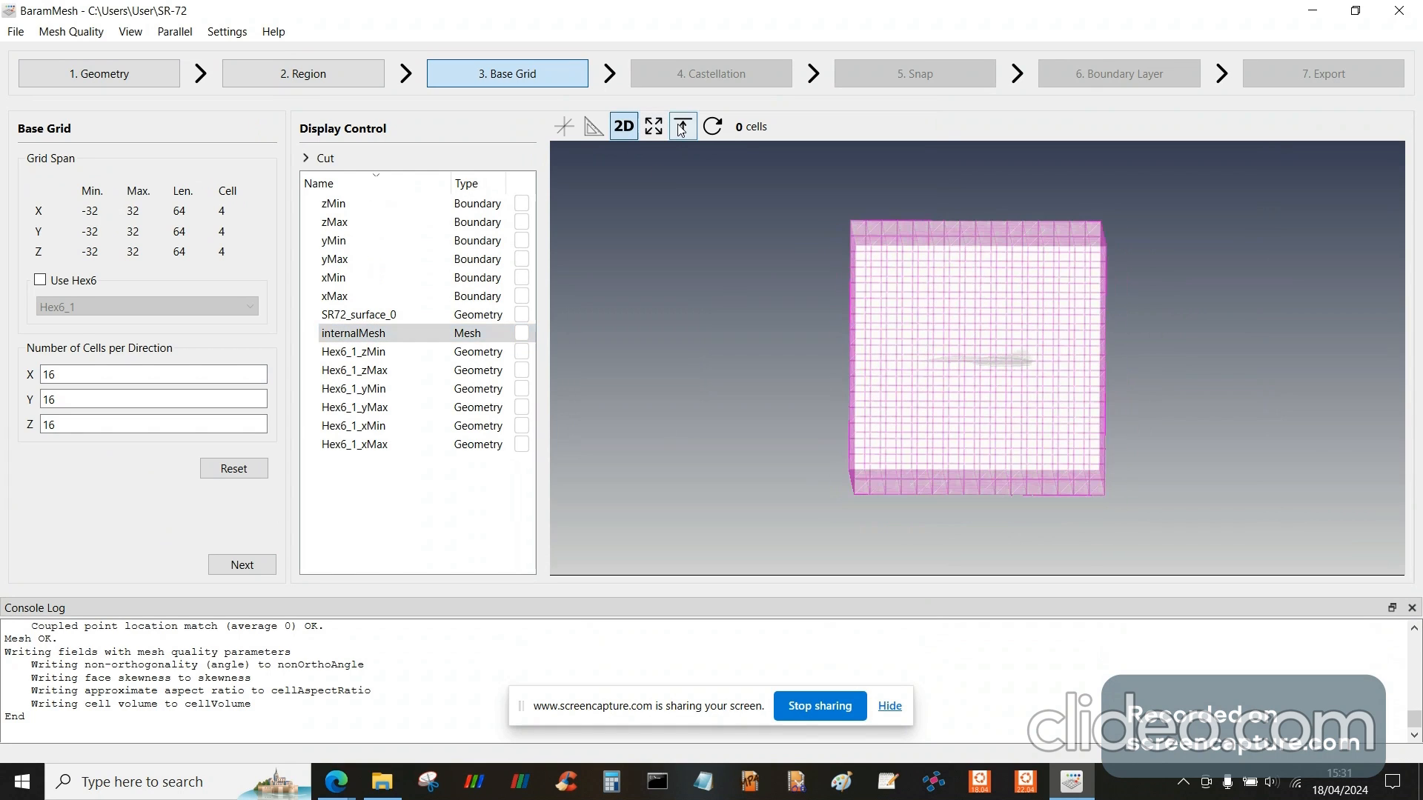
{"action": "left_click", "coordinate": [682, 126]}
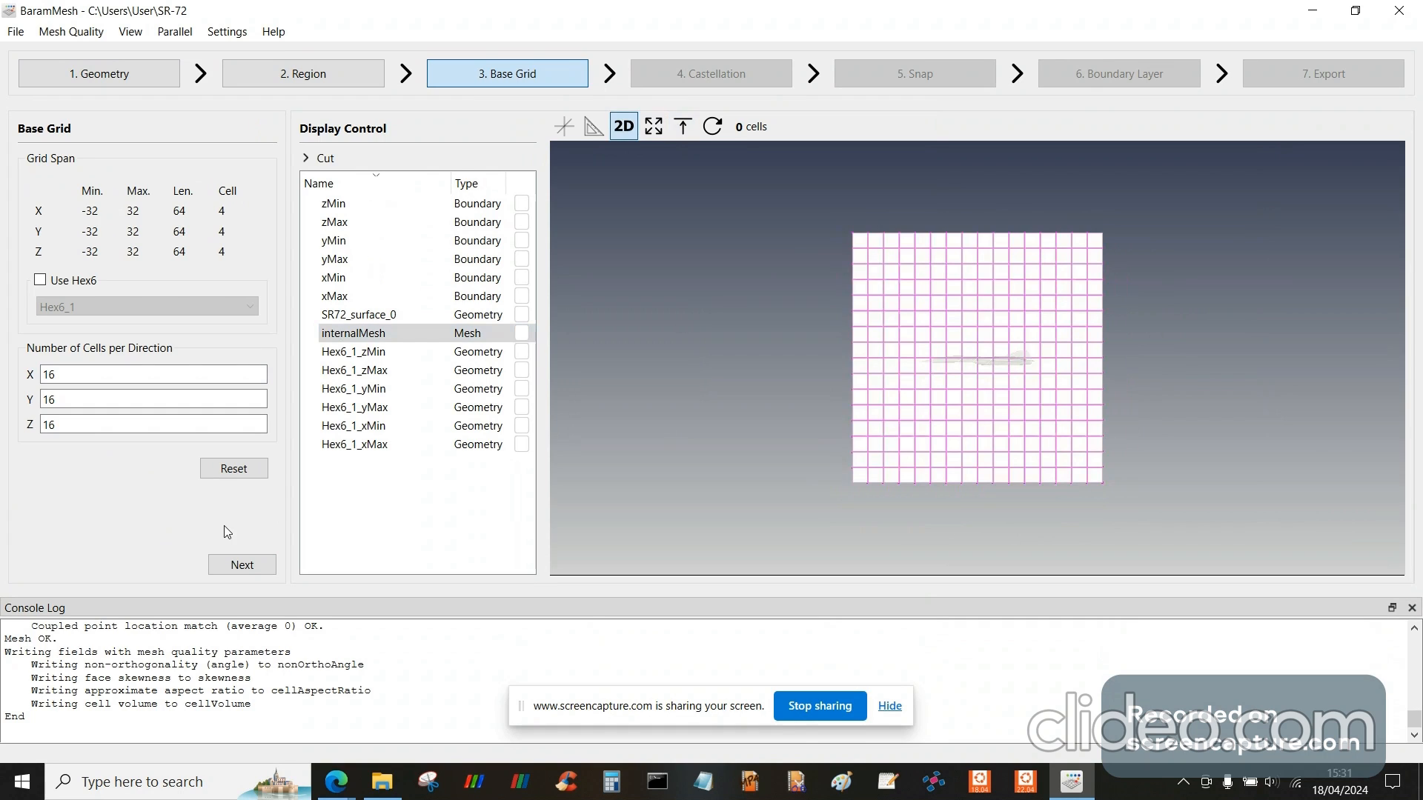
- Add refinement Group_1 on SR72_surface_0 with levels 4 to 6 and feature edge level 6
{"action": "left_click", "coordinate": [241, 563]}
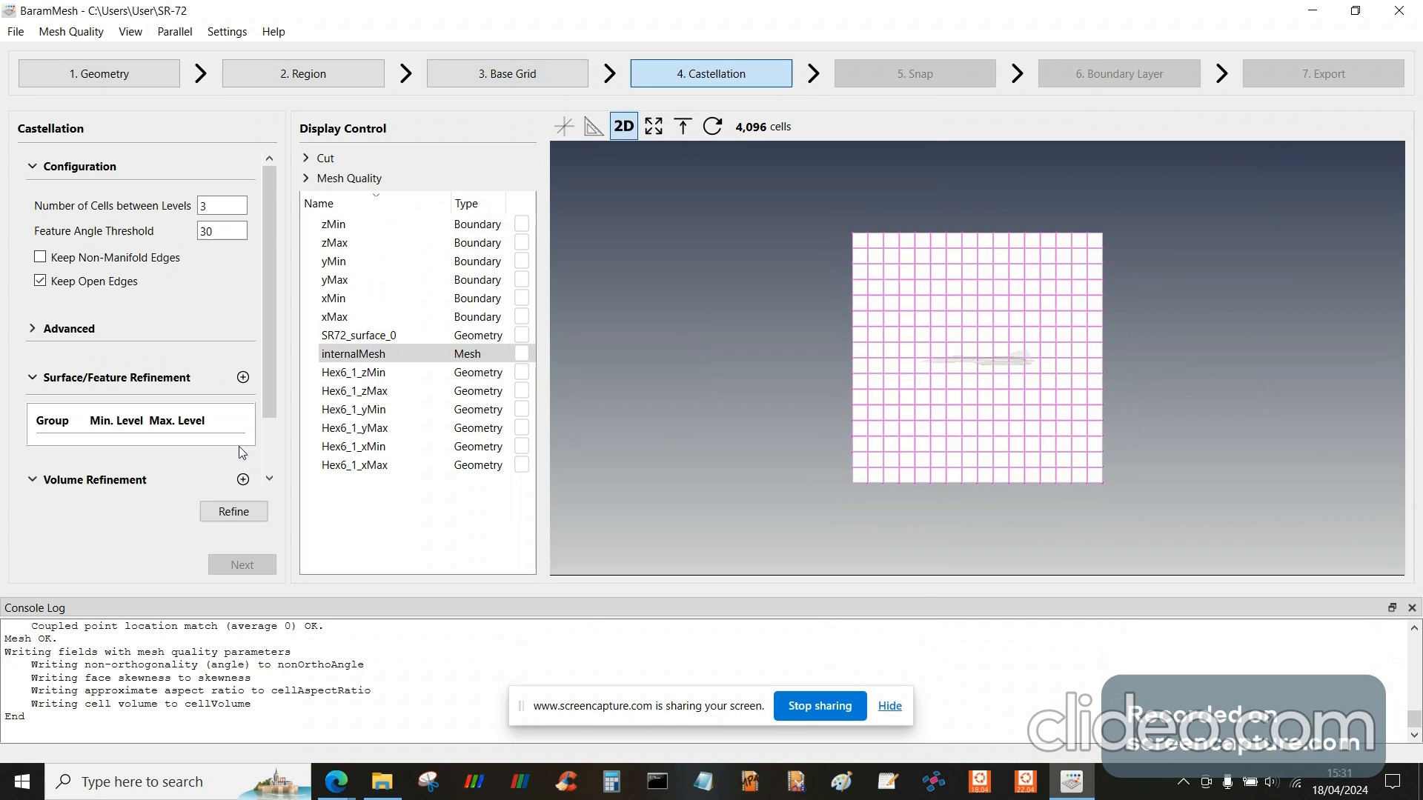
{"action": "mouse_move", "coordinate": [210, 257]}
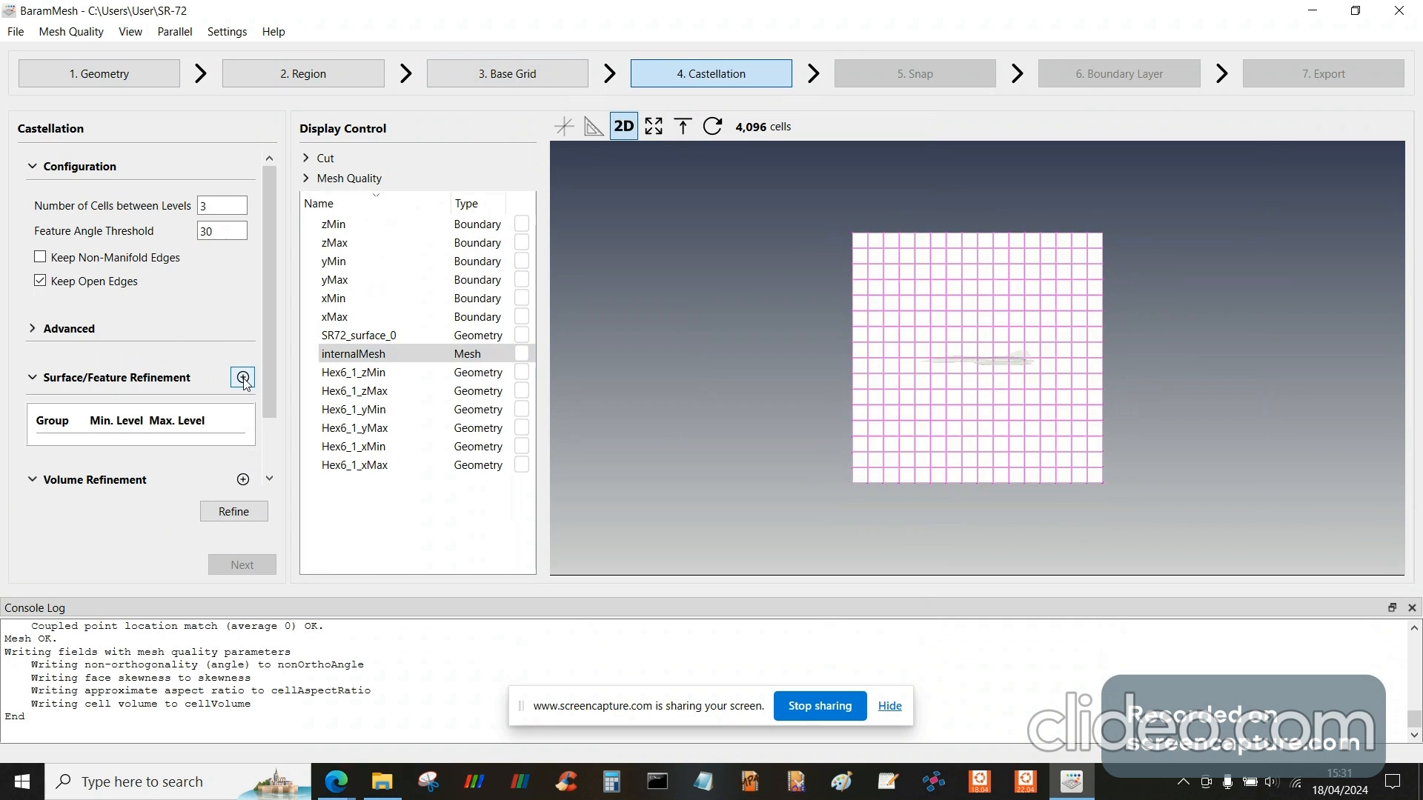
{"action": "left_click", "coordinate": [243, 378]}
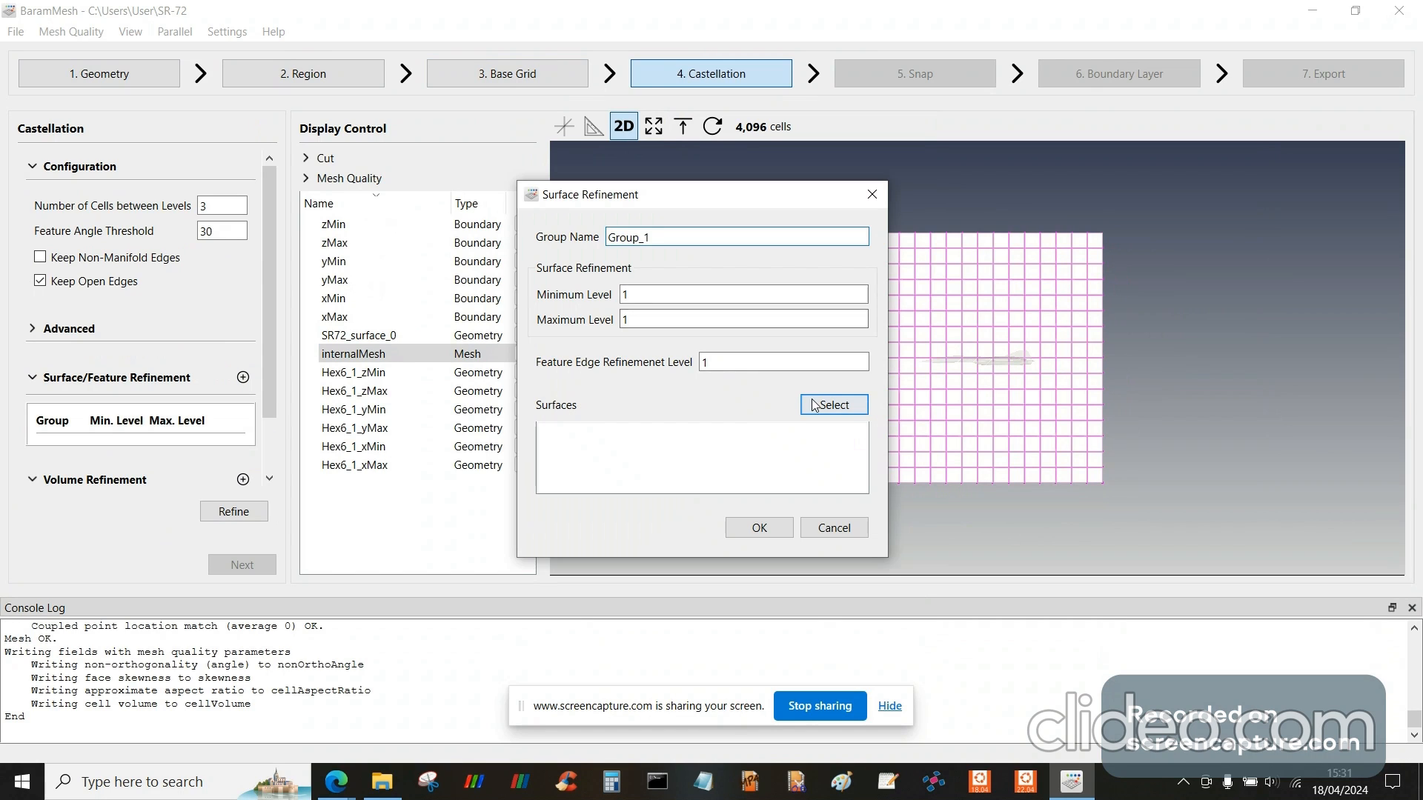
{"action": "left_click", "coordinate": [832, 404]}
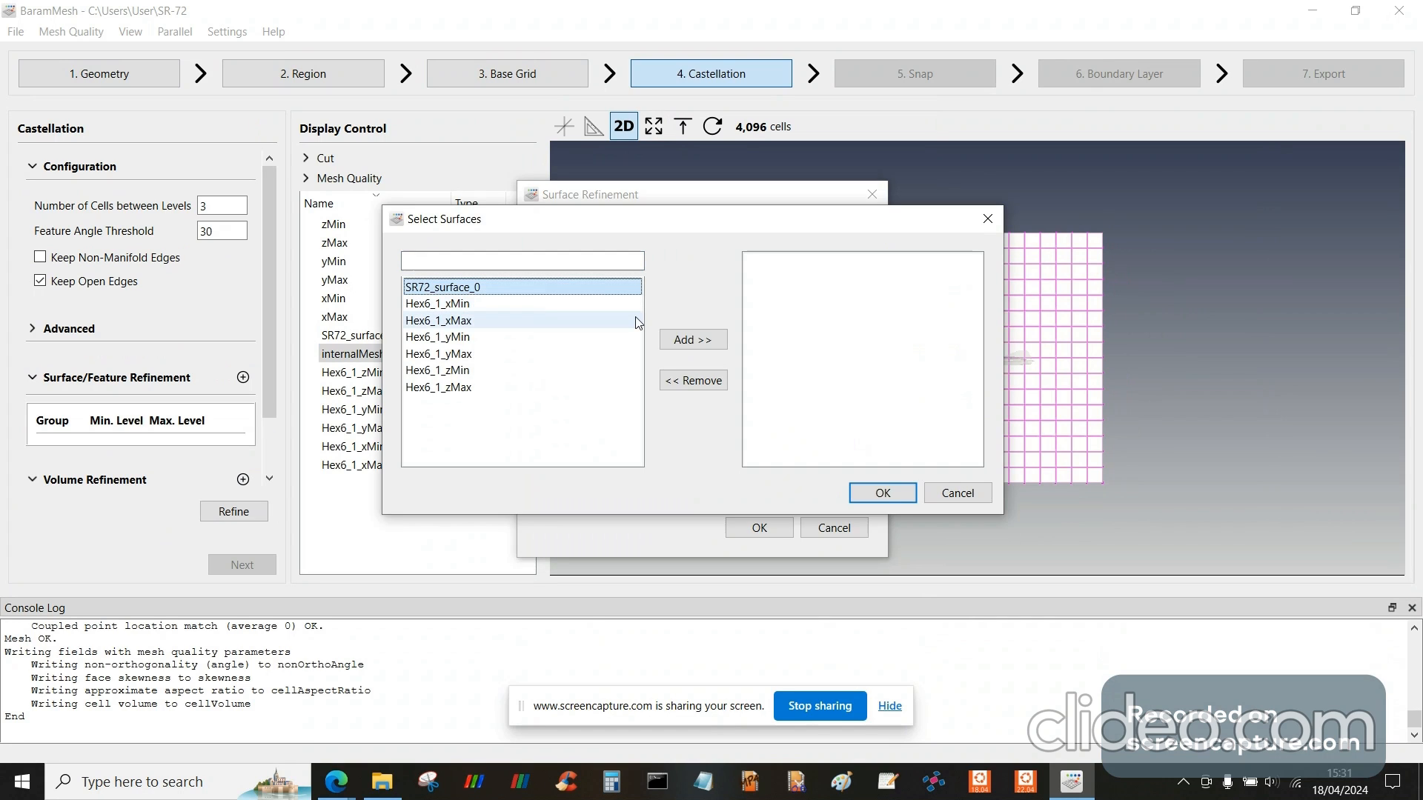
{"action": "left_click", "coordinate": [692, 339]}
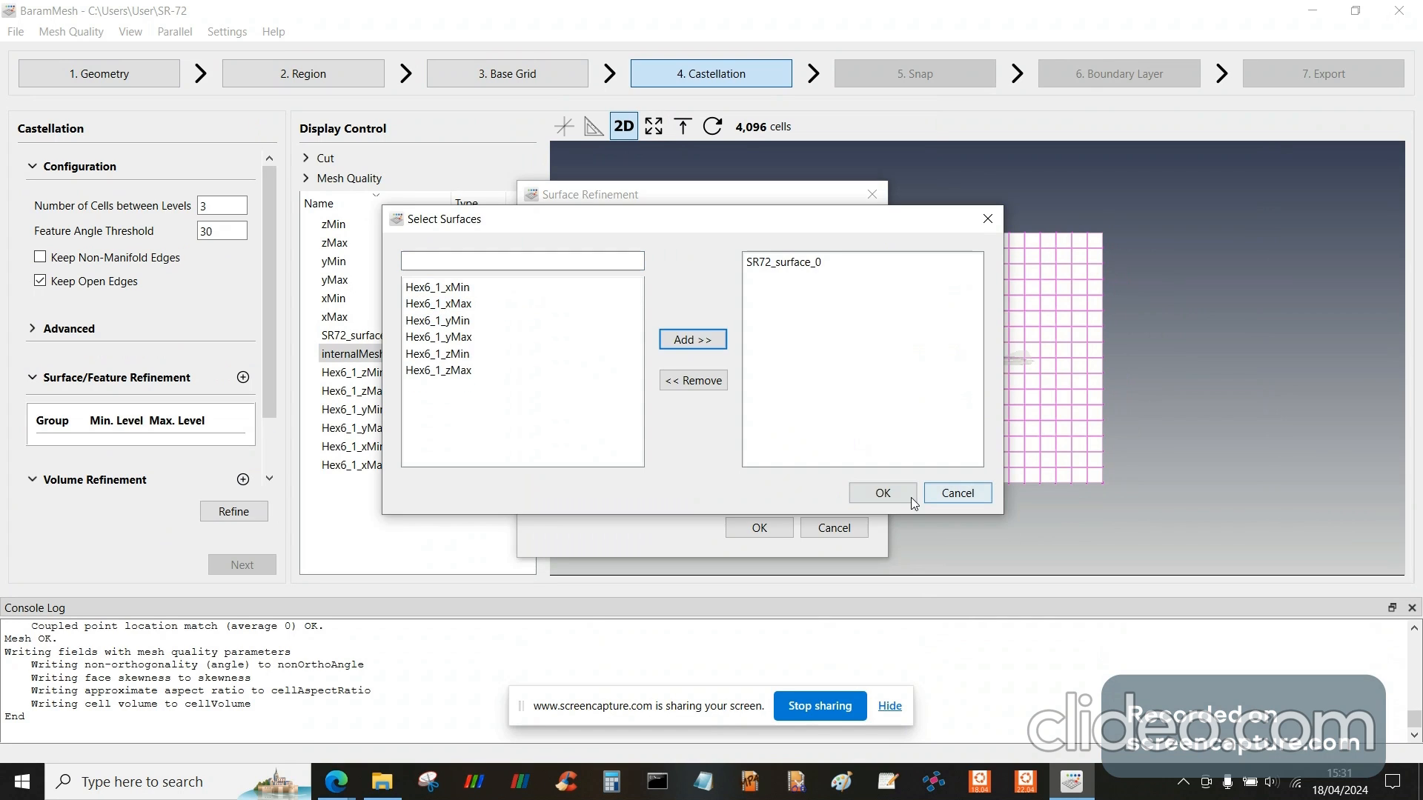
{"action": "left_click", "coordinate": [879, 493]}
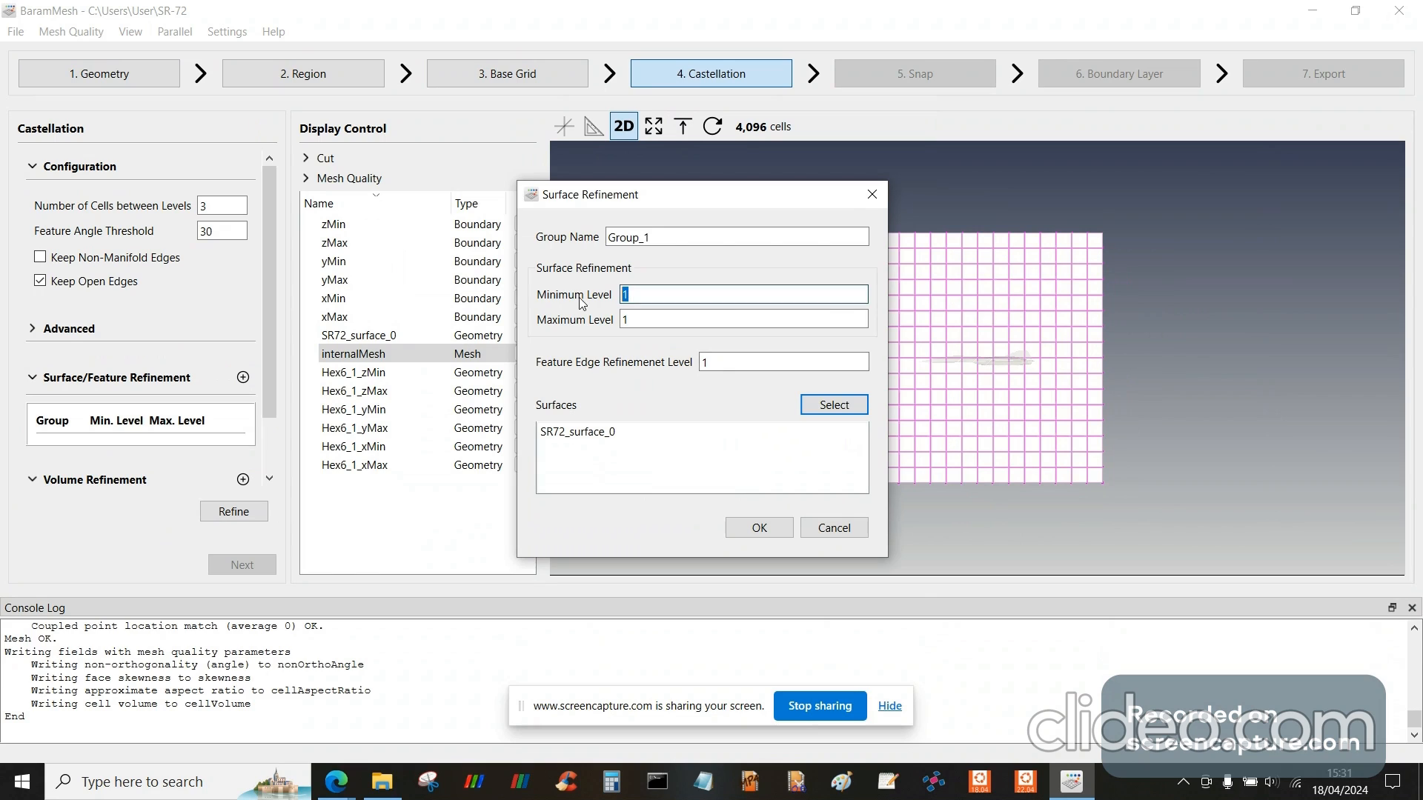
{"action": "type", "text": "6"}
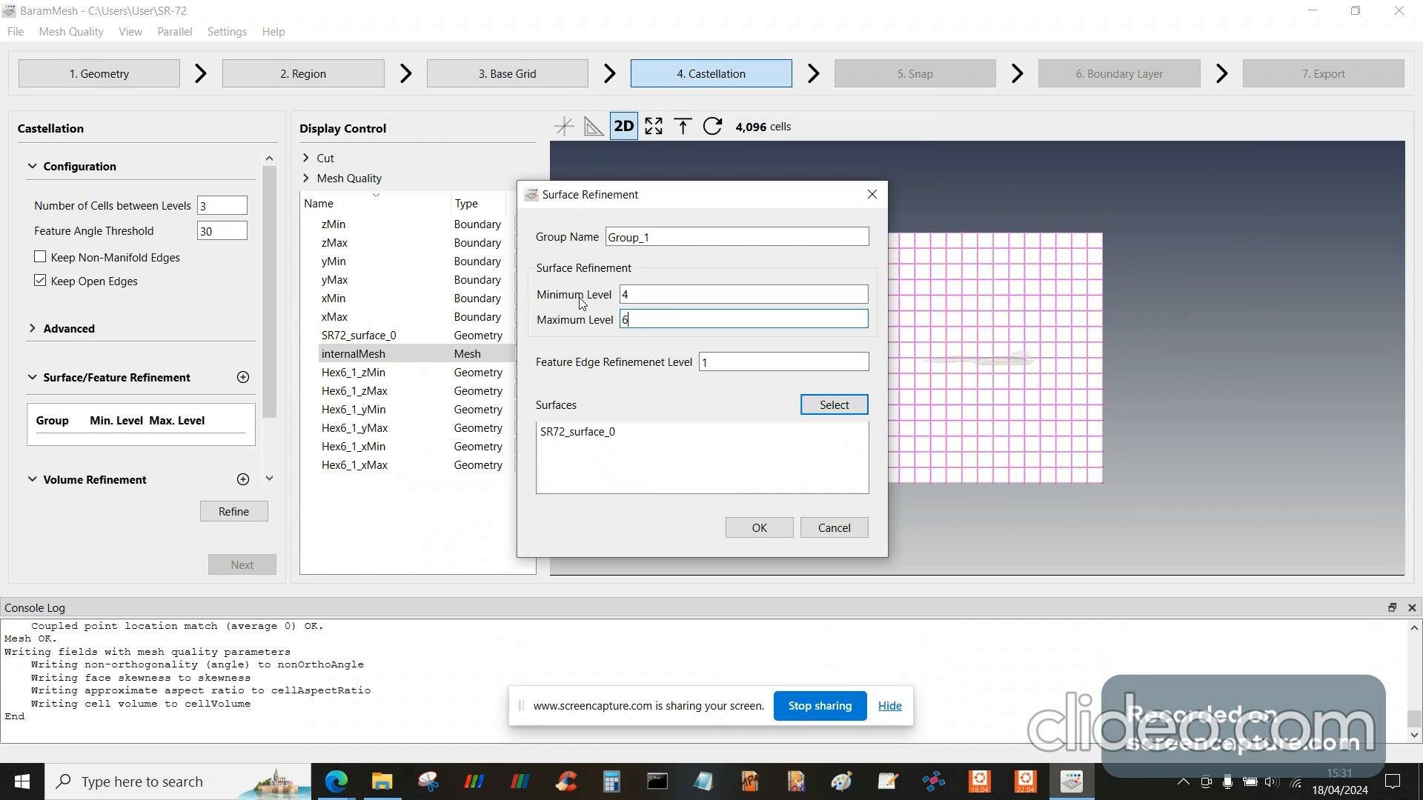
{"action": "left_click", "coordinate": [742, 318]}
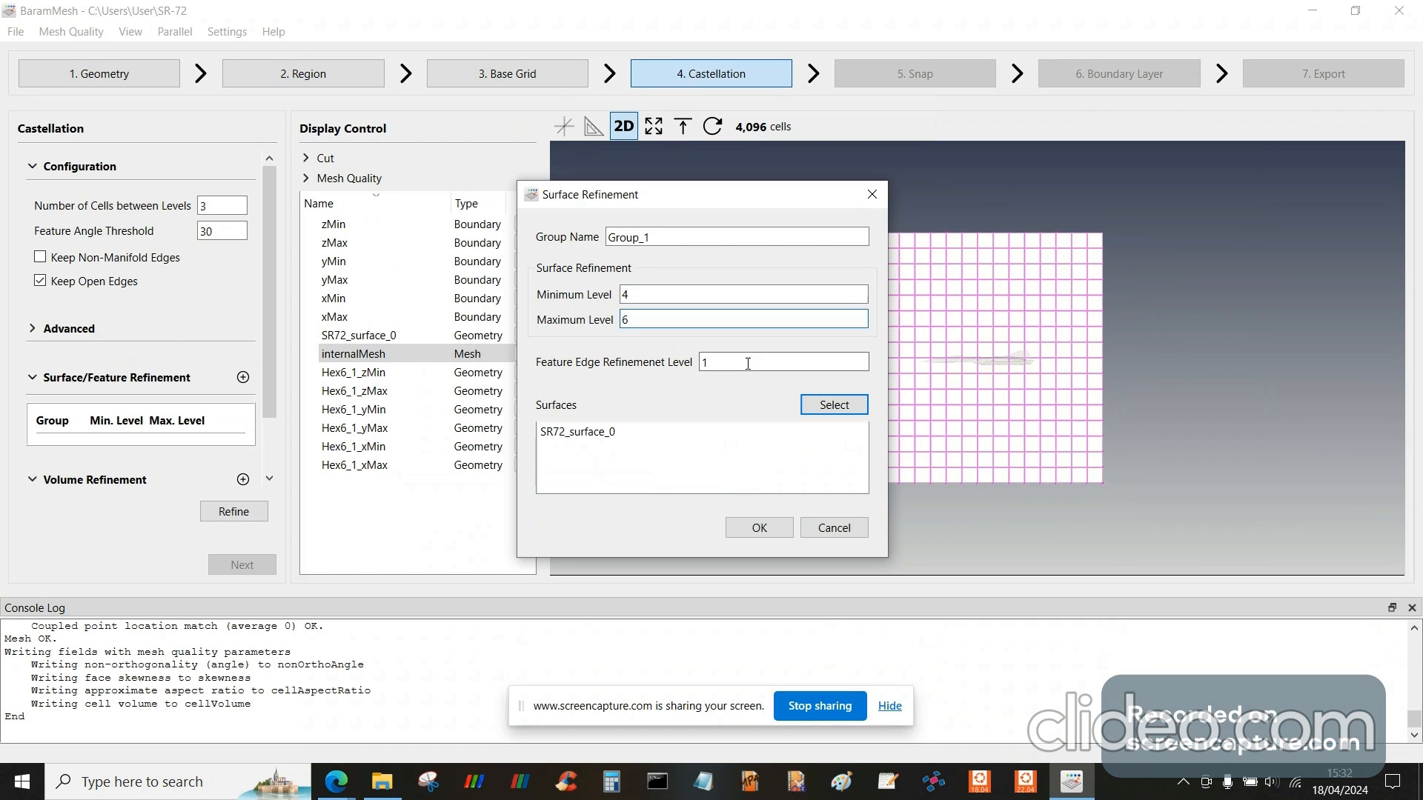
{"action": "type", "text": "6"}
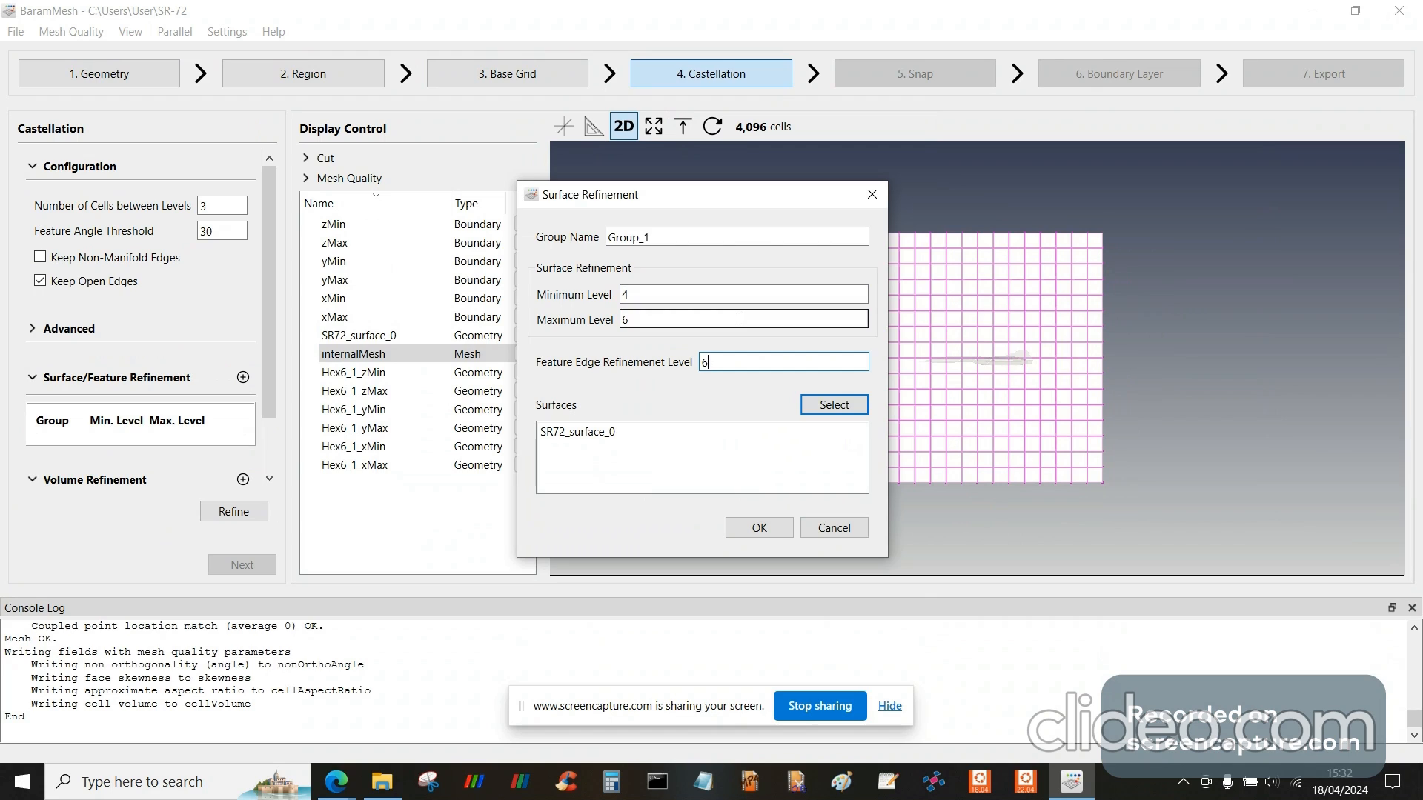
{"action": "left_click", "coordinate": [758, 527]}
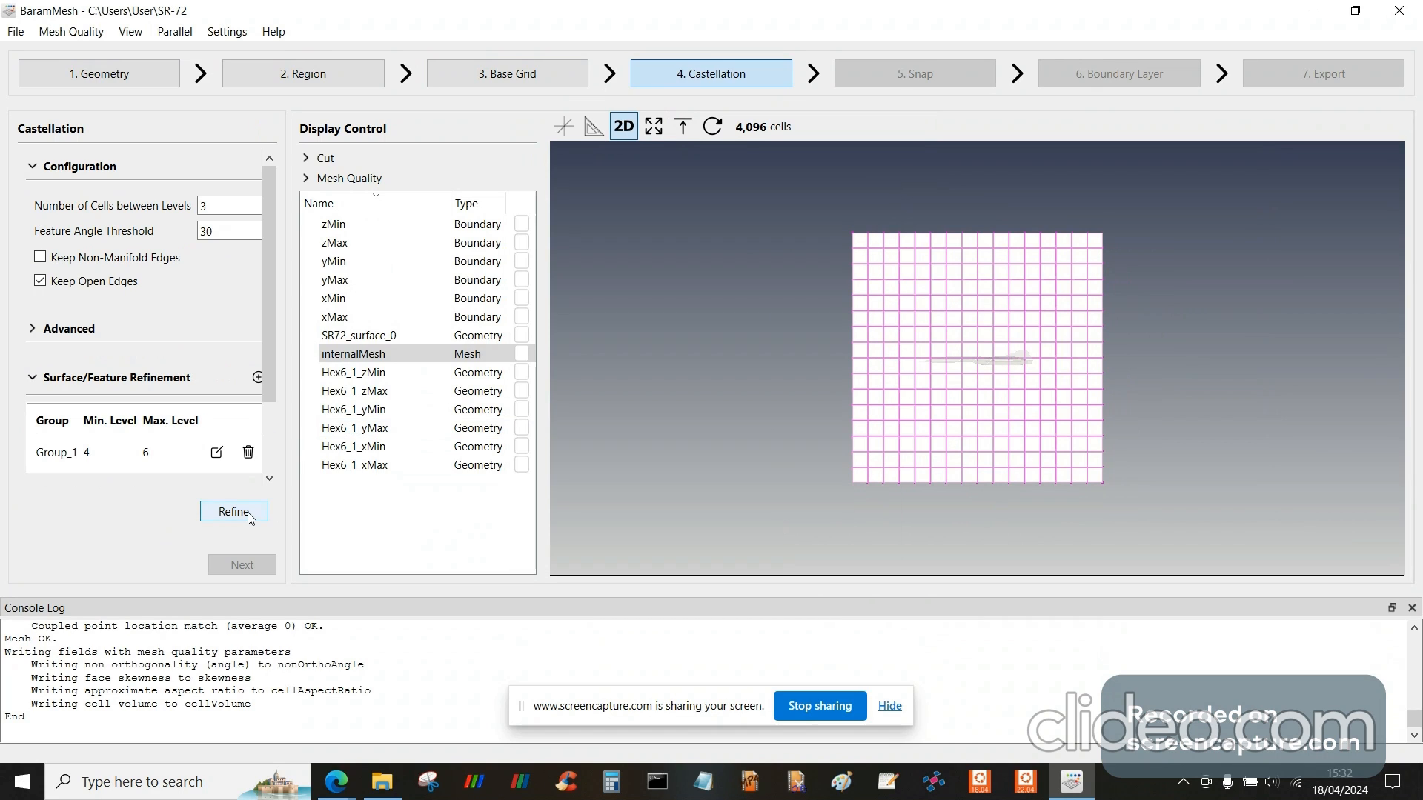
- Run castellation refinement and acknowledge the completion message
{"action": "left_click", "coordinate": [231, 510]}
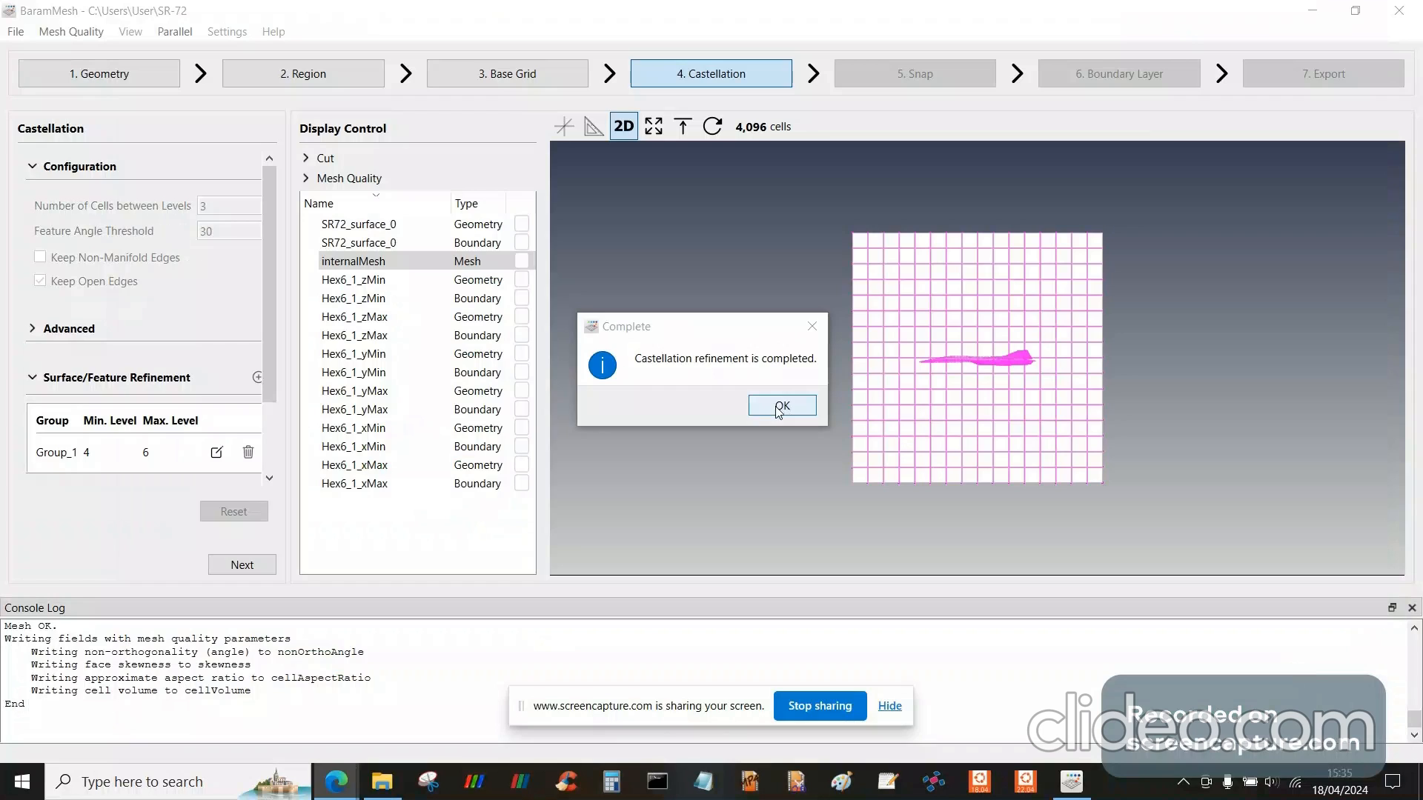
{"action": "left_click", "coordinate": [780, 405]}
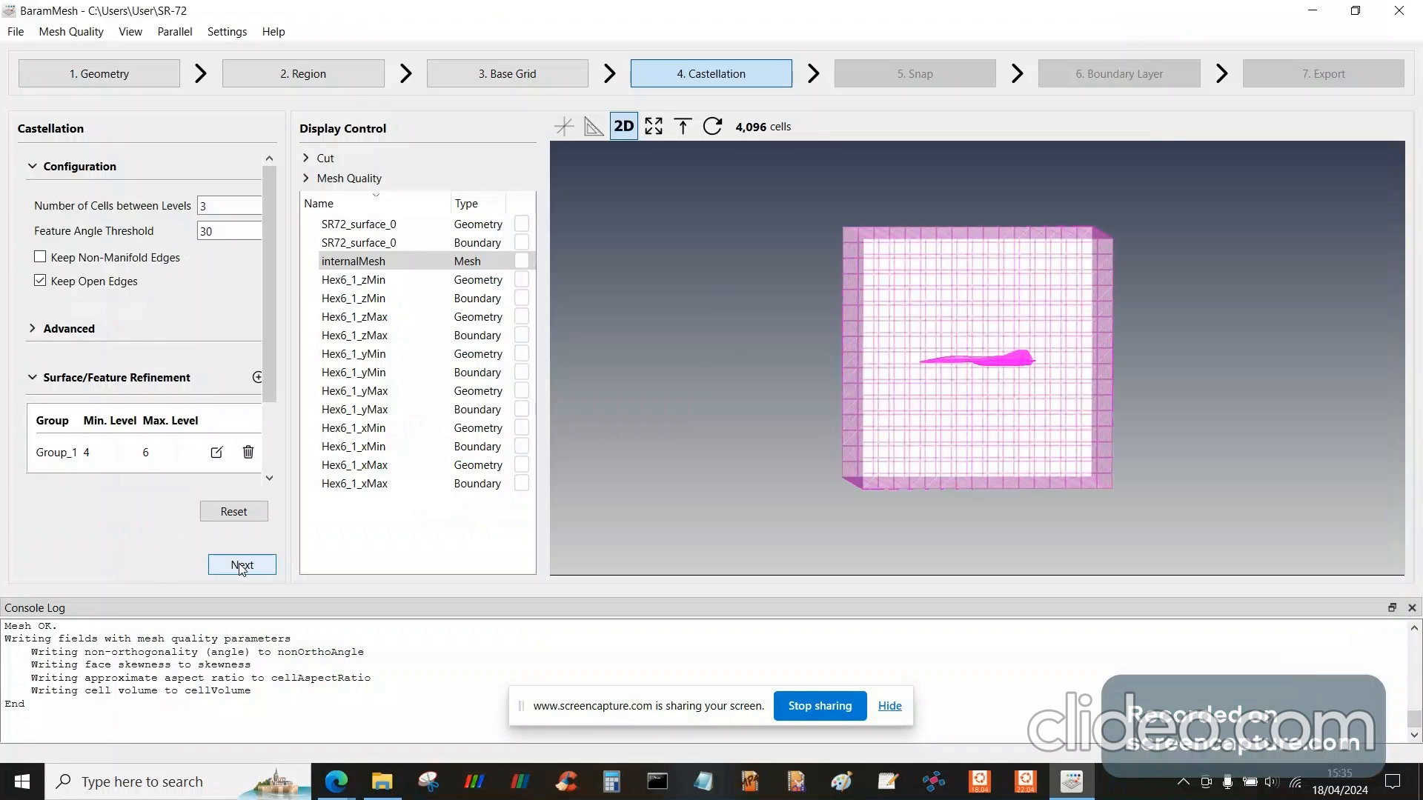
- Snap the mesh to the aircraft surface with default settings, giving 516,890 cells
{"action": "left_click", "coordinate": [242, 565]}
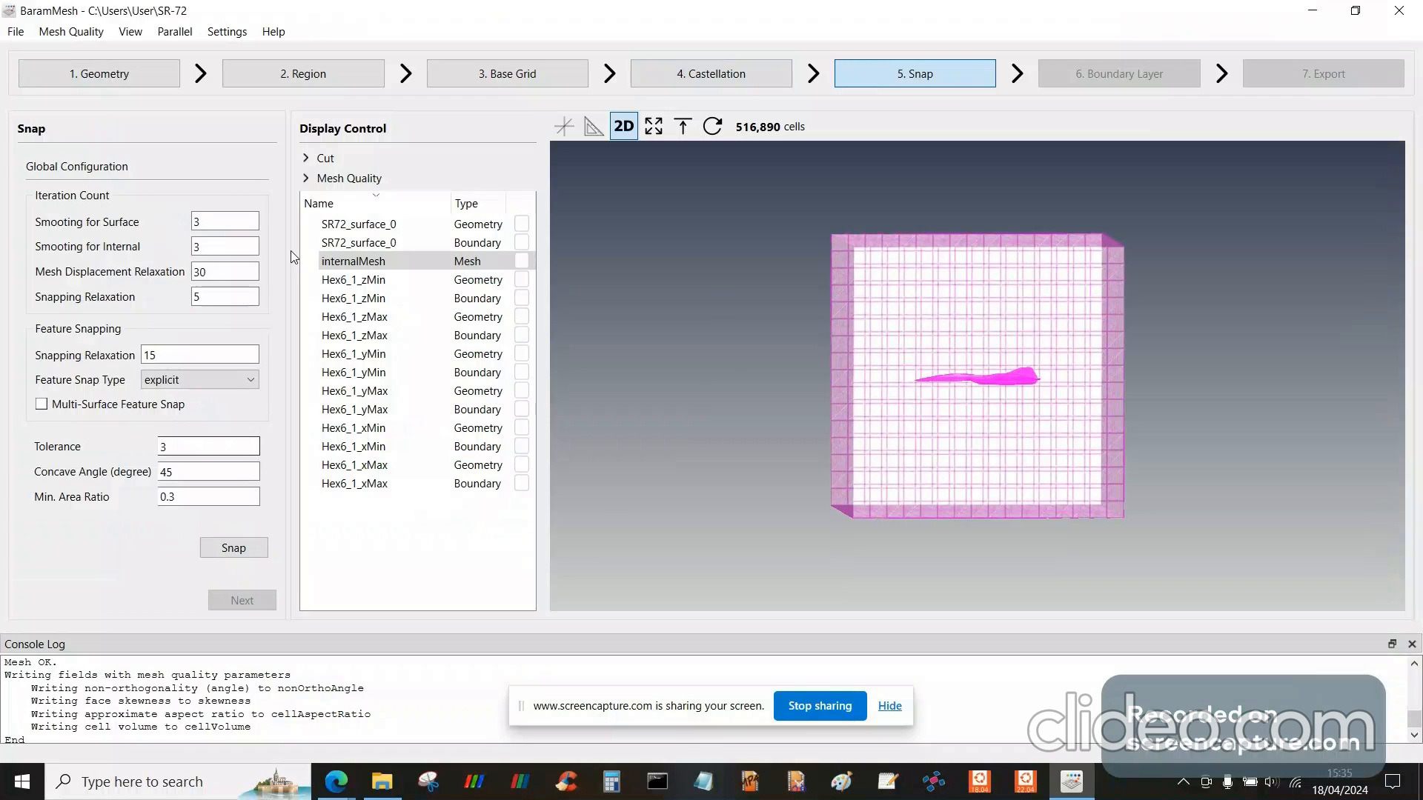
{"action": "mouse_move", "coordinate": [231, 185]}
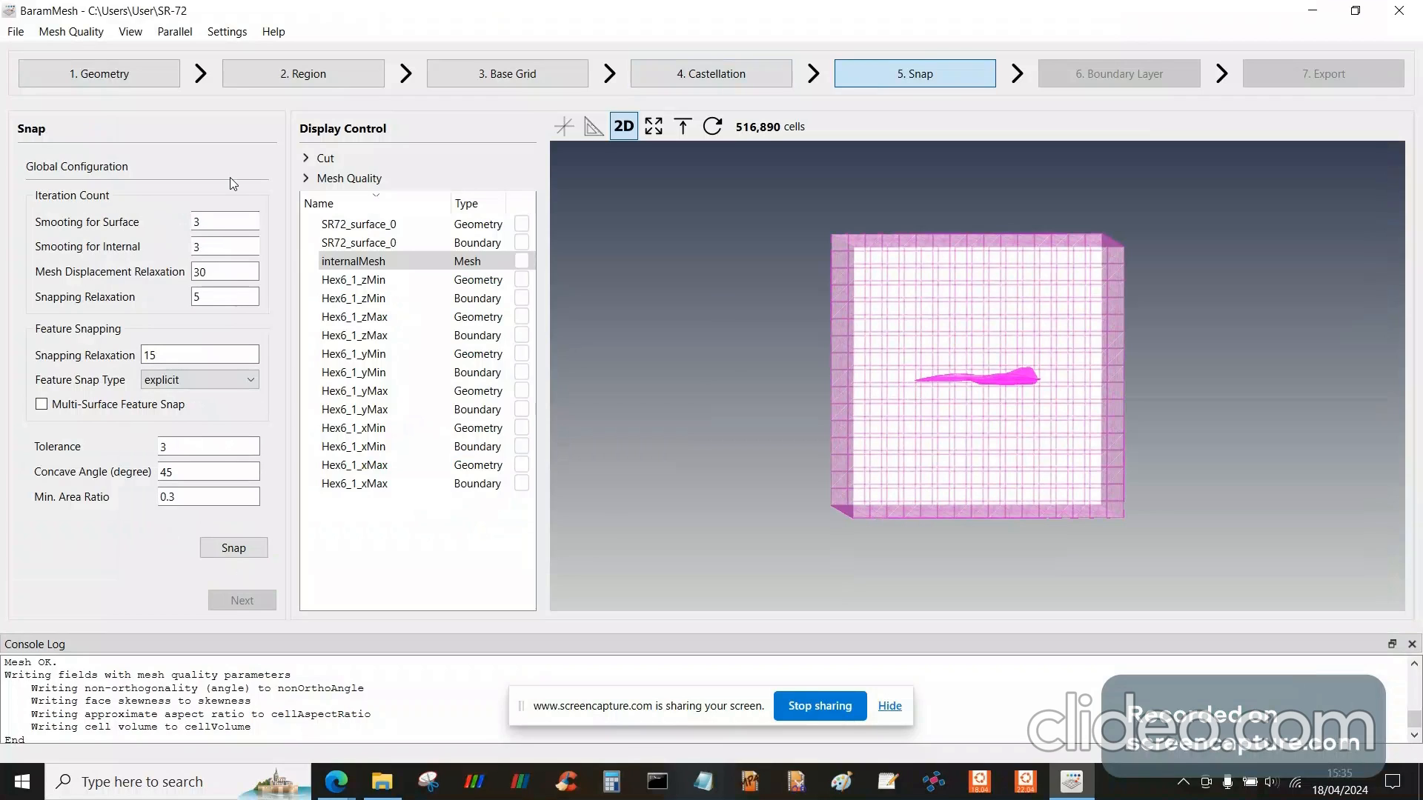
{"action": "mouse_move", "coordinate": [145, 440]}
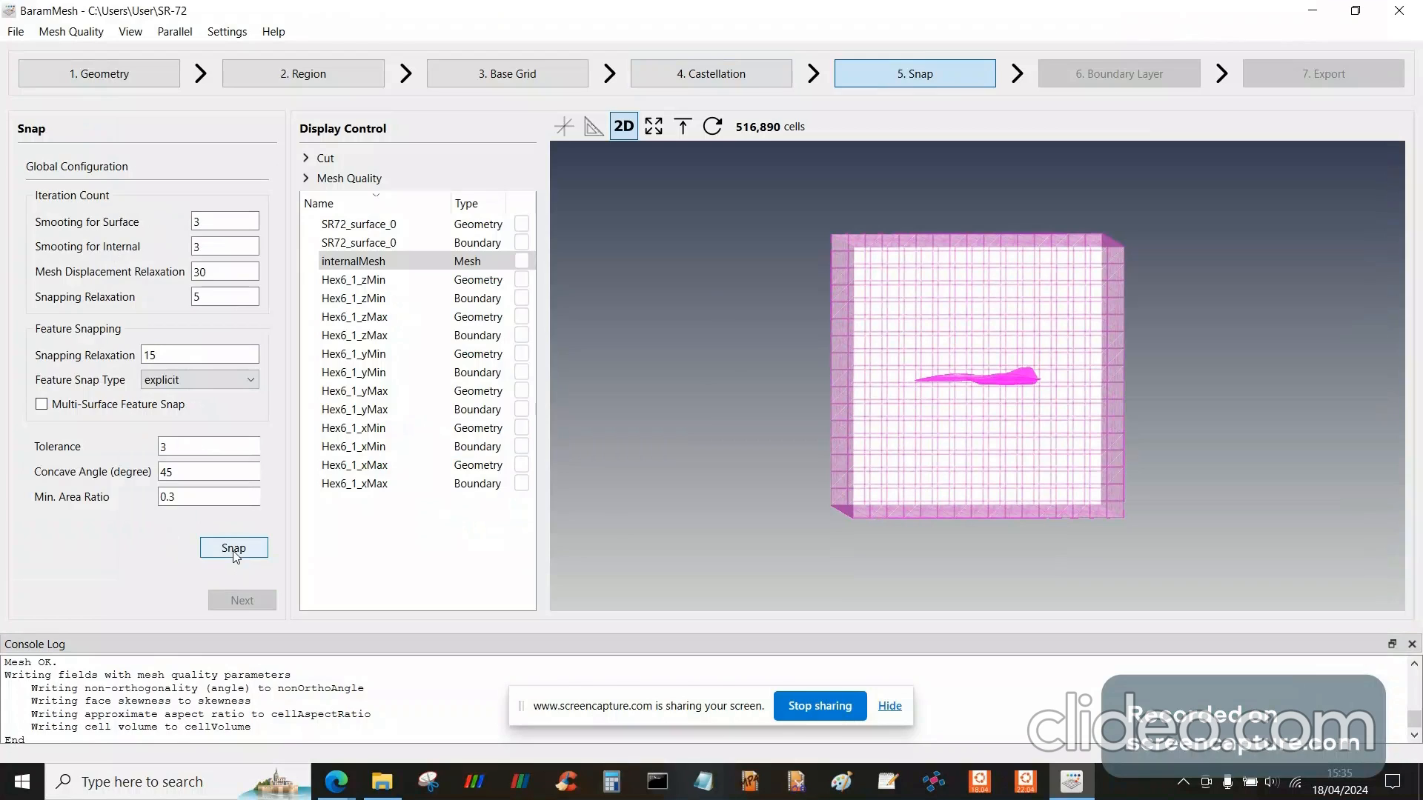
{"action": "left_click", "coordinate": [233, 547]}
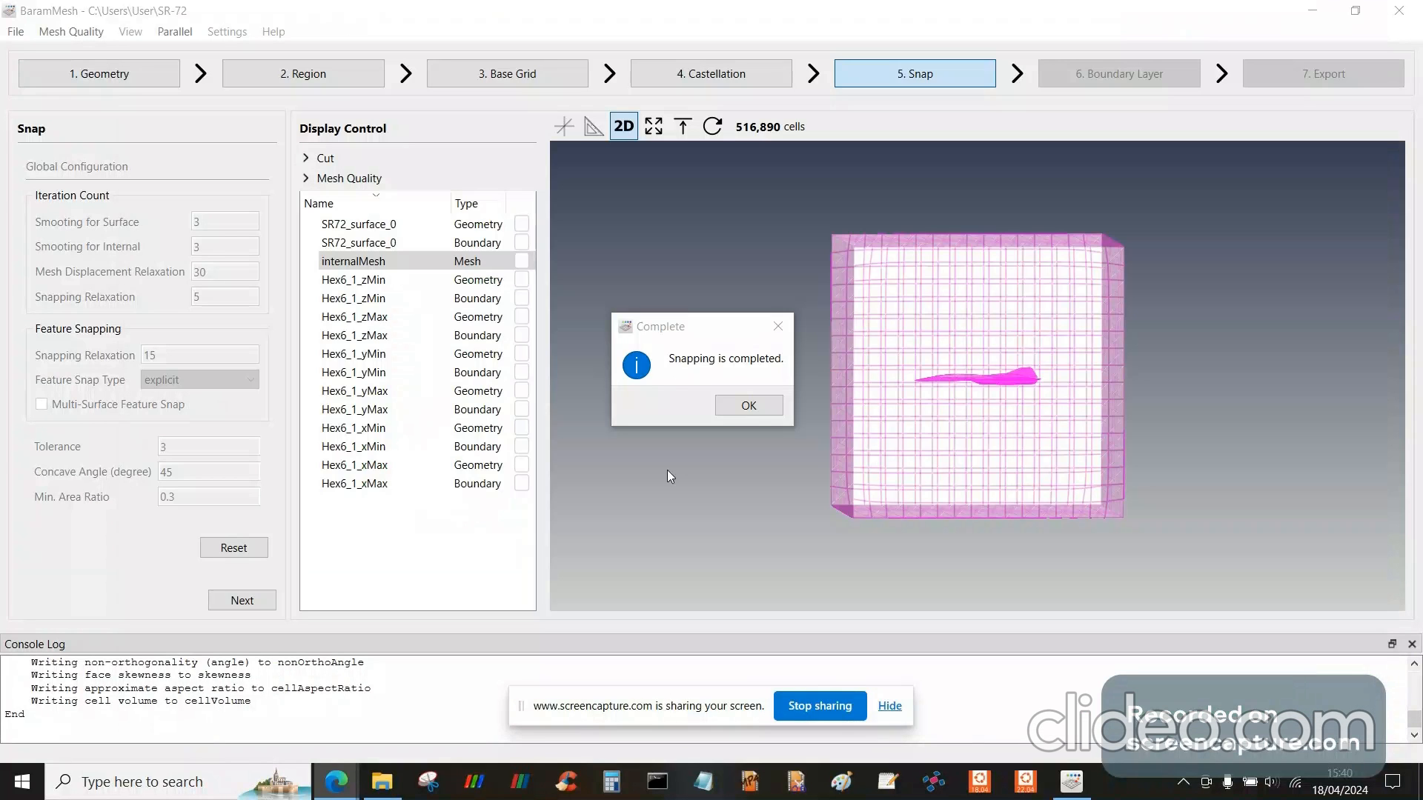
{"action": "left_click", "coordinate": [747, 404]}
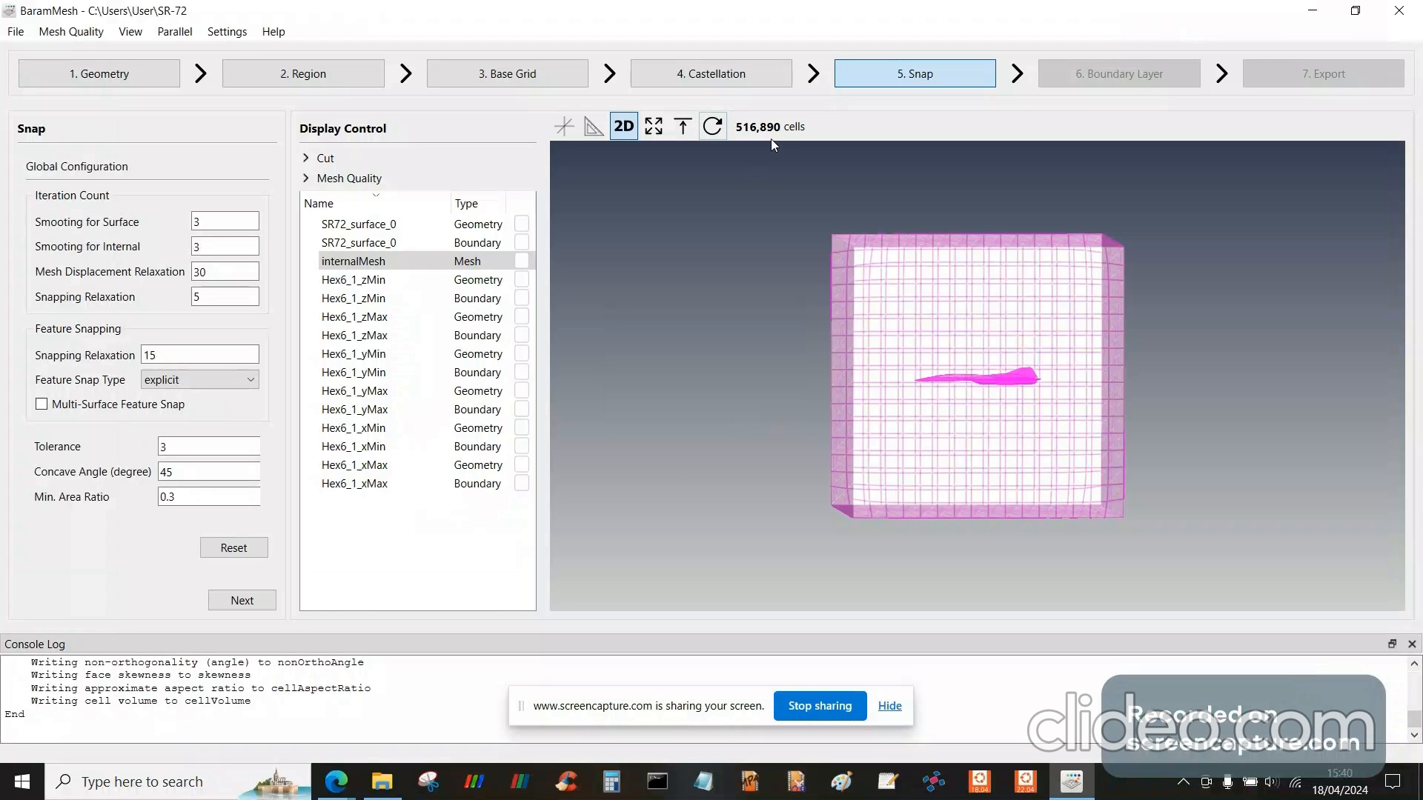
{"action": "mouse_move", "coordinate": [767, 138]}
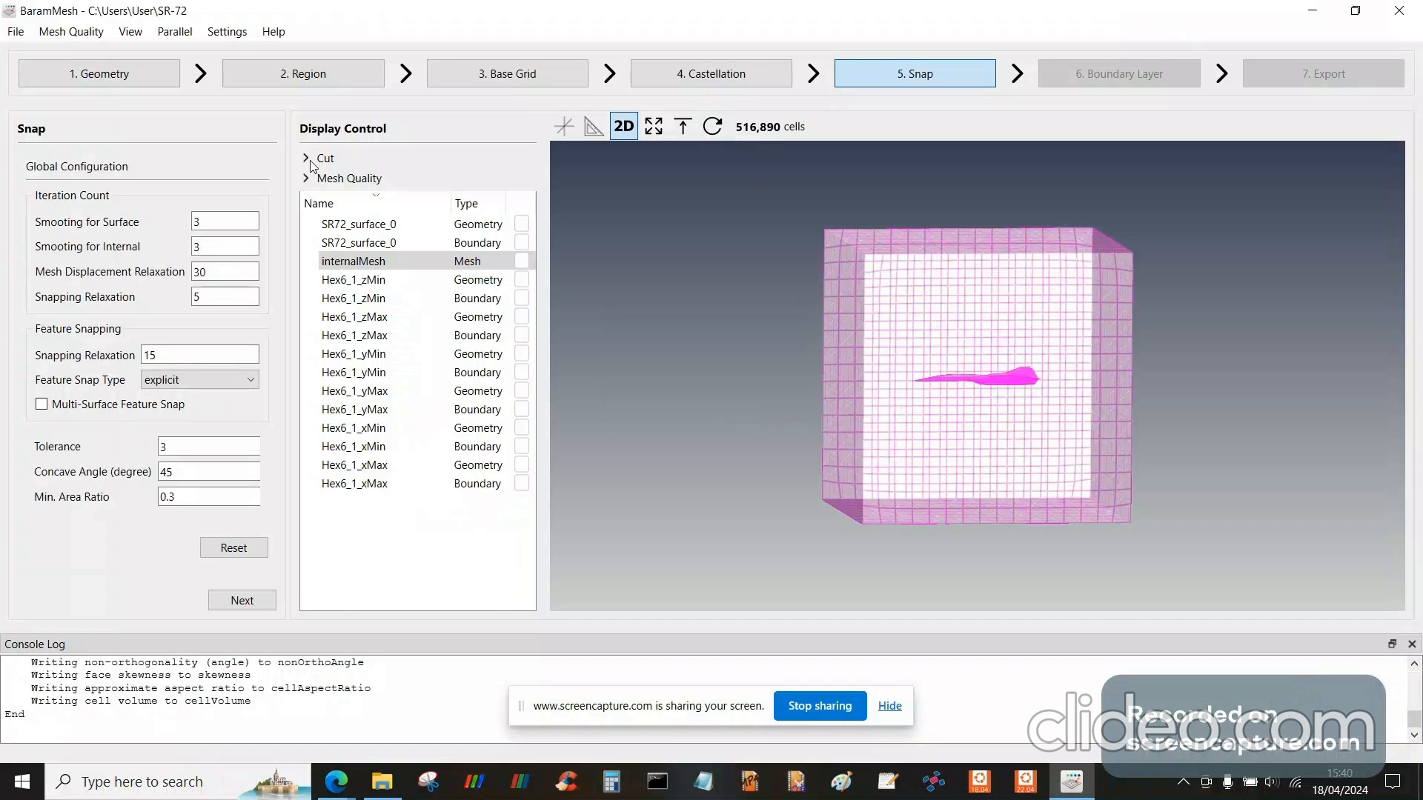
- Cut the snapped mesh along an inverted Z plane, then advance to Boundary Layer
{"action": "left_click", "coordinate": [307, 157]}
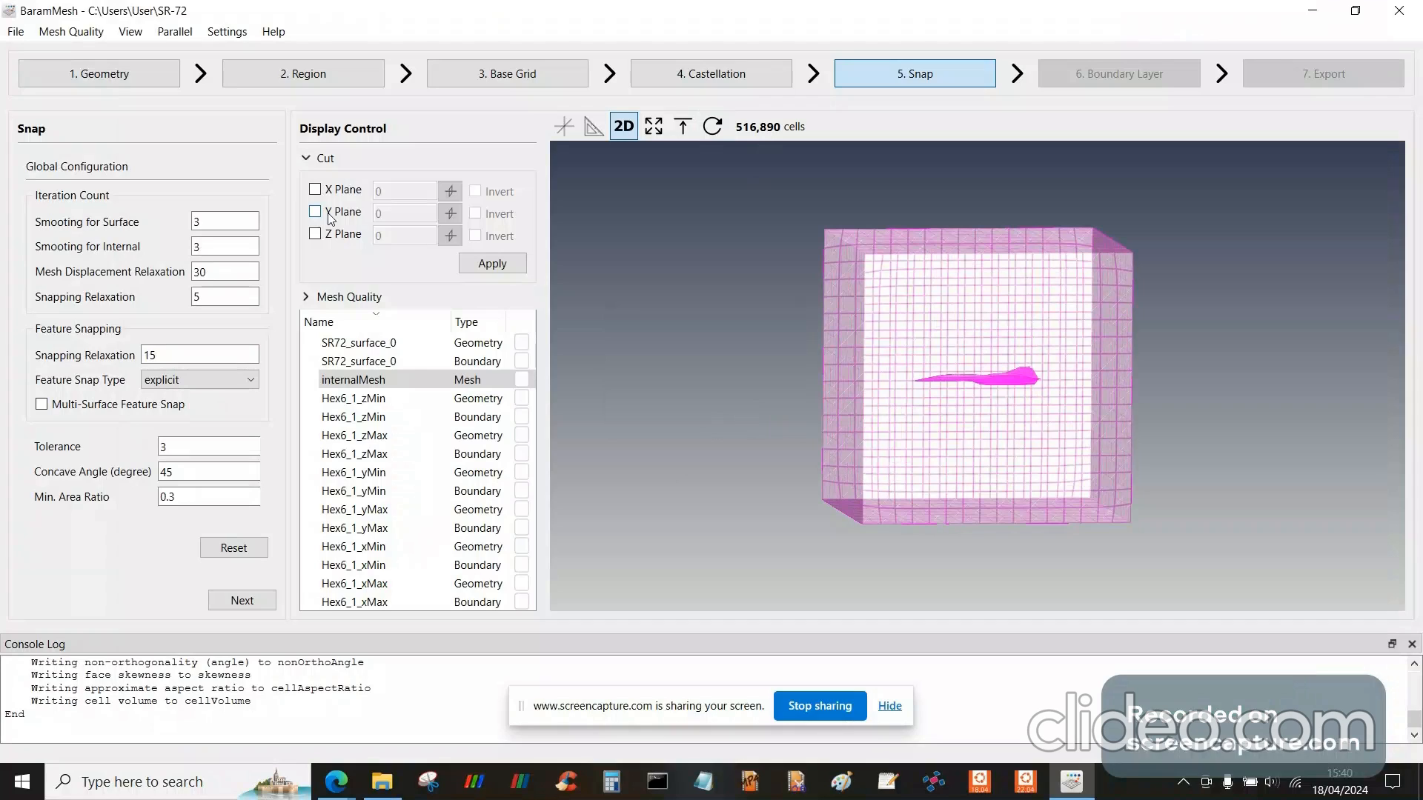
{"action": "left_click", "coordinate": [315, 235]}
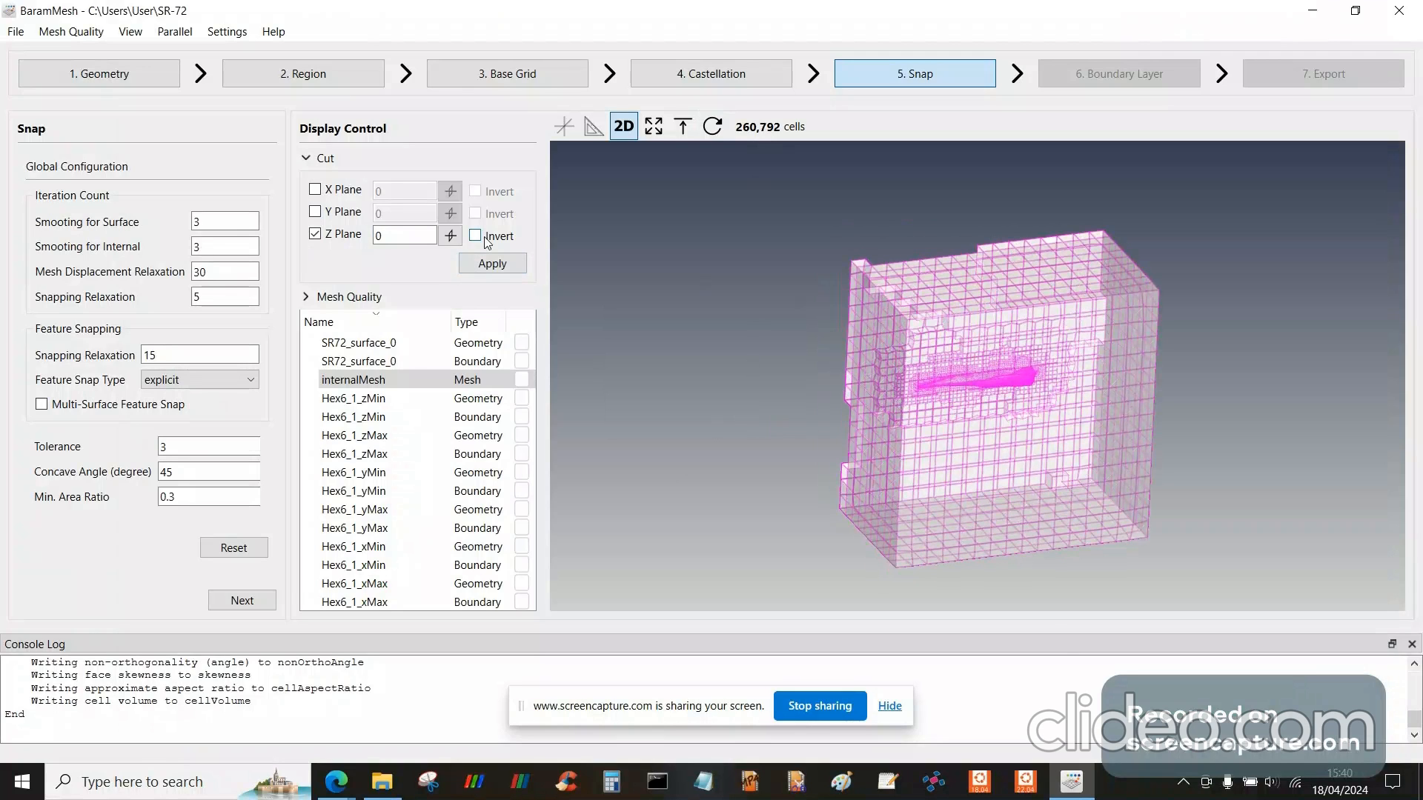
{"action": "left_click", "coordinate": [474, 235]}
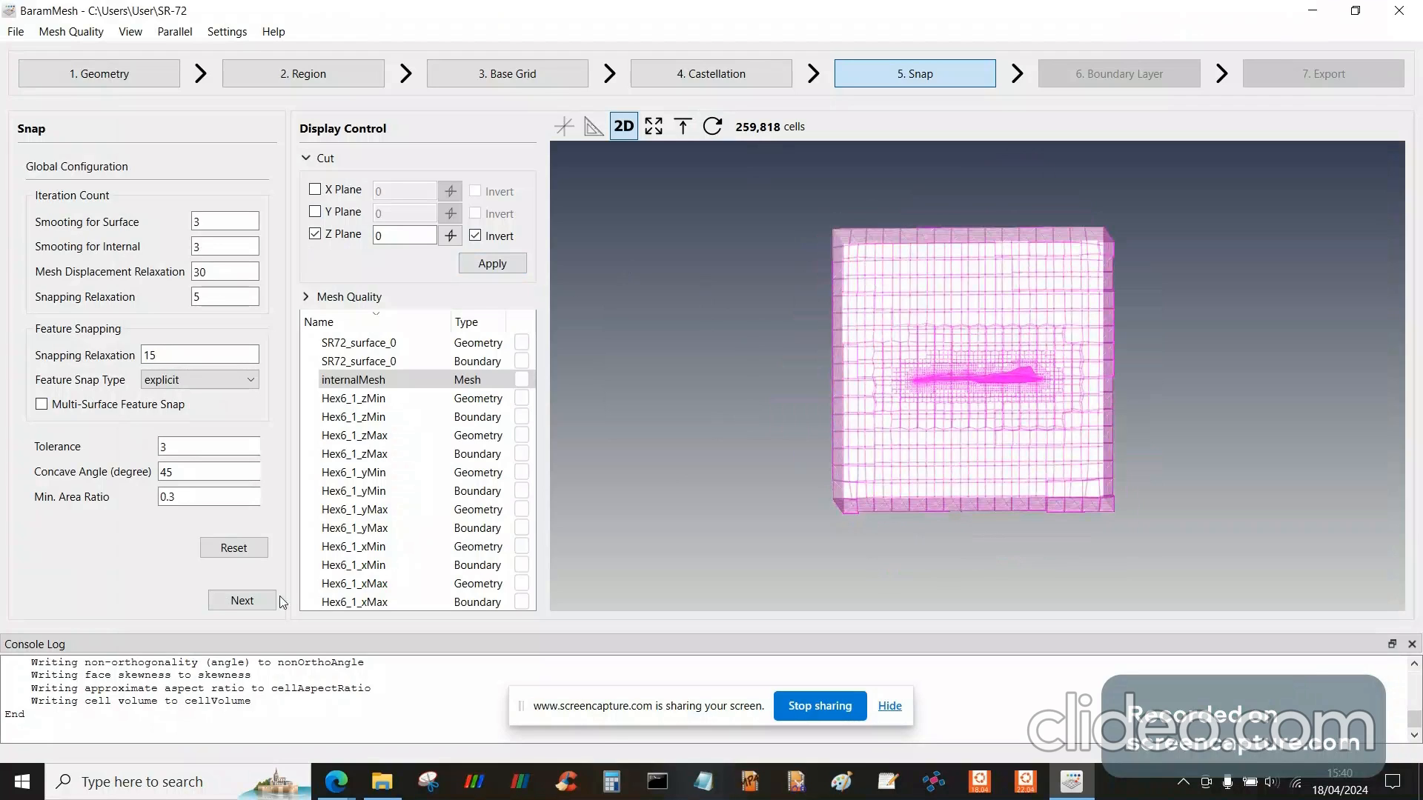
{"action": "left_click", "coordinate": [242, 600]}
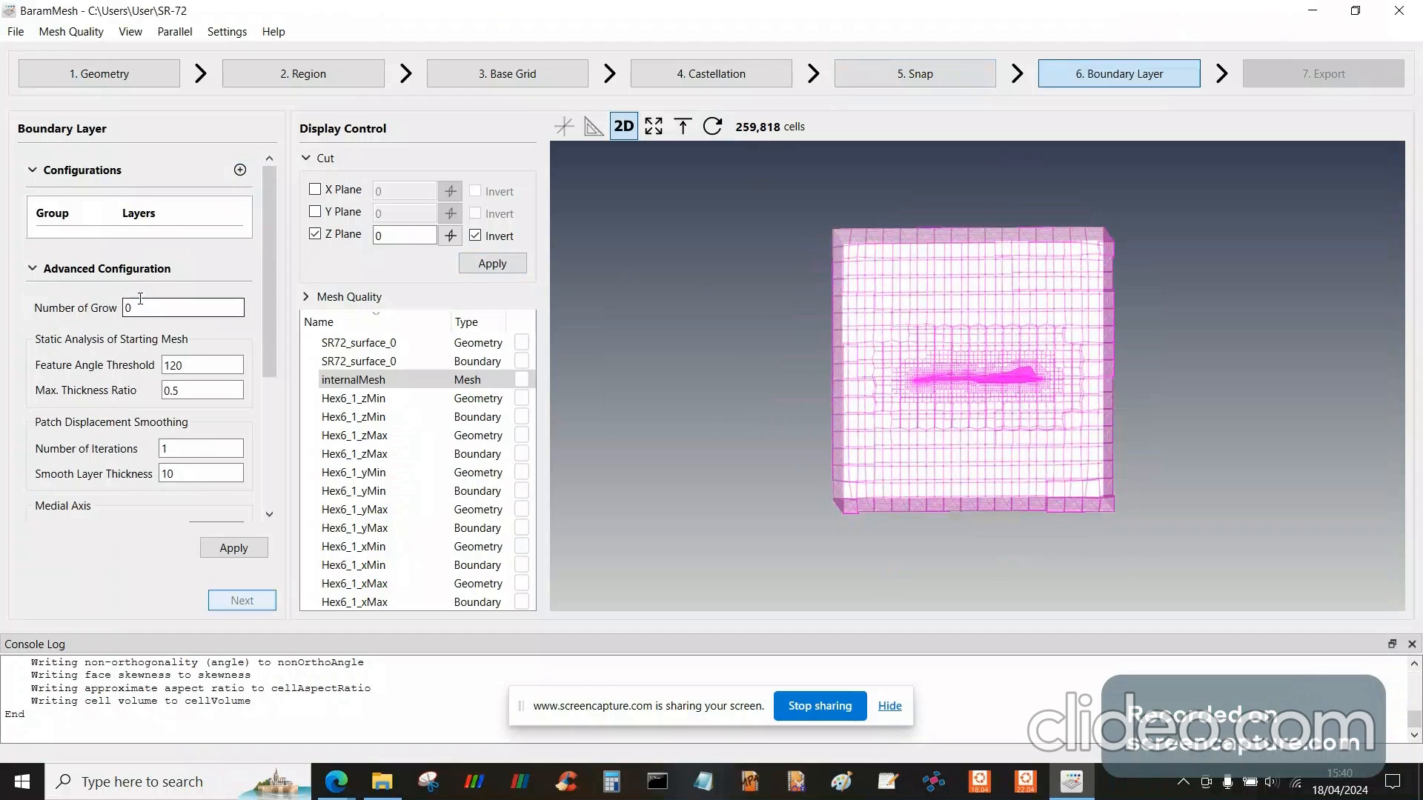
- Apply the default boundary layers, then advance to Export and begin exporting
{"action": "left_click", "coordinate": [183, 308]}
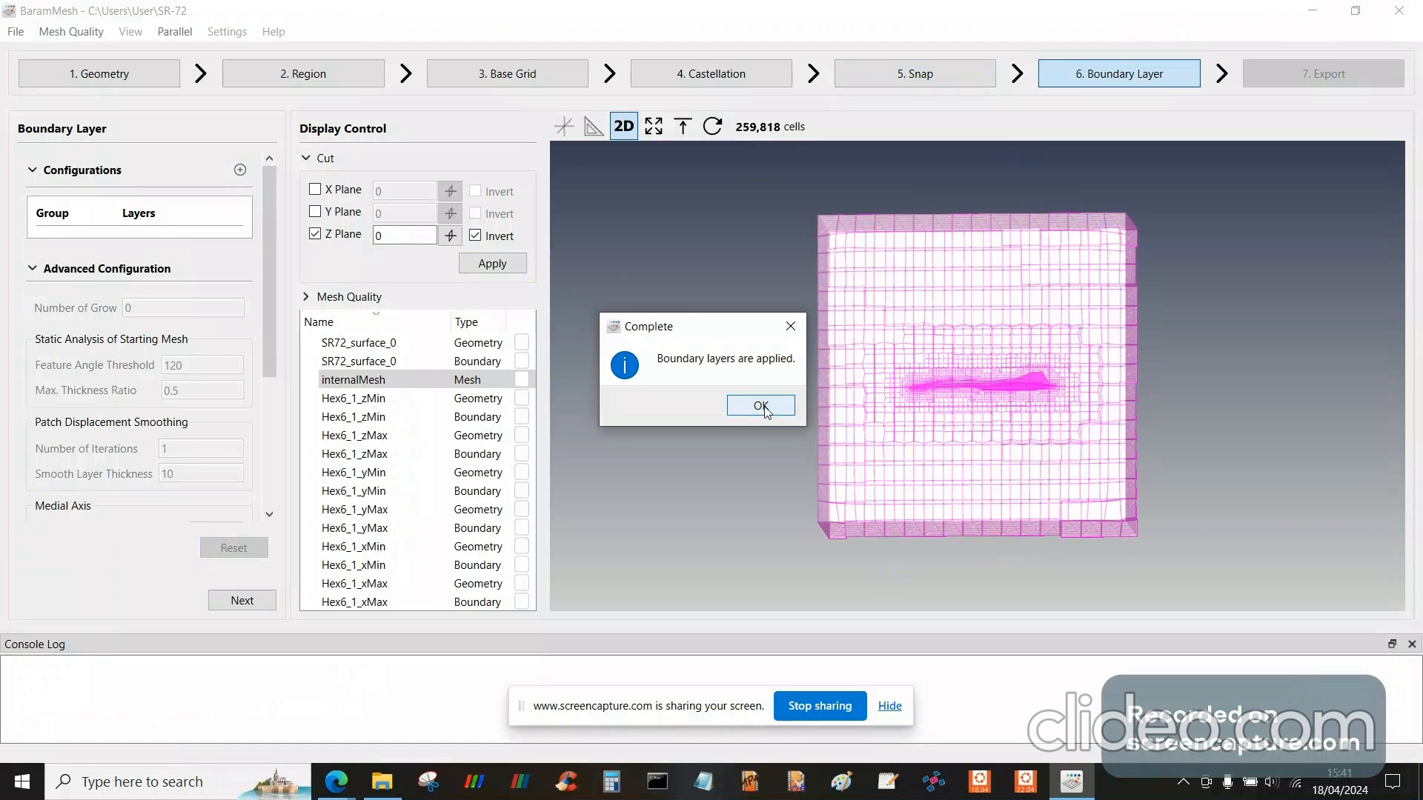
{"action": "left_click", "coordinate": [760, 405]}
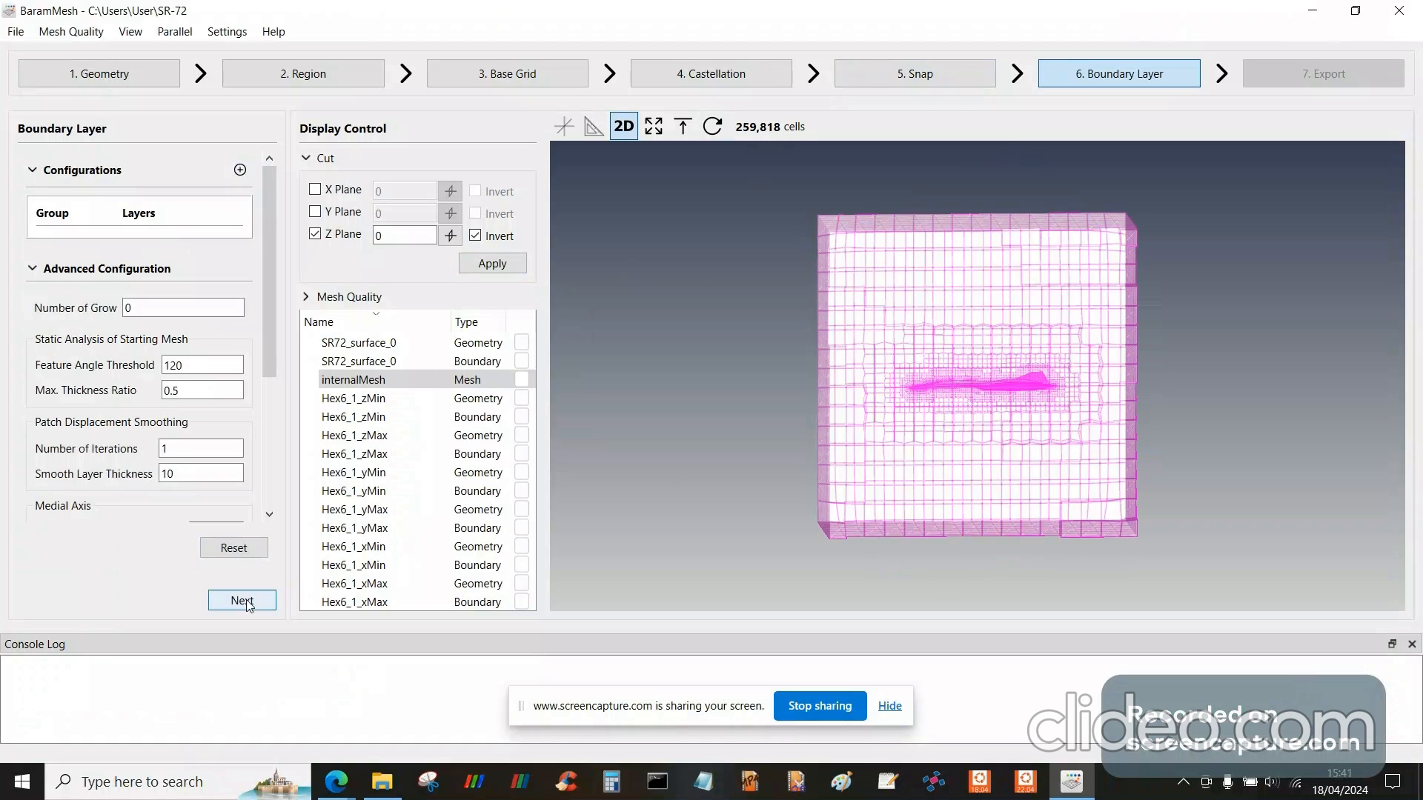
{"action": "left_click", "coordinate": [242, 599]}
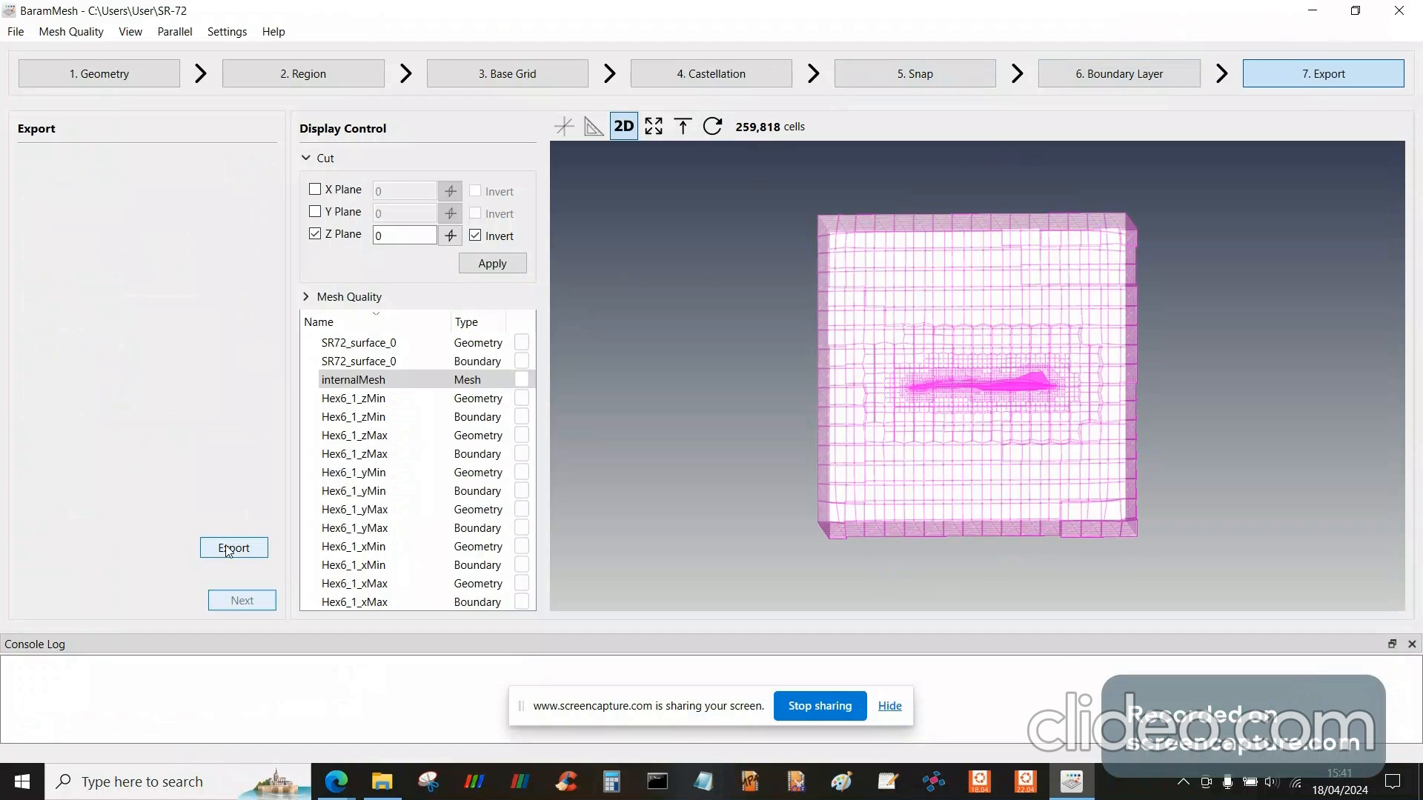
{"action": "left_click", "coordinate": [233, 548]}
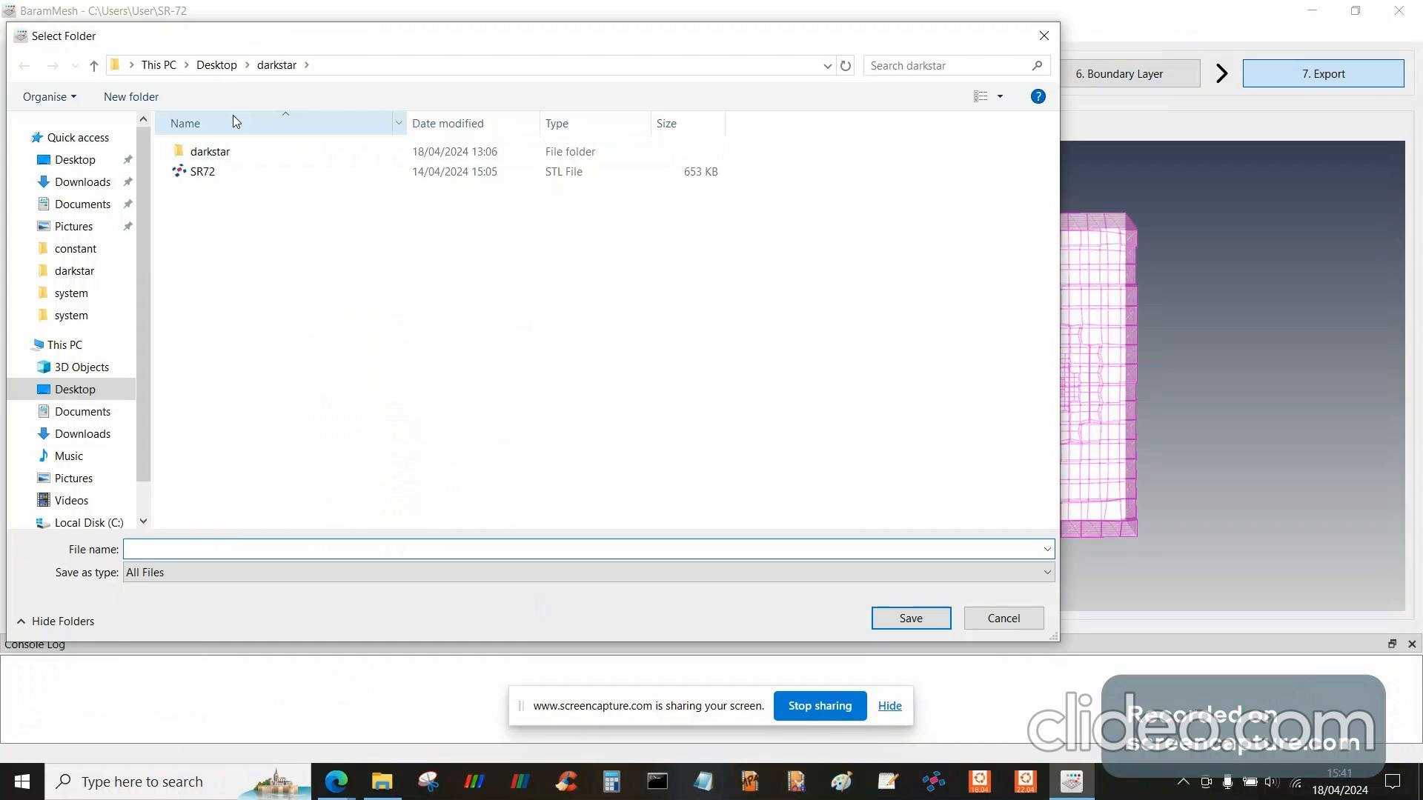
- Export the mesh to a 'darkstar2' folder inside the Desktop darkstar folder and dismiss the completion message
{"action": "left_click", "coordinate": [586, 548]}
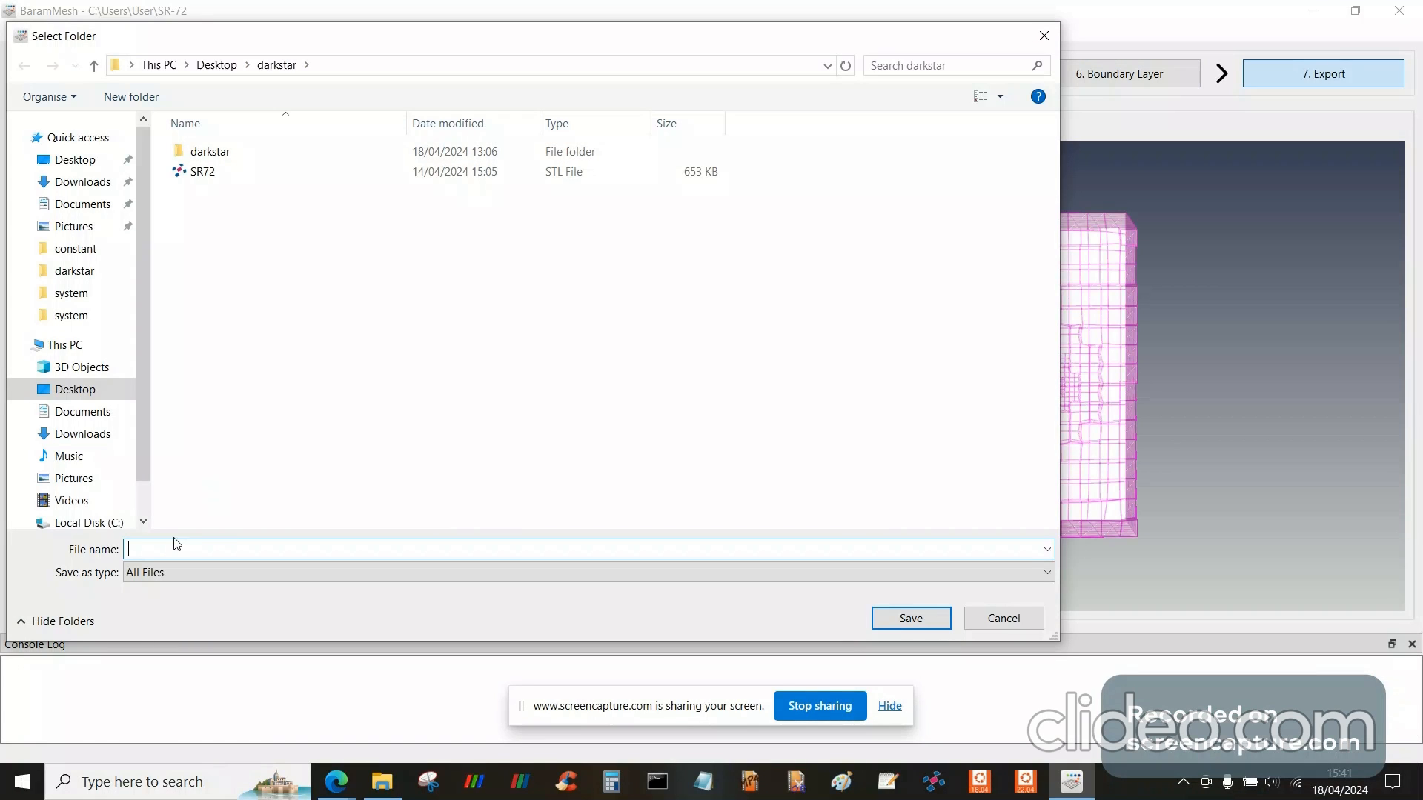
{"action": "type", "text": "darkstar2"}
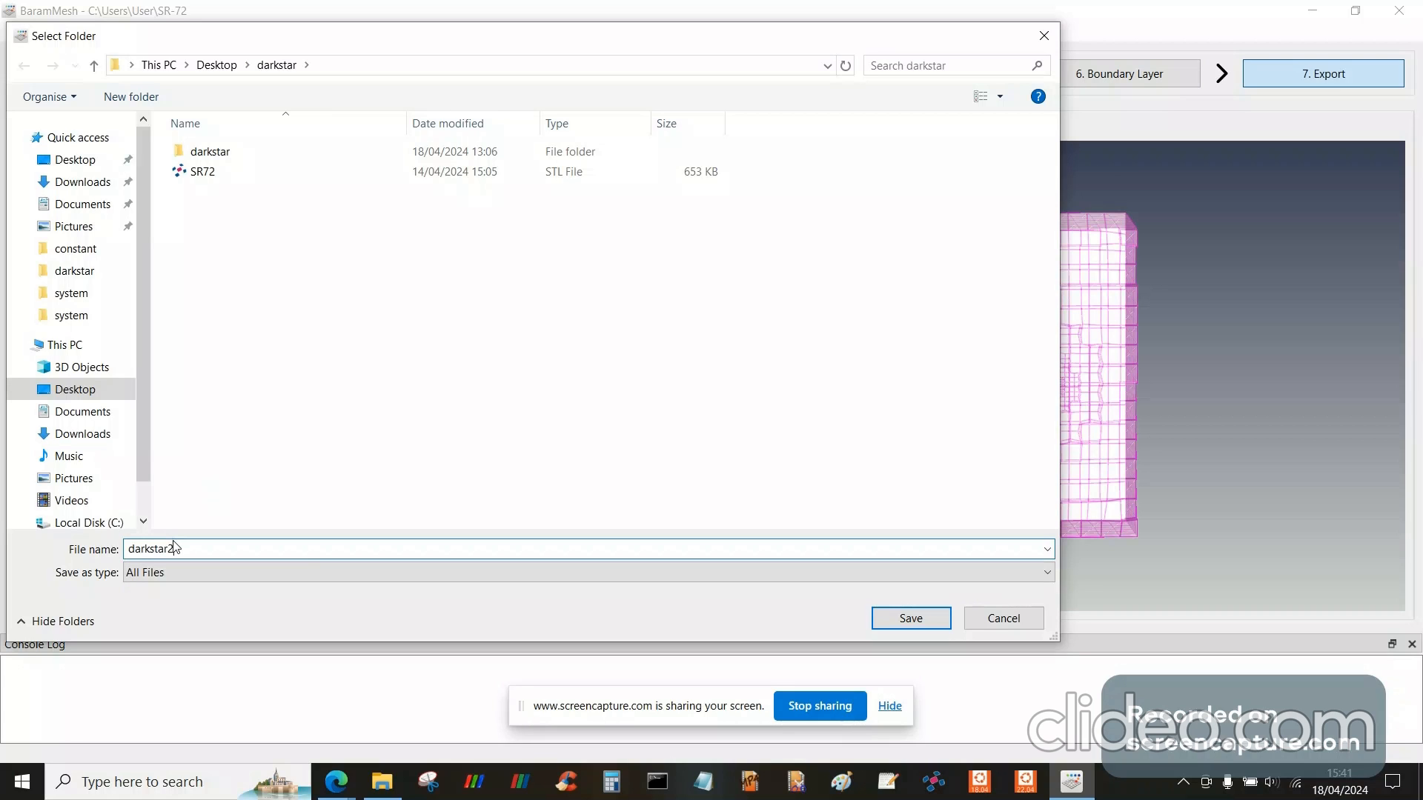
{"action": "left_click", "coordinate": [910, 618]}
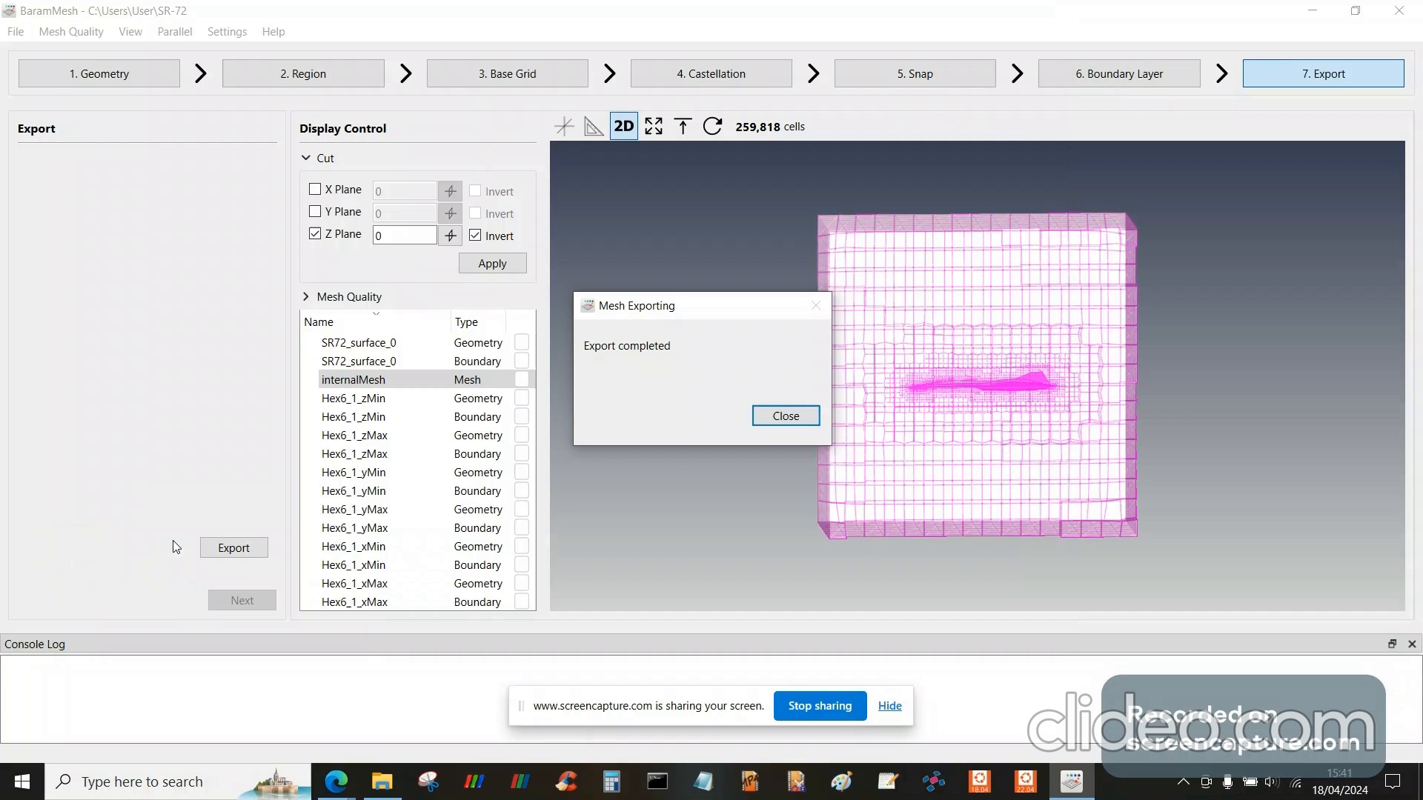
{"action": "left_click", "coordinate": [784, 416]}
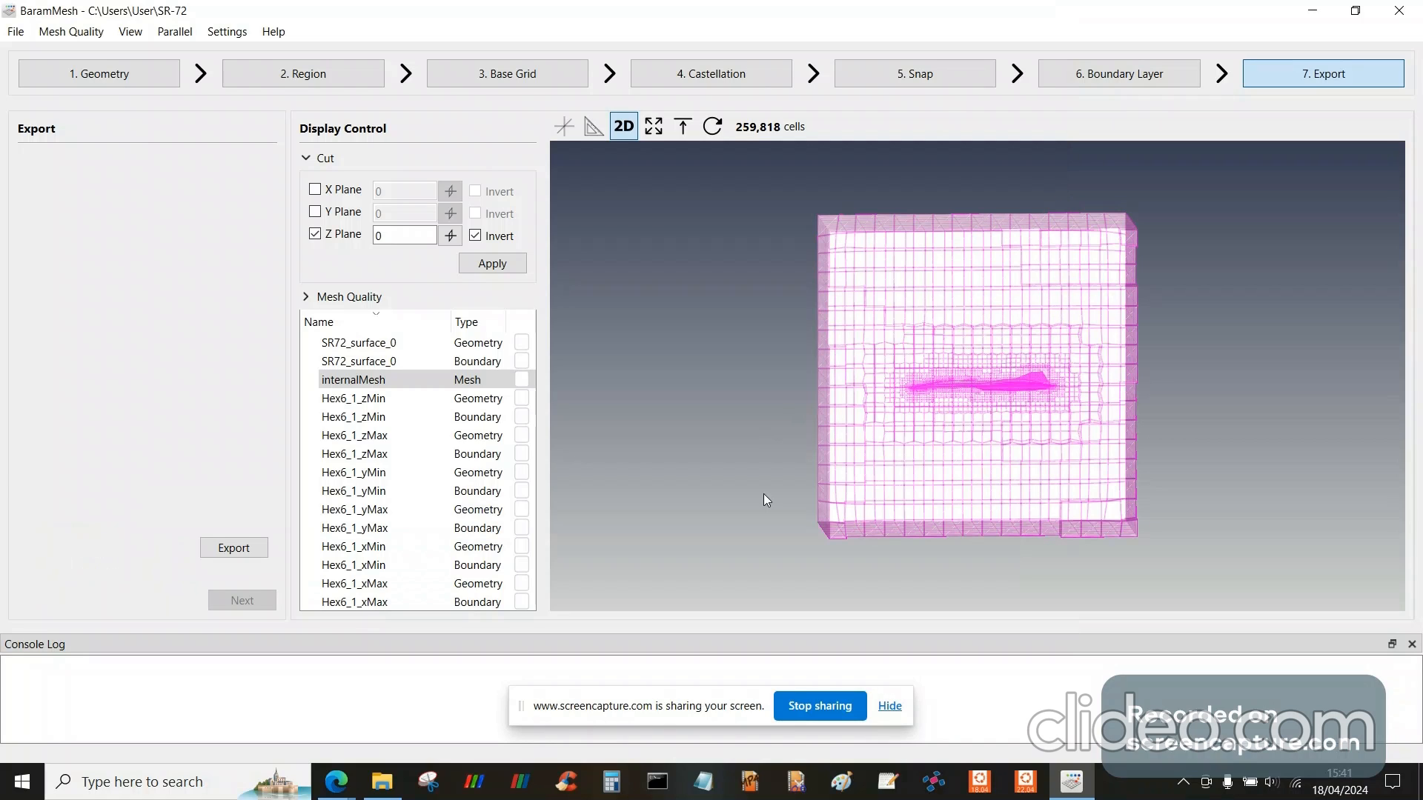
{"action": "mouse_move", "coordinate": [665, 495]}
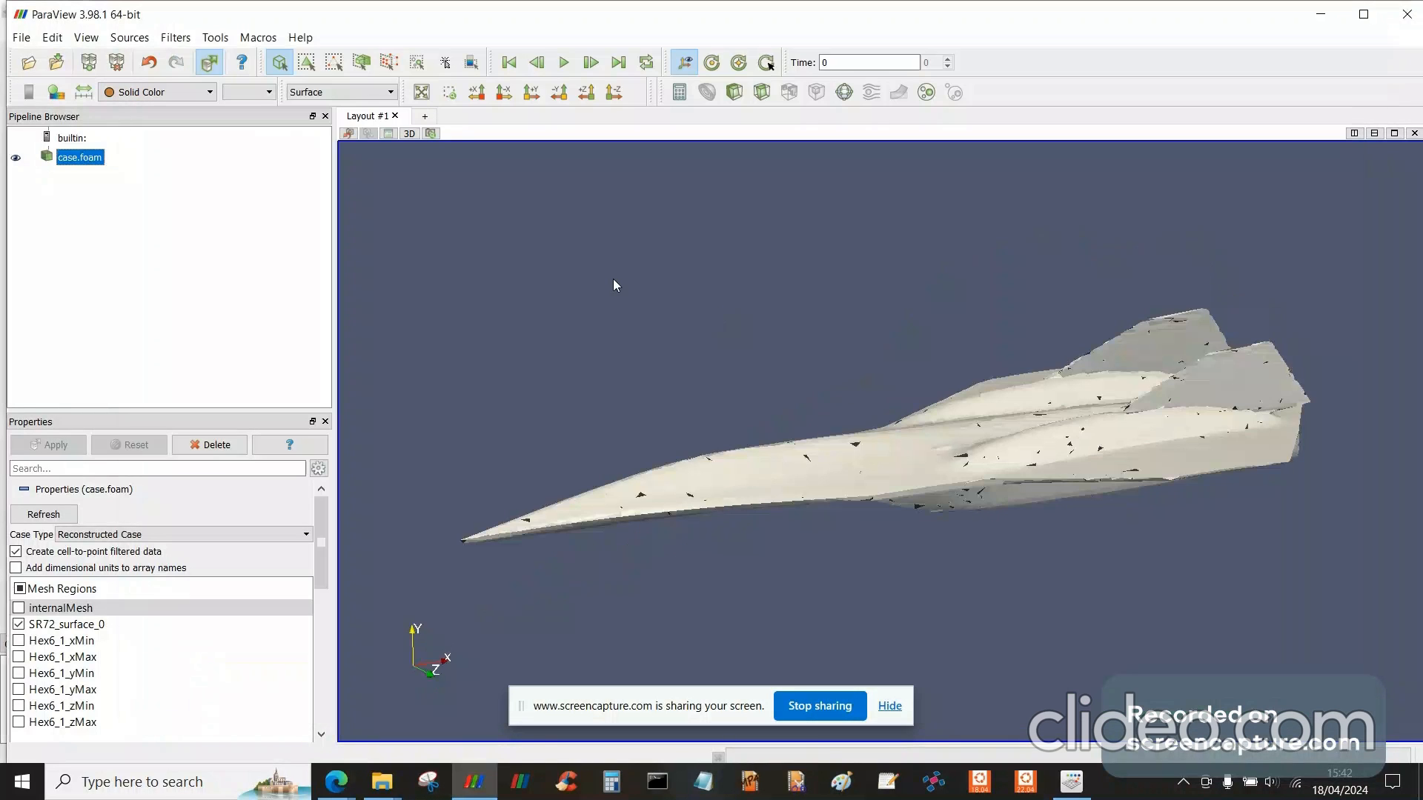
- View the SR-72 from above as Surface With Edges and enable the internalMesh region
{"action": "left_click_drag", "start_coordinate": [614, 284], "coordinate": [630, 331]}
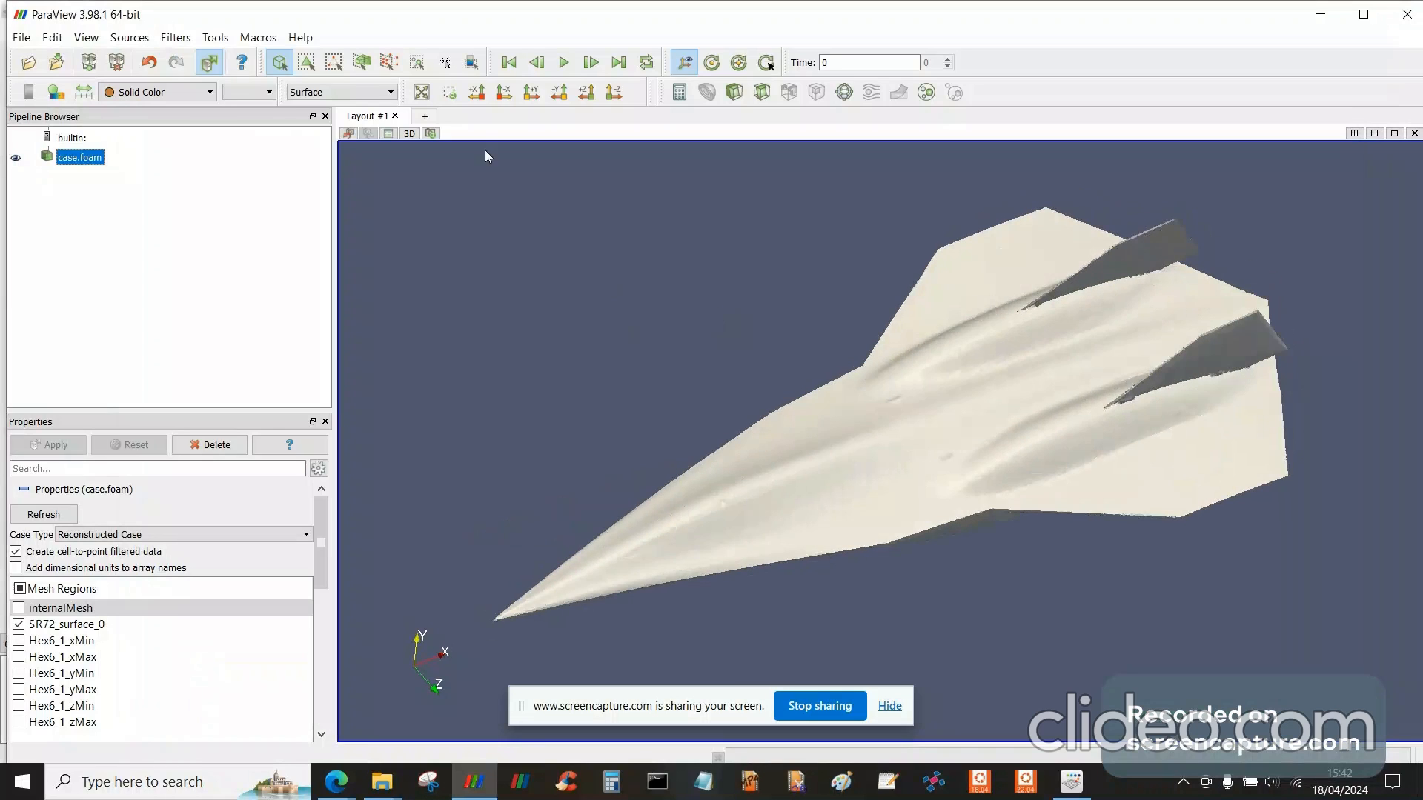
{"action": "left_click", "coordinate": [339, 92]}
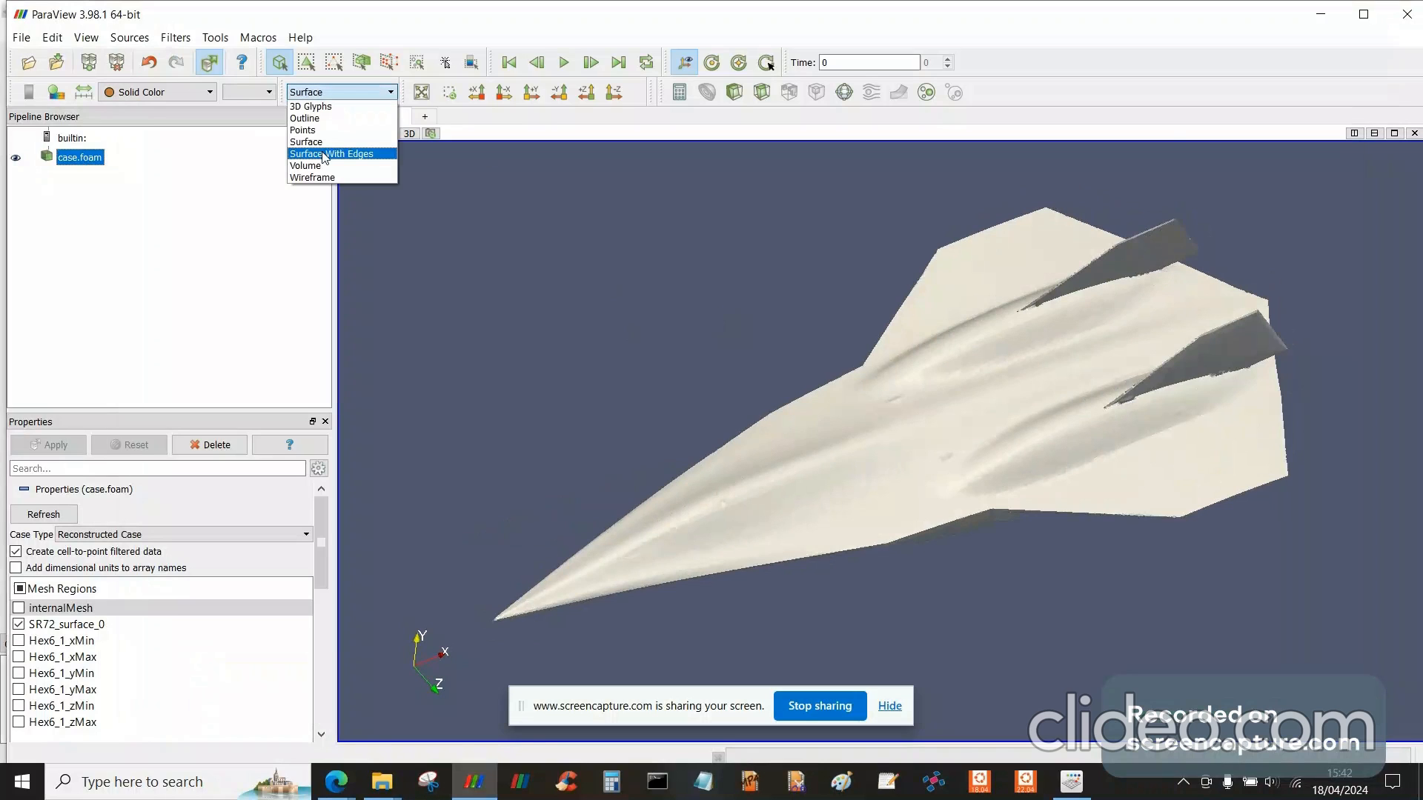
{"action": "left_click", "coordinate": [342, 153]}
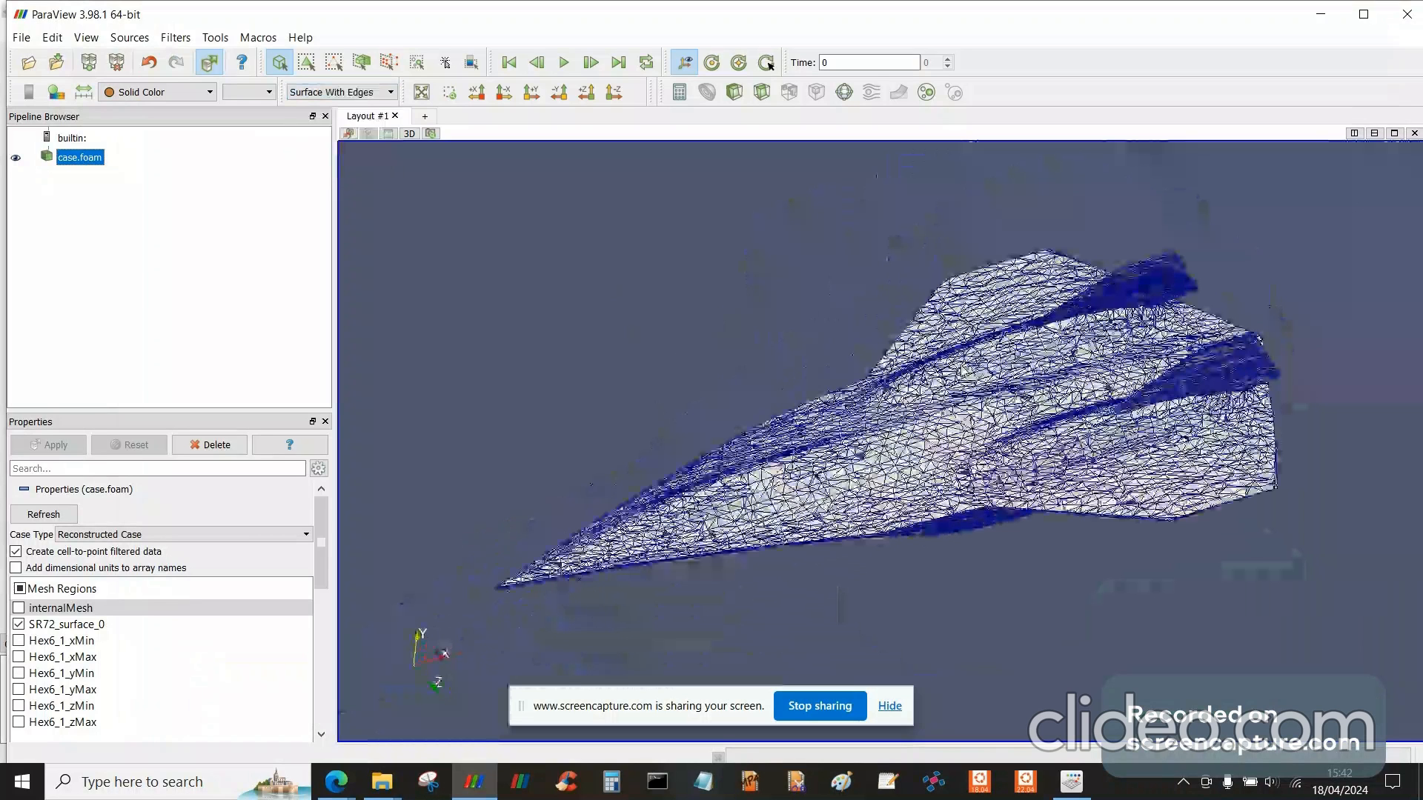
{"action": "left_click", "coordinate": [60, 607]}
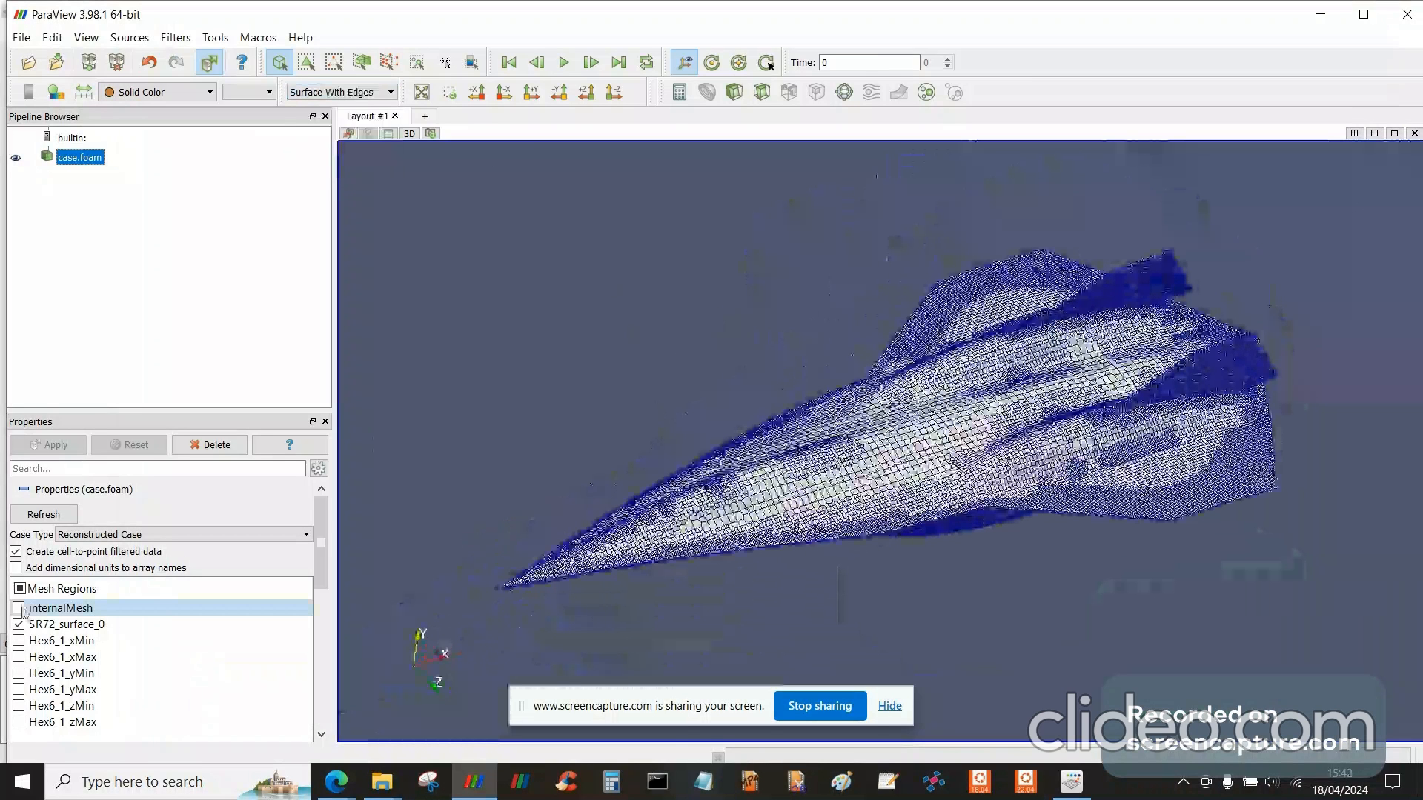
{"action": "left_click", "coordinate": [17, 606]}
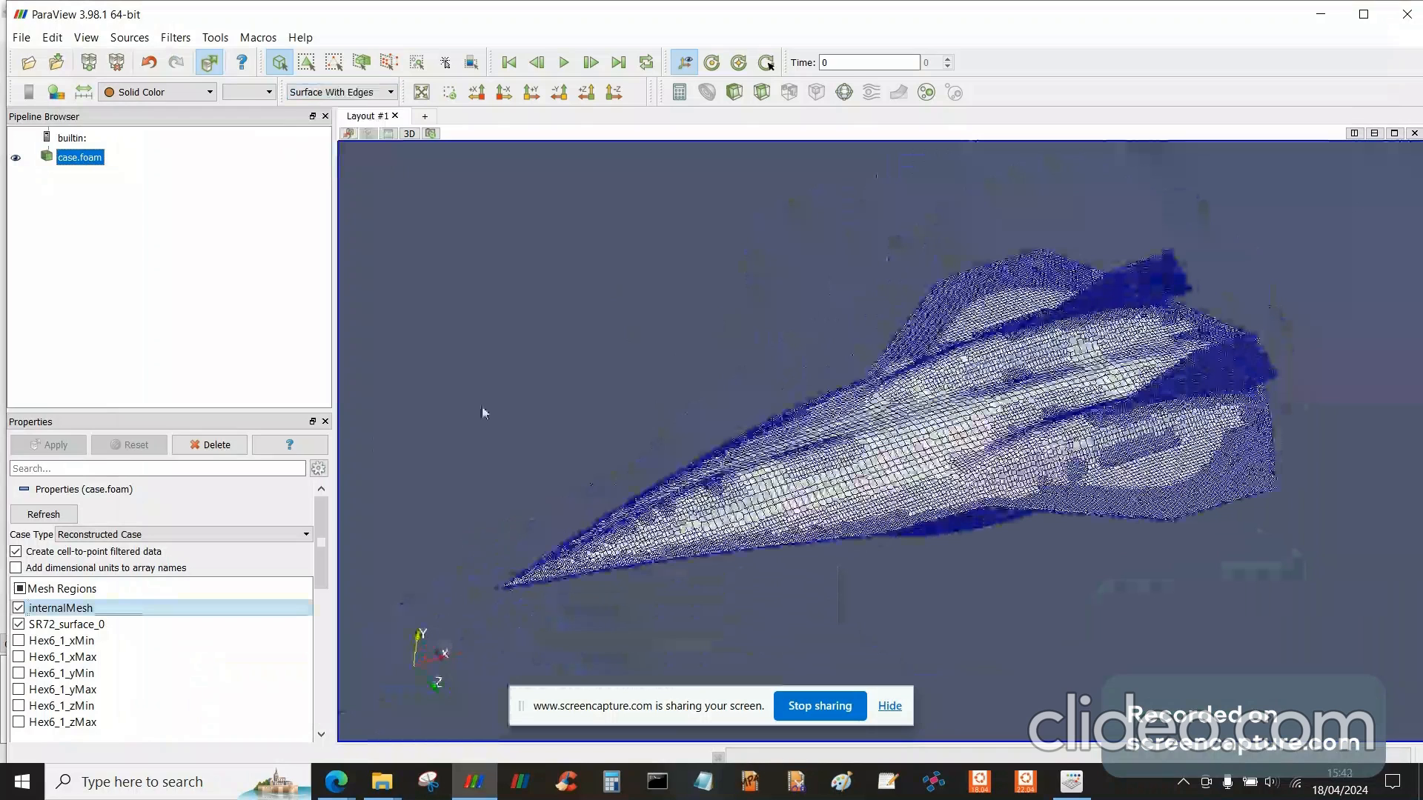
- Add a Z-normal slice with the plane guide hidden, displayed as Surface With Edges
{"action": "left_click", "coordinate": [762, 92]}
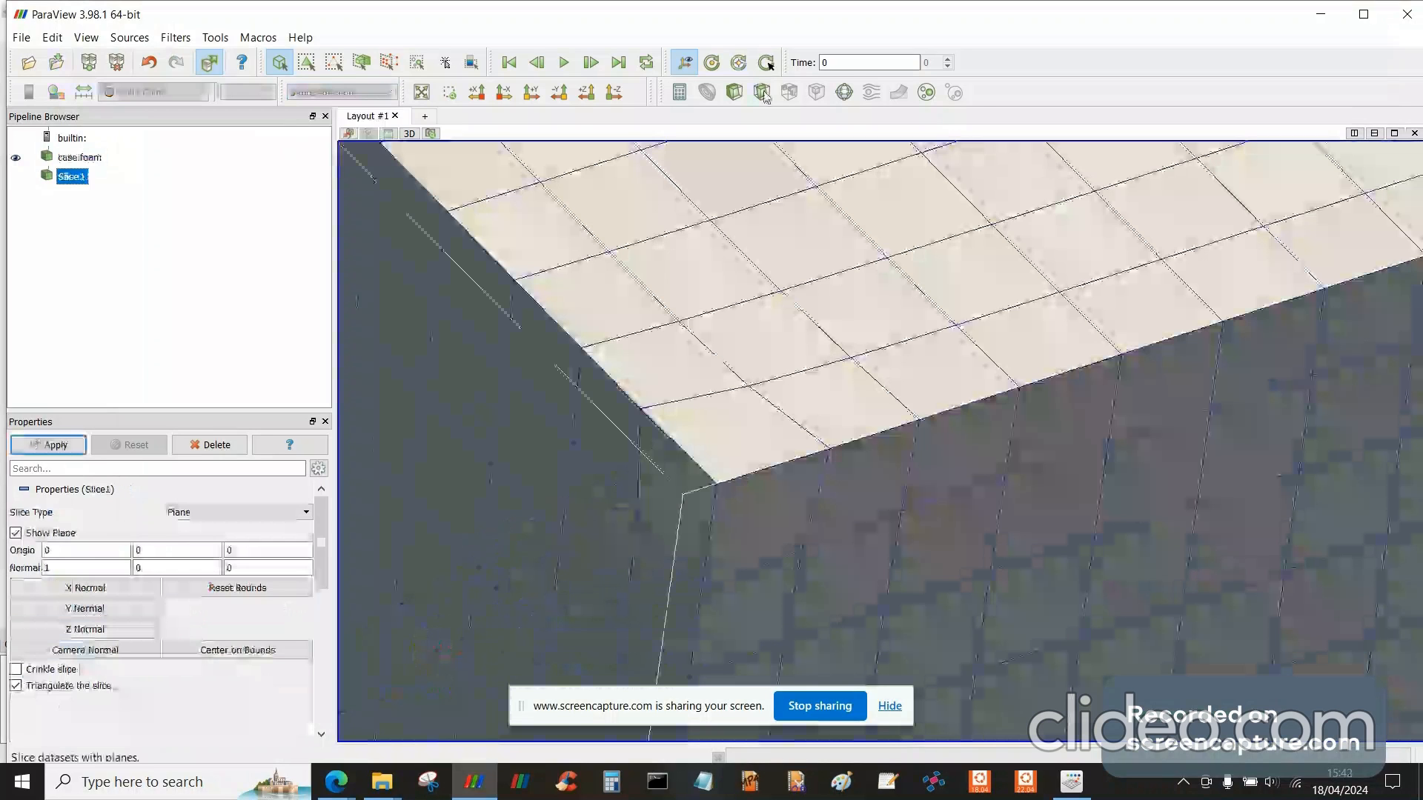
{"action": "left_click", "coordinate": [47, 444]}
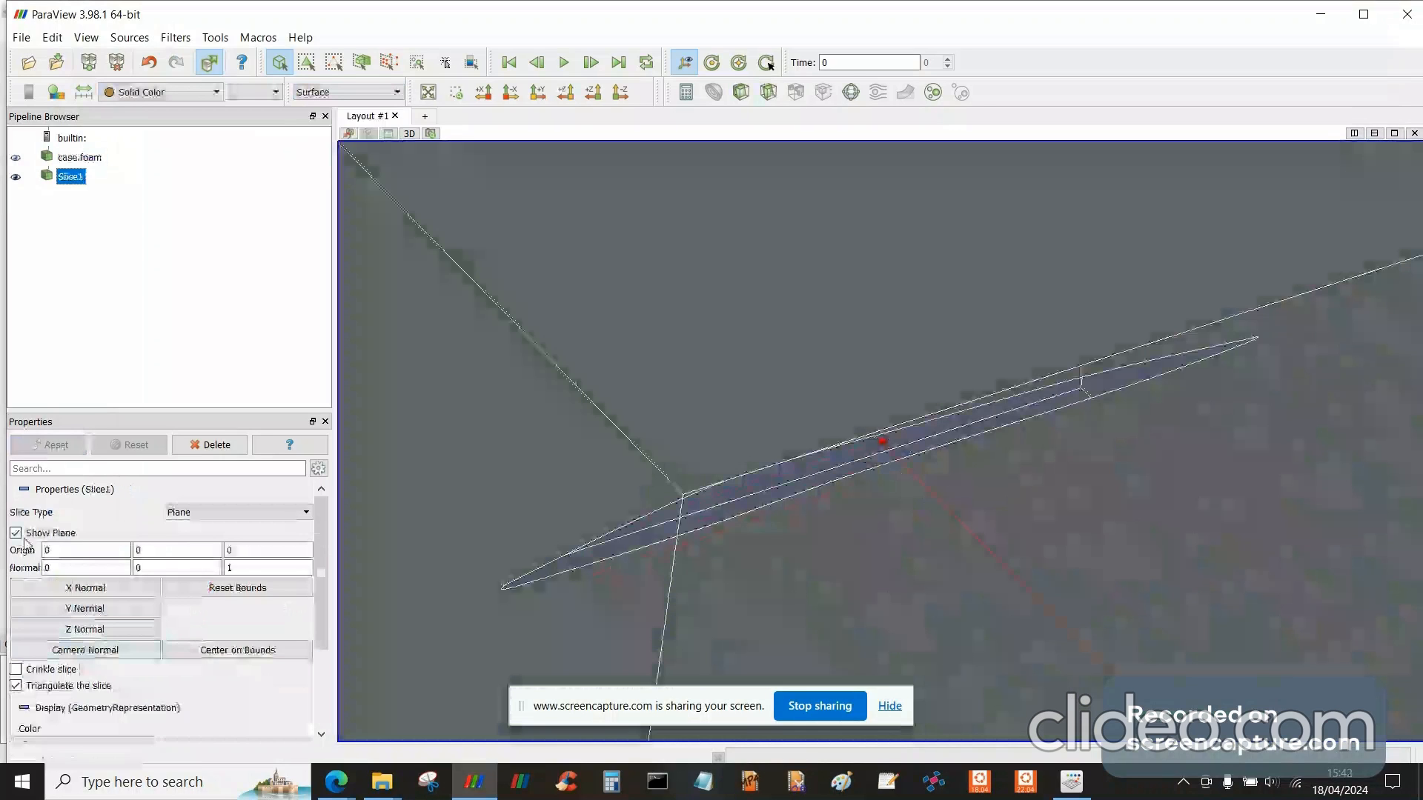
{"action": "left_click", "coordinate": [16, 533]}
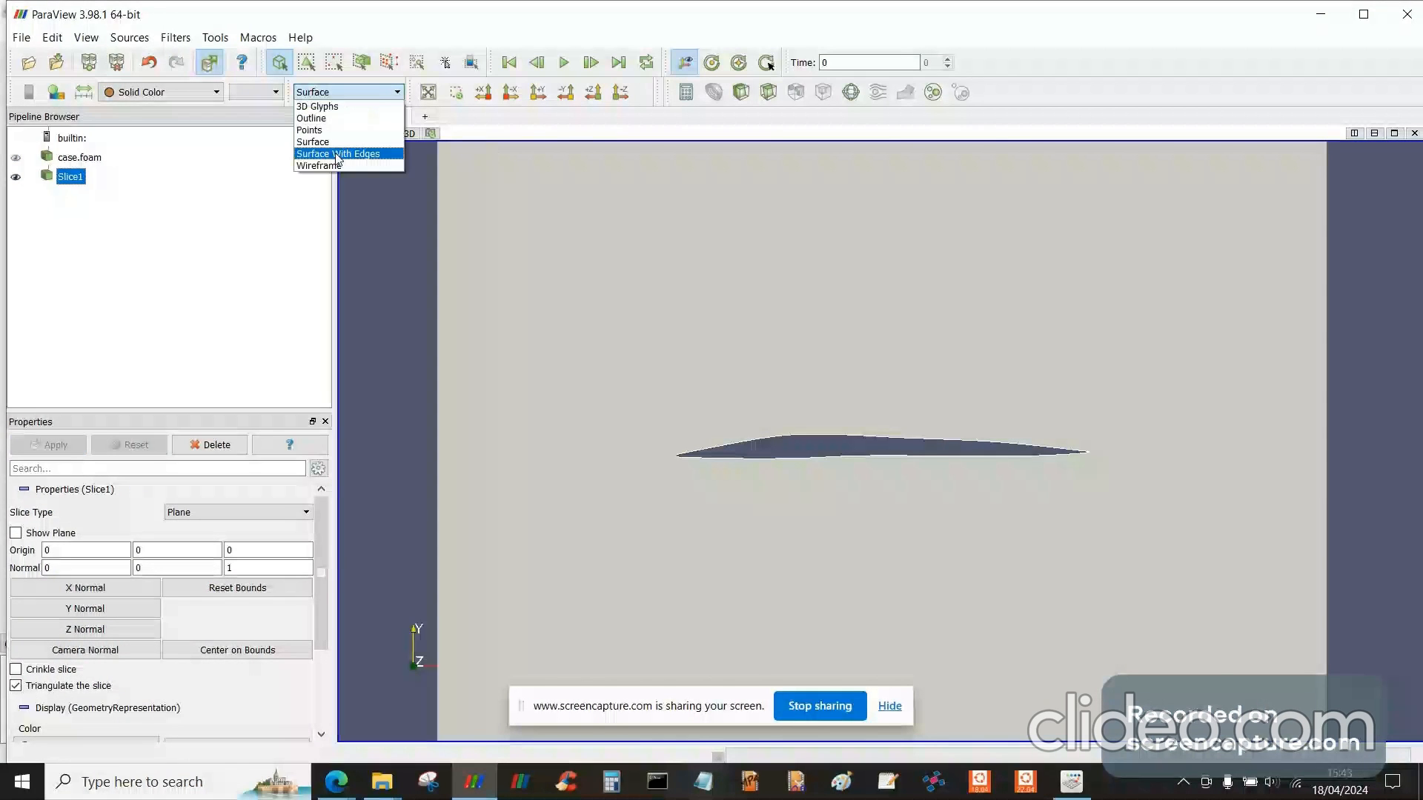
{"action": "left_click", "coordinate": [338, 153]}
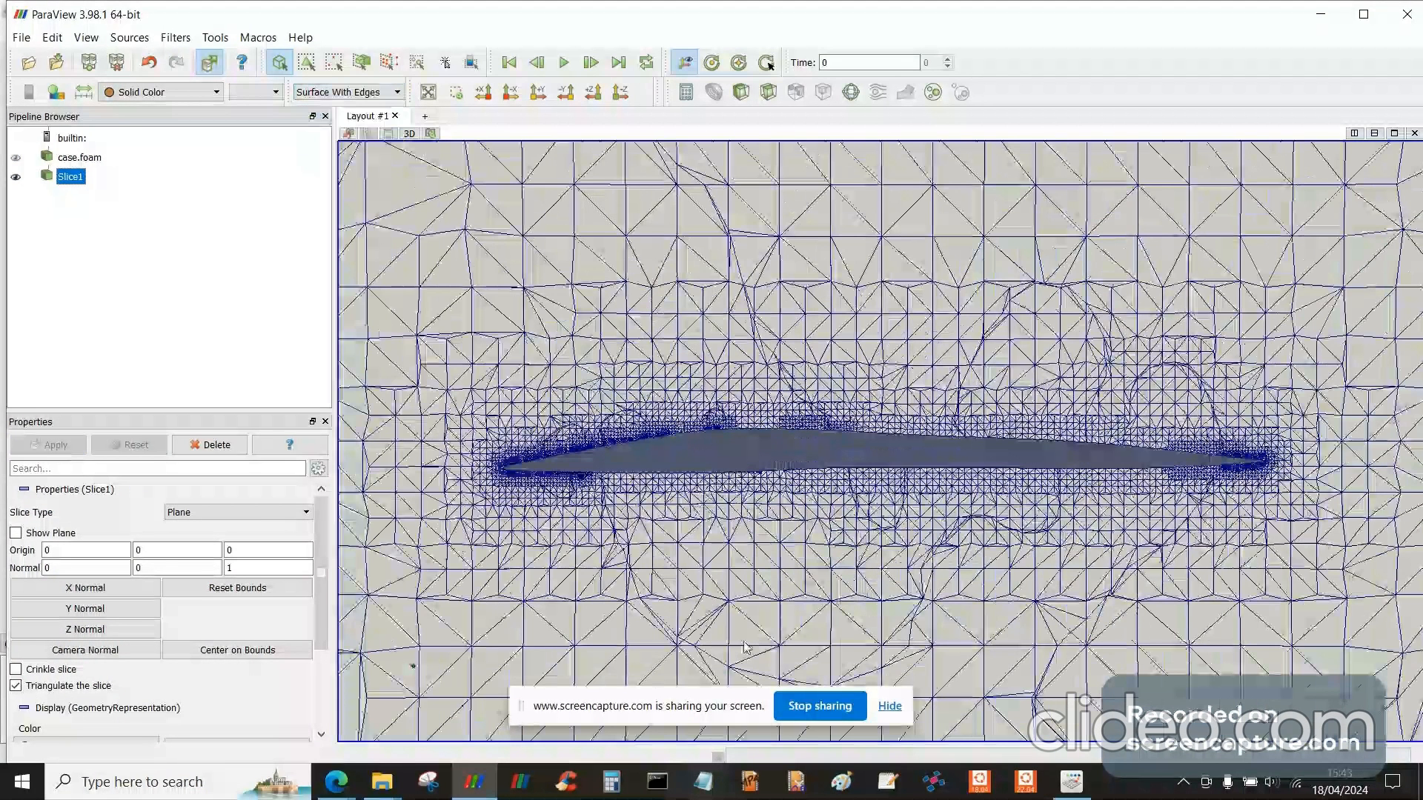